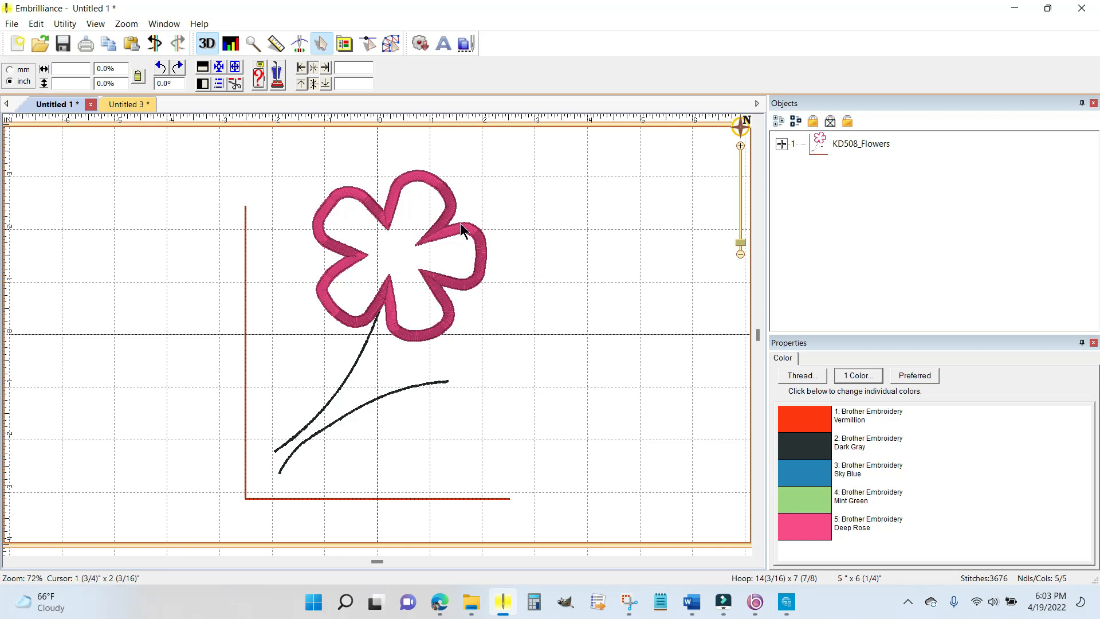
pyautogui.moveTo(429, 282)
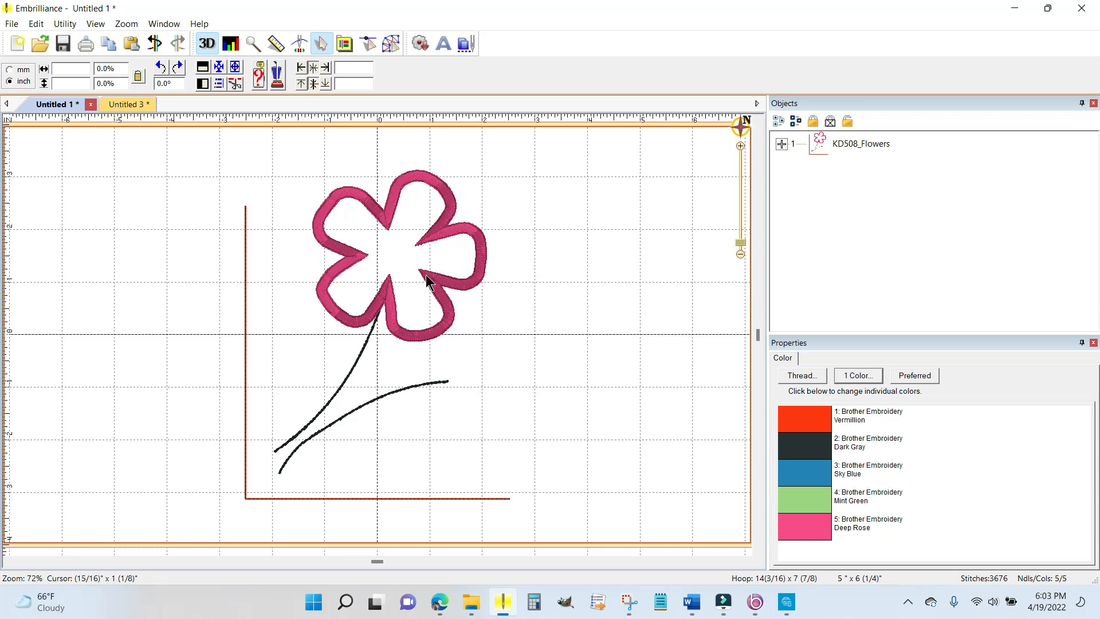
pyautogui.moveTo(449, 210)
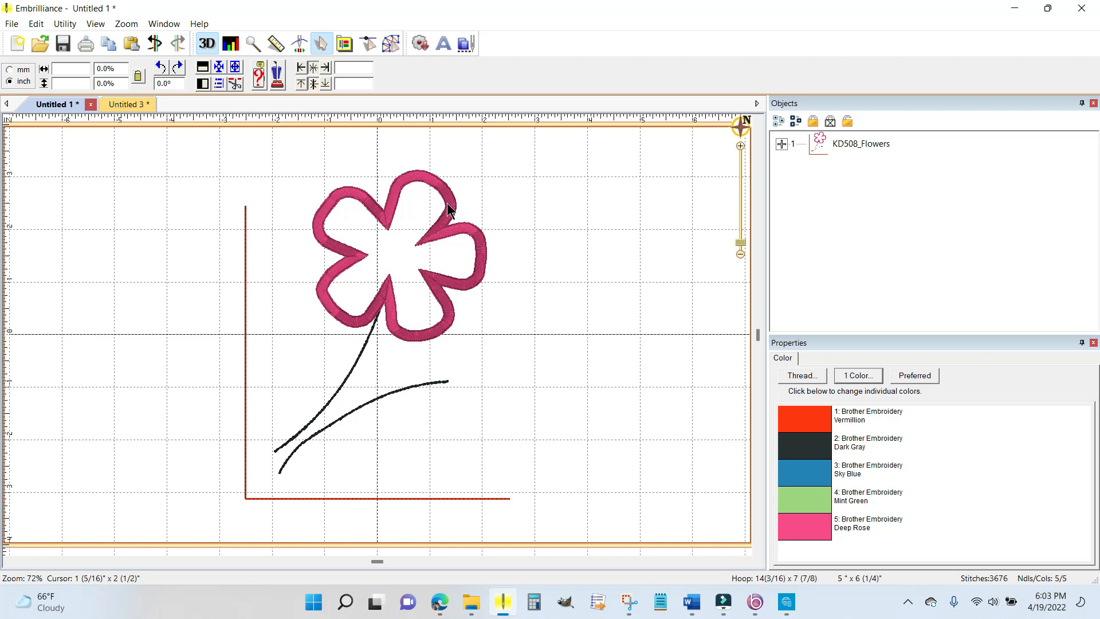
pyautogui.moveTo(451, 209)
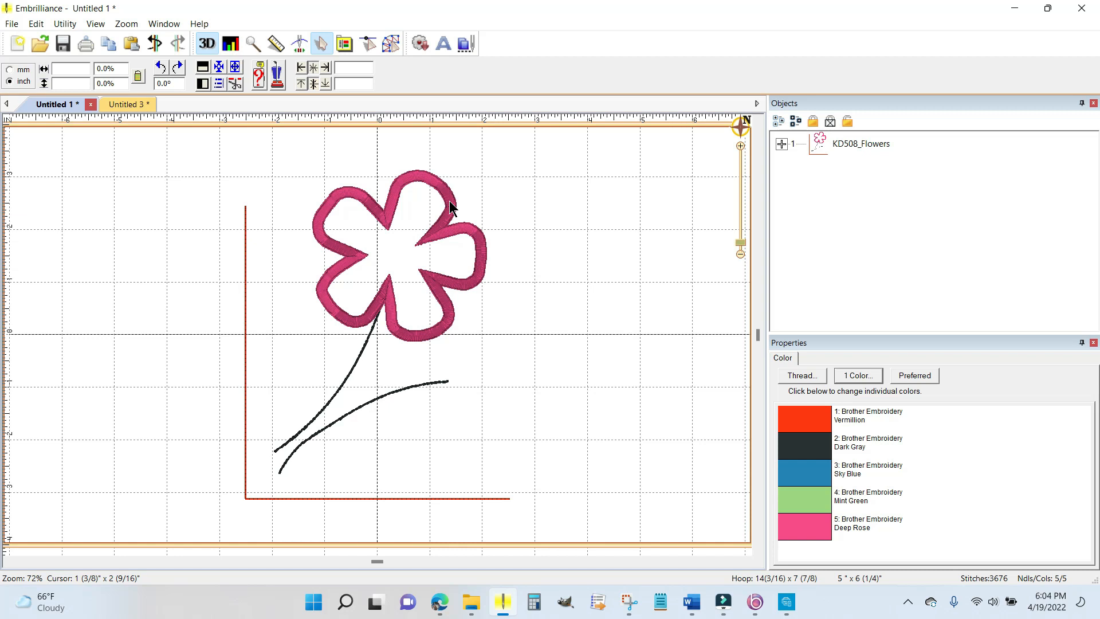
pyautogui.moveTo(240, 216)
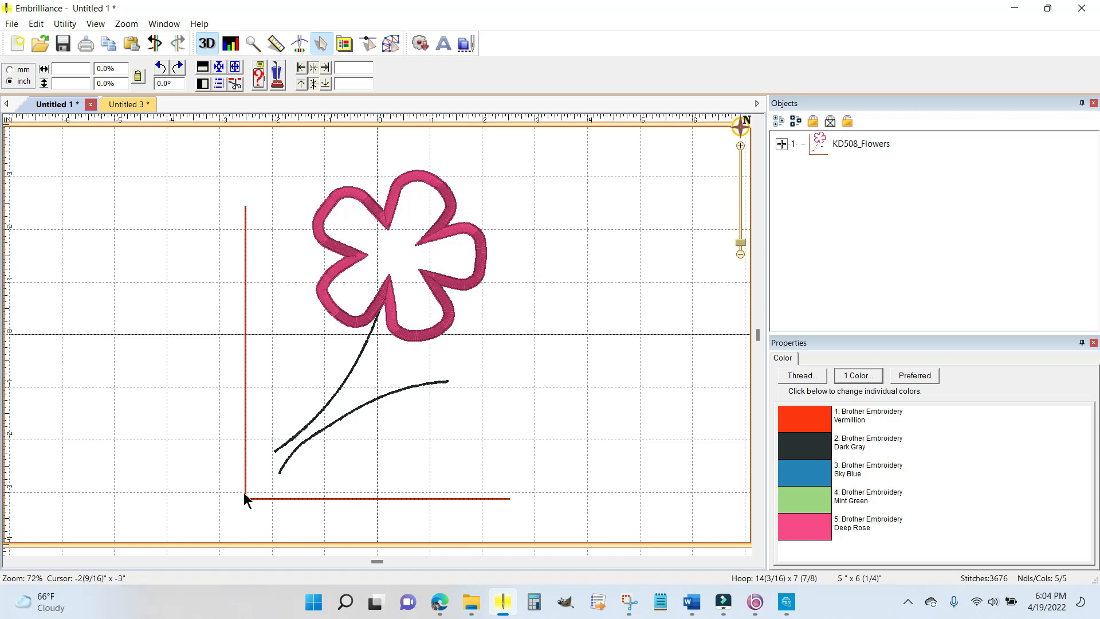
pyautogui.moveTo(484, 507)
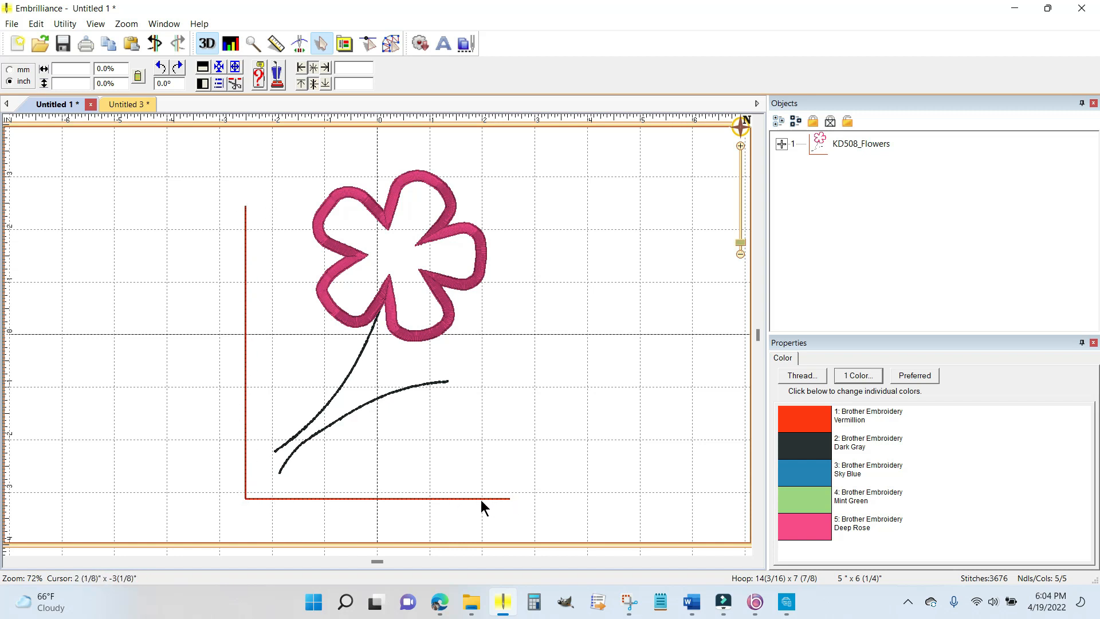
pyautogui.moveTo(242, 281)
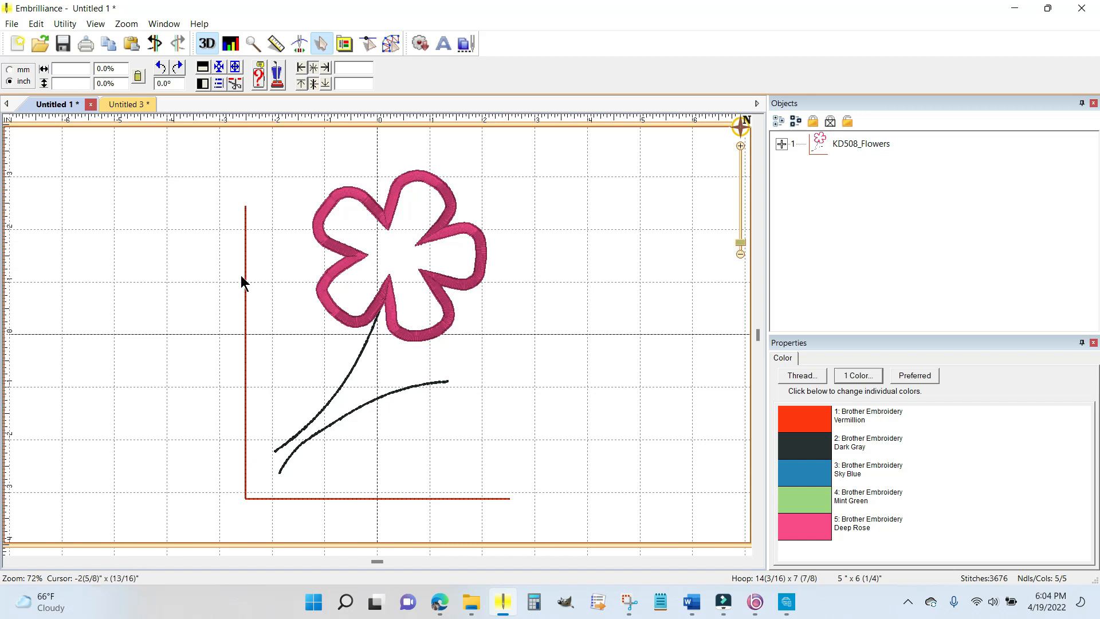
pyautogui.moveTo(251, 212)
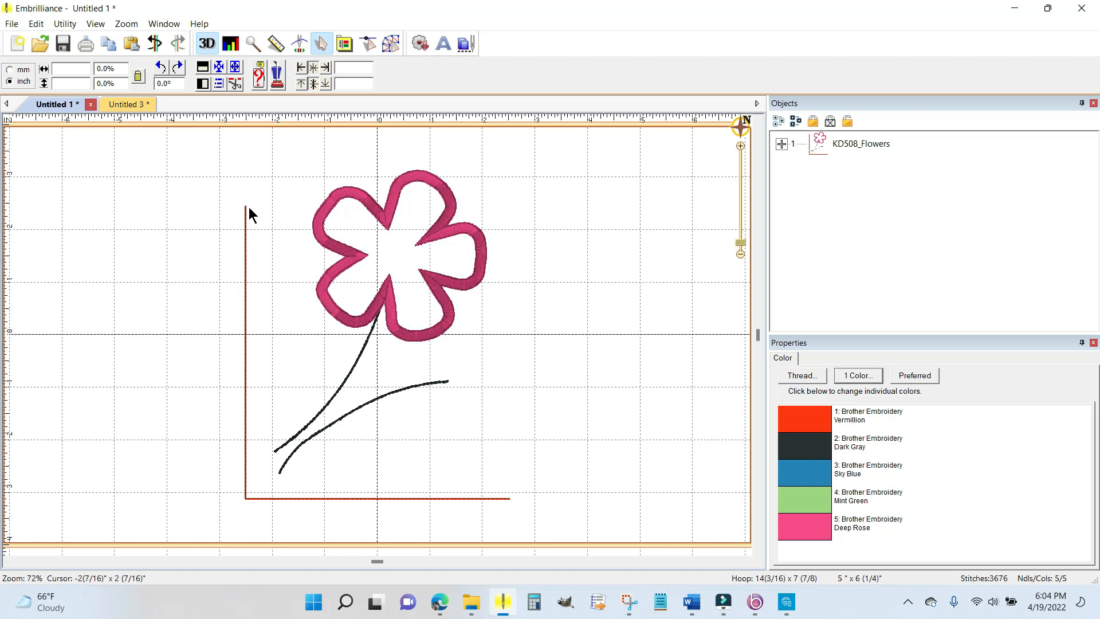
pyautogui.moveTo(454, 184)
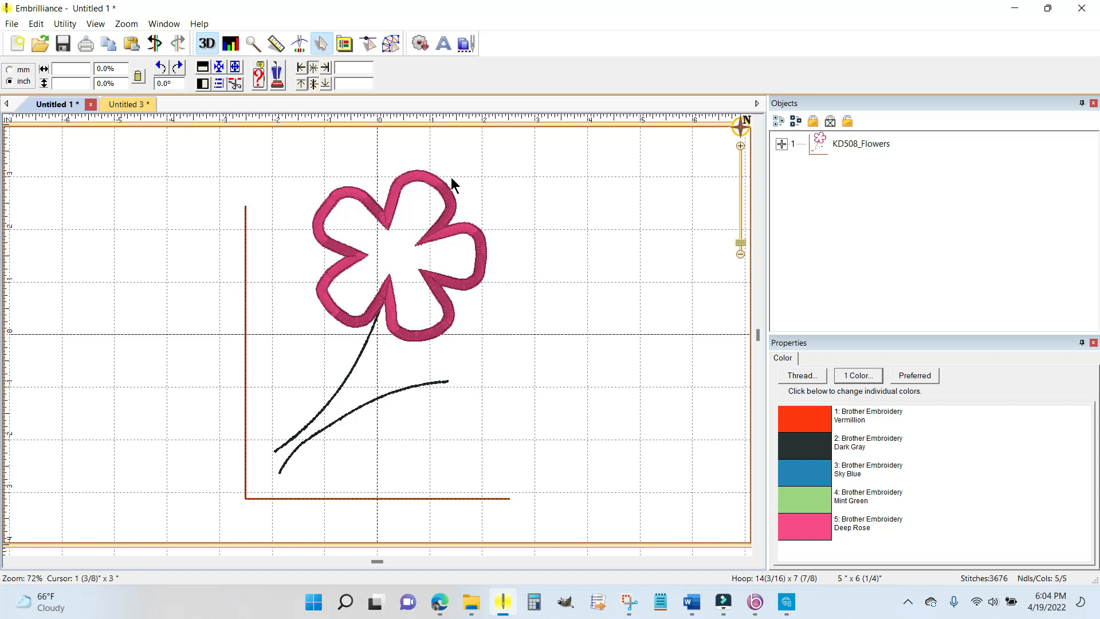
pyautogui.moveTo(419, 321)
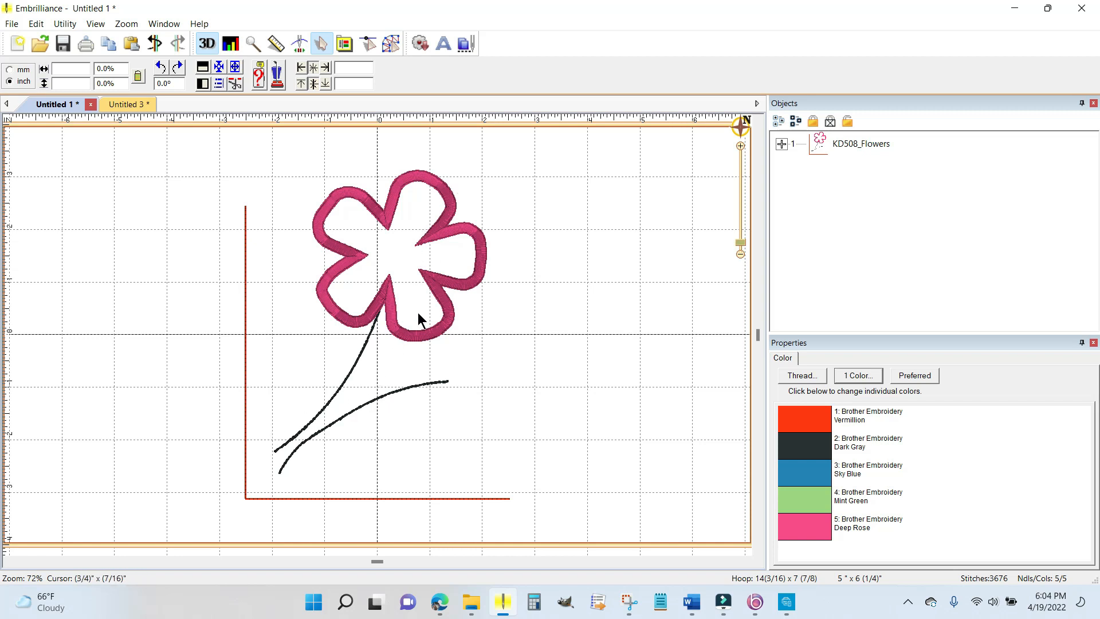
pyautogui.moveTo(498, 230)
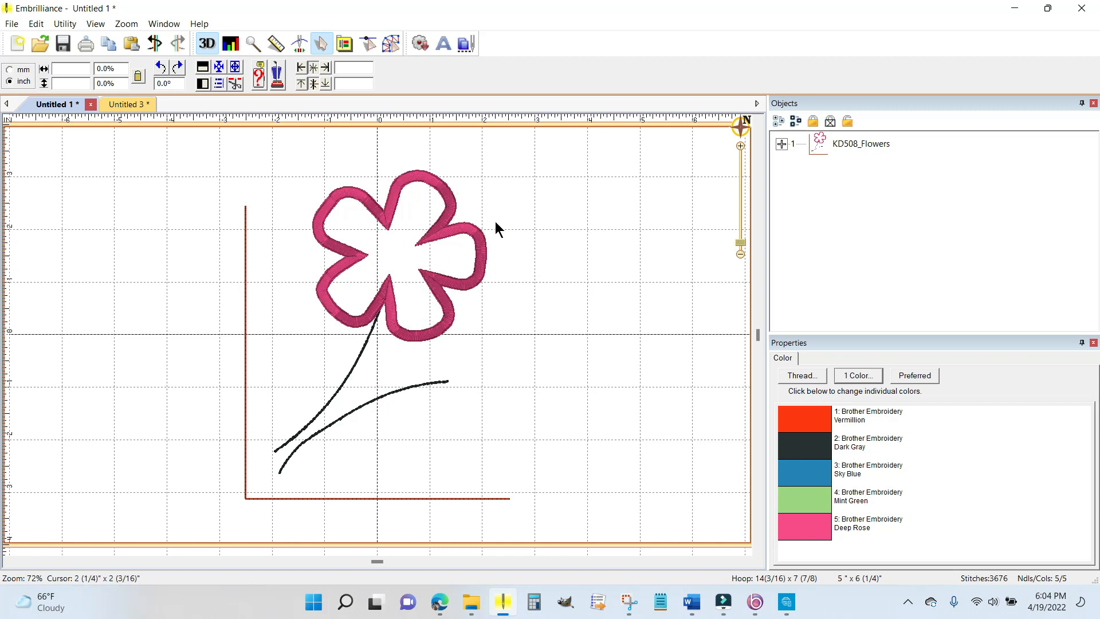
pyautogui.moveTo(237, 278)
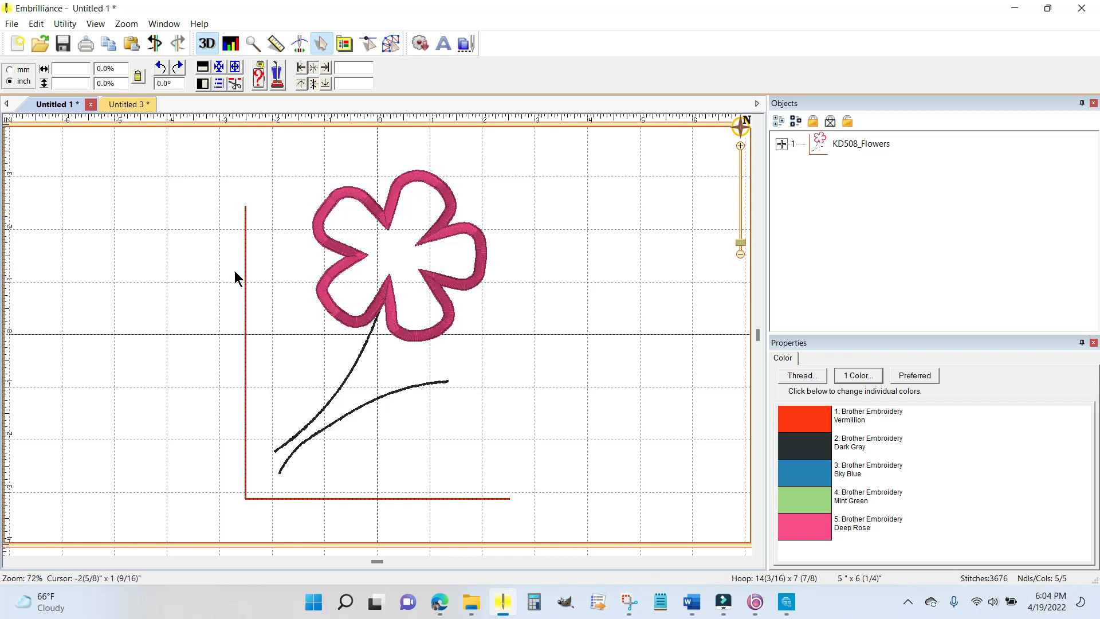
pyautogui.moveTo(363, 344)
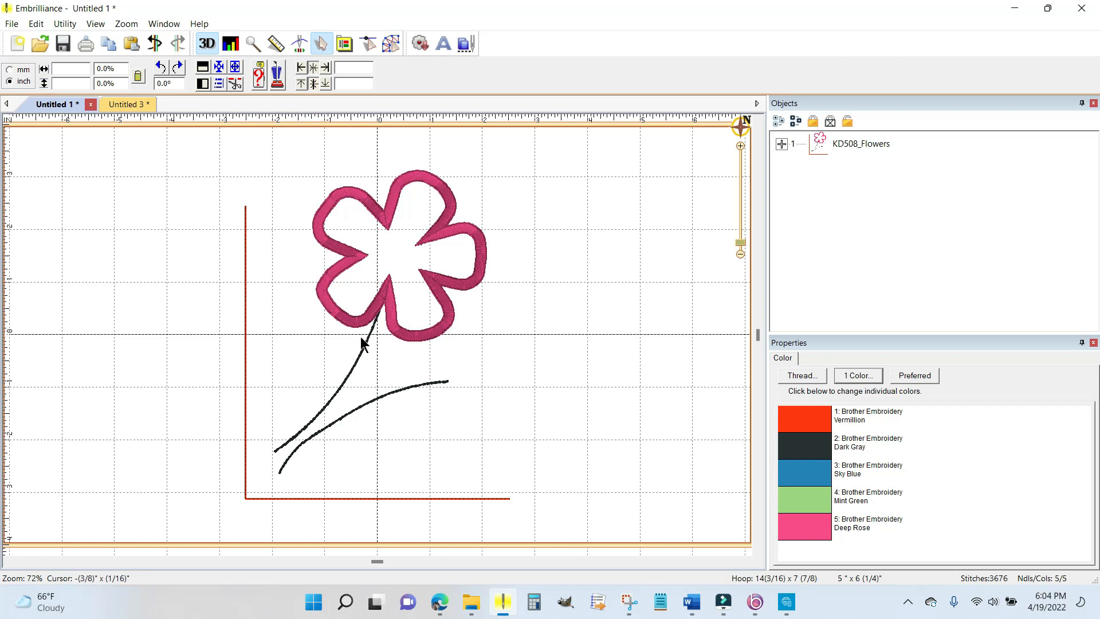
pyautogui.moveTo(515, 303)
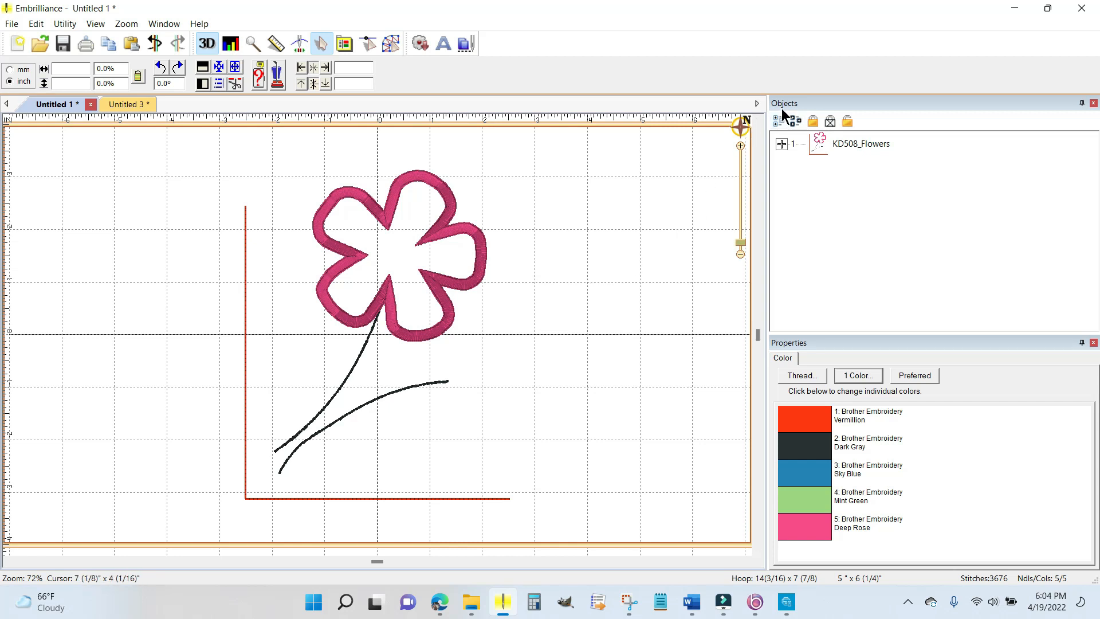
pyautogui.moveTo(786, 351)
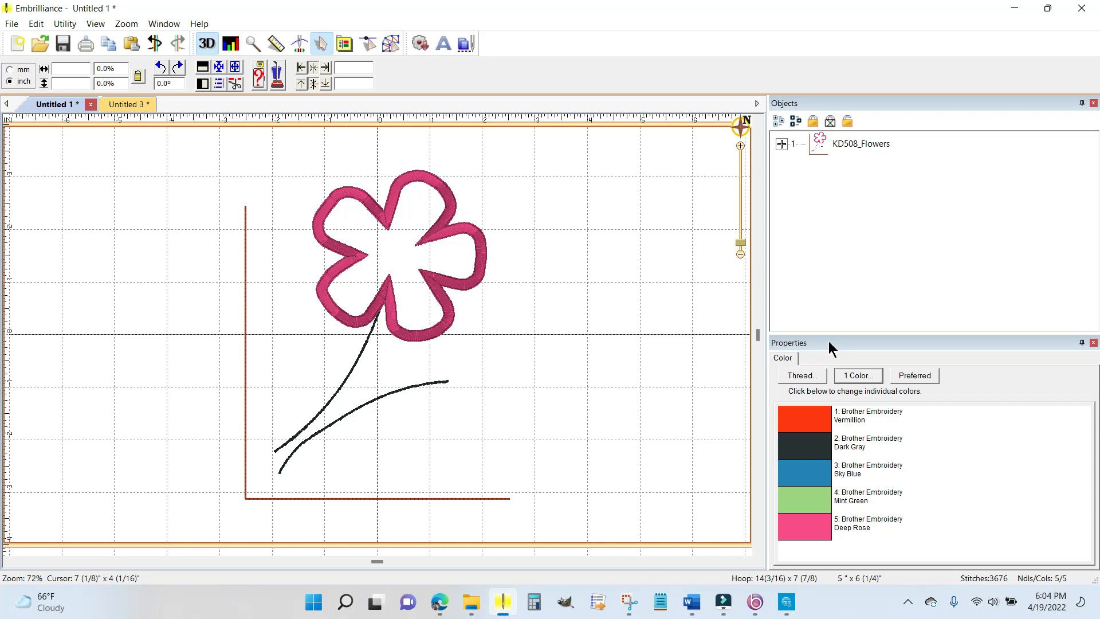
pyautogui.moveTo(810, 523)
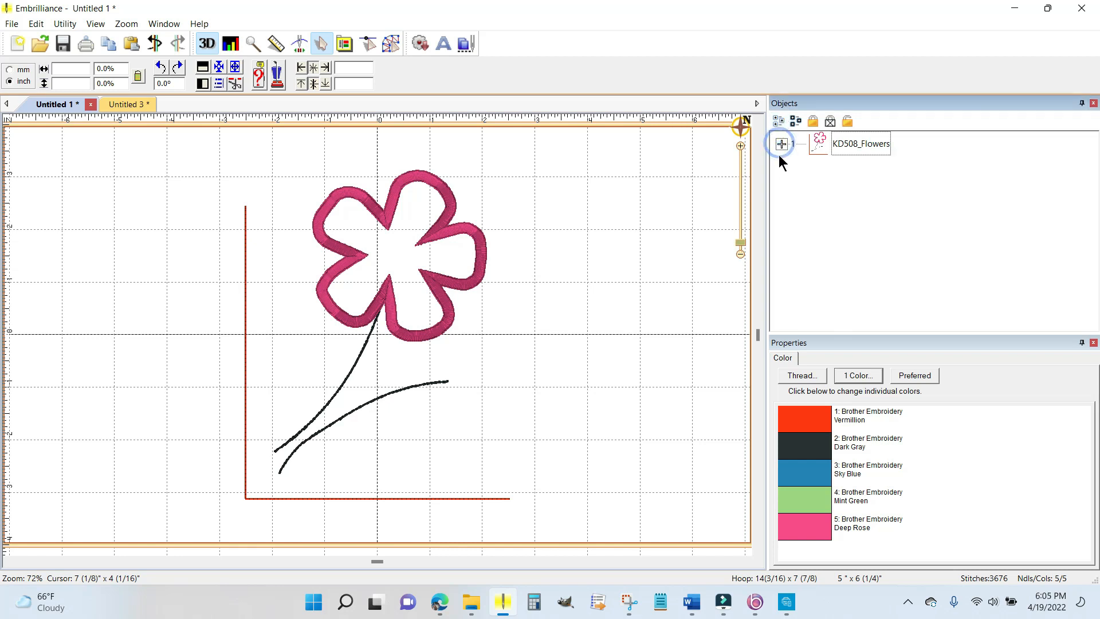
# Step: Expand KD508_Flowers and inspect its Vermillion, Dark Gray, Sky Blue, Mint Green and Deep Rose parts
pyautogui.click(781, 144)
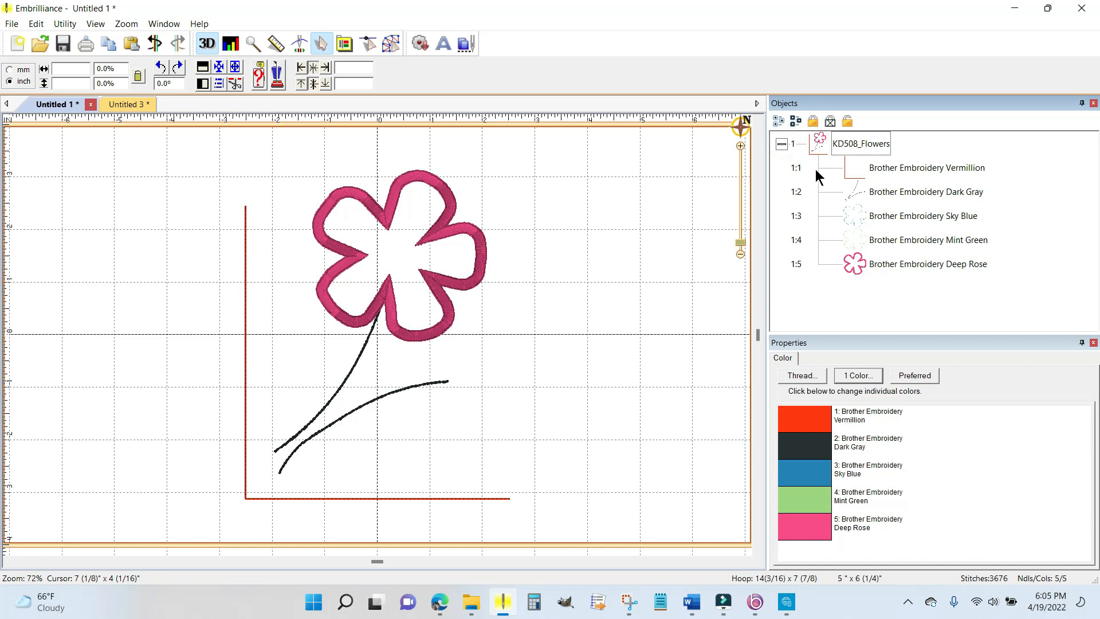
pyautogui.moveTo(889, 250)
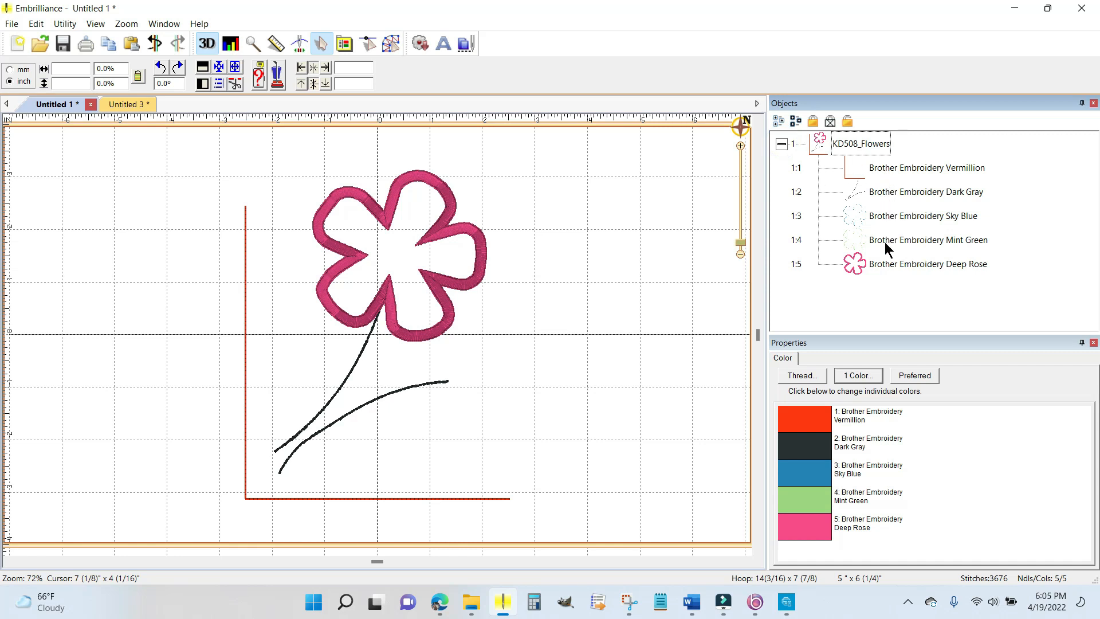
pyautogui.moveTo(891, 173)
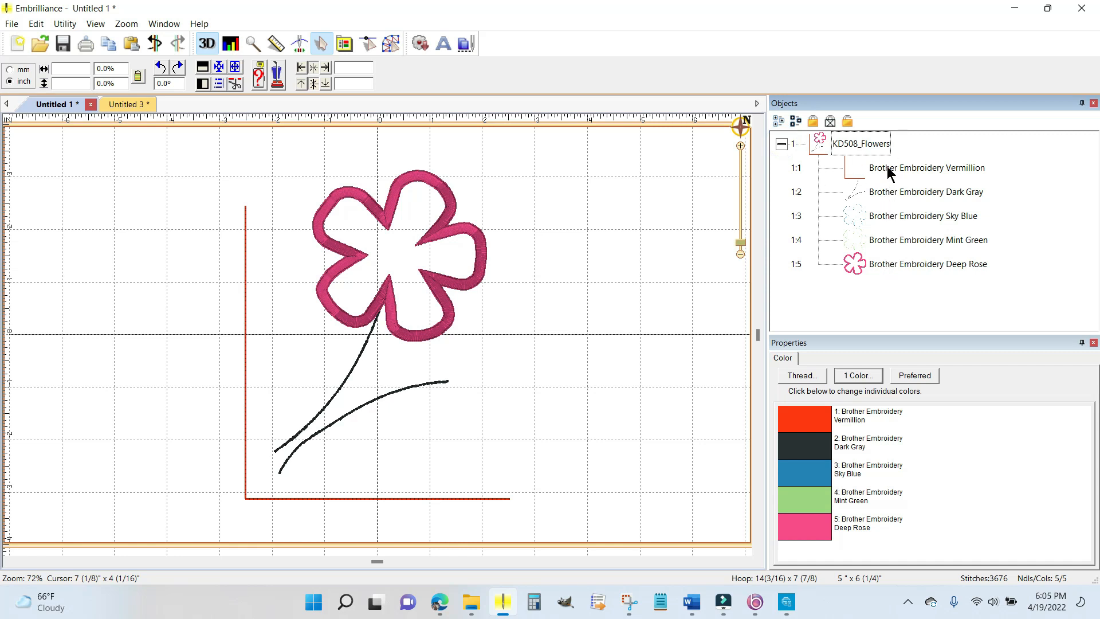
pyautogui.click(926, 168)
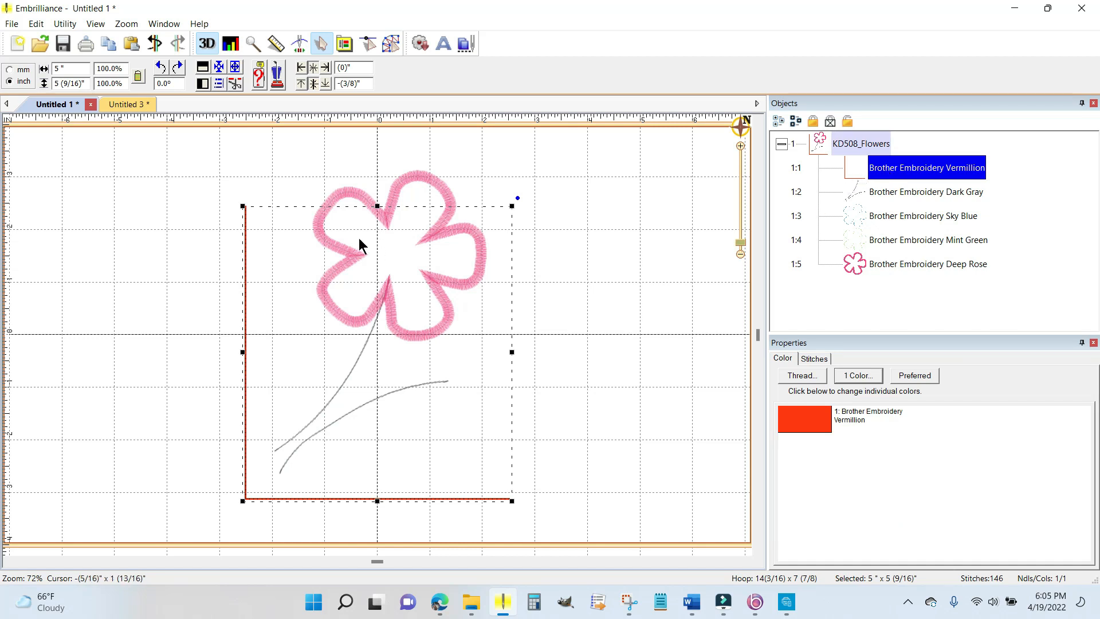
pyautogui.moveTo(389, 491)
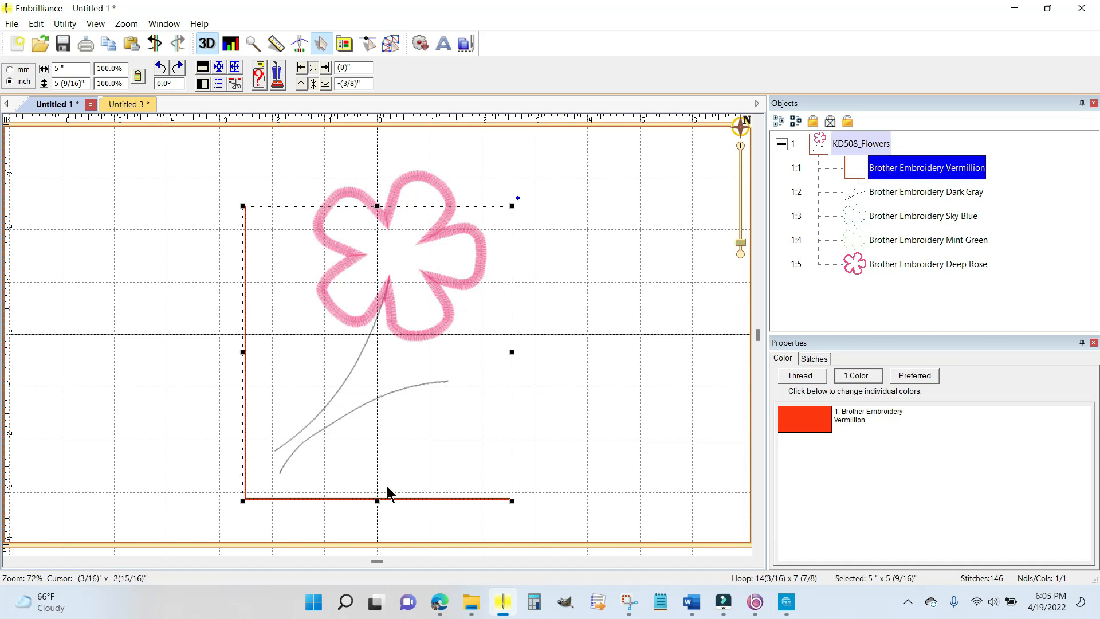
pyautogui.moveTo(762, 190)
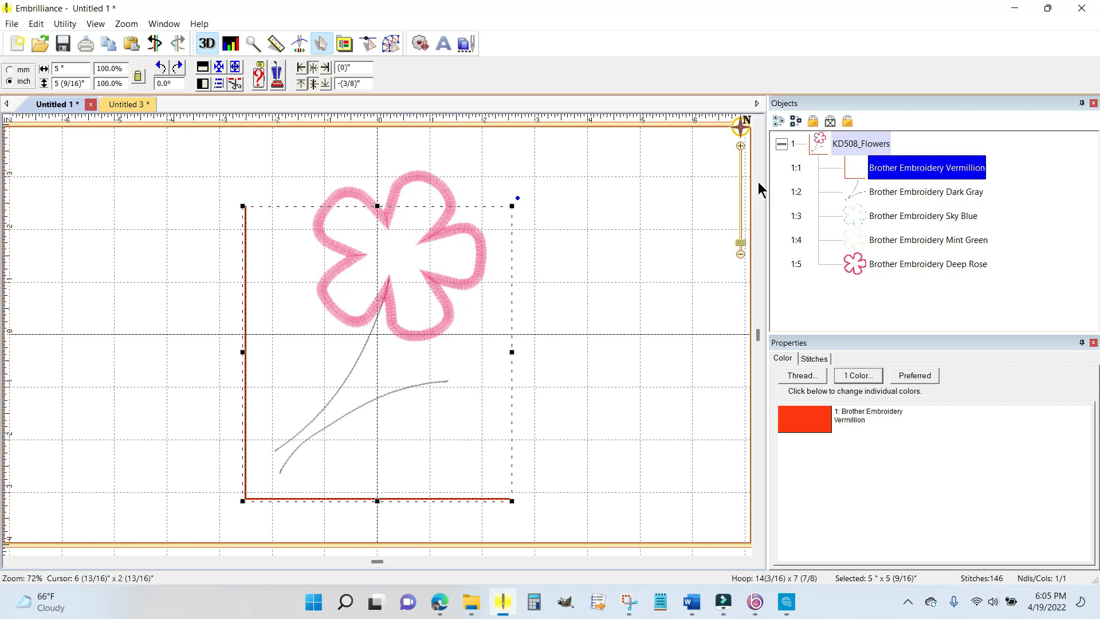
pyautogui.moveTo(902, 197)
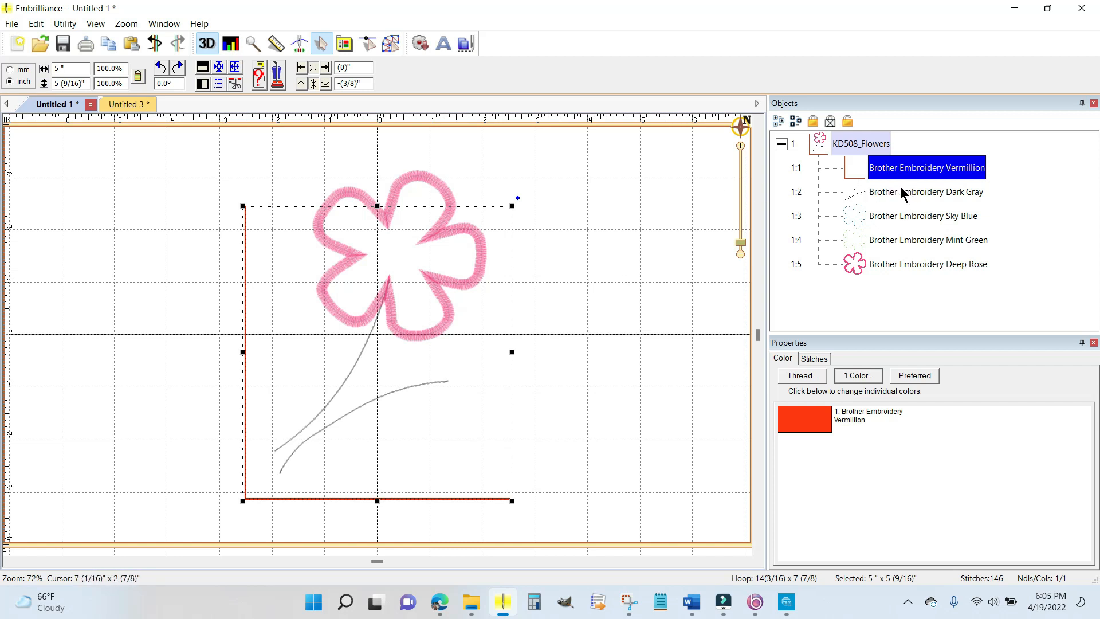
pyautogui.click(925, 192)
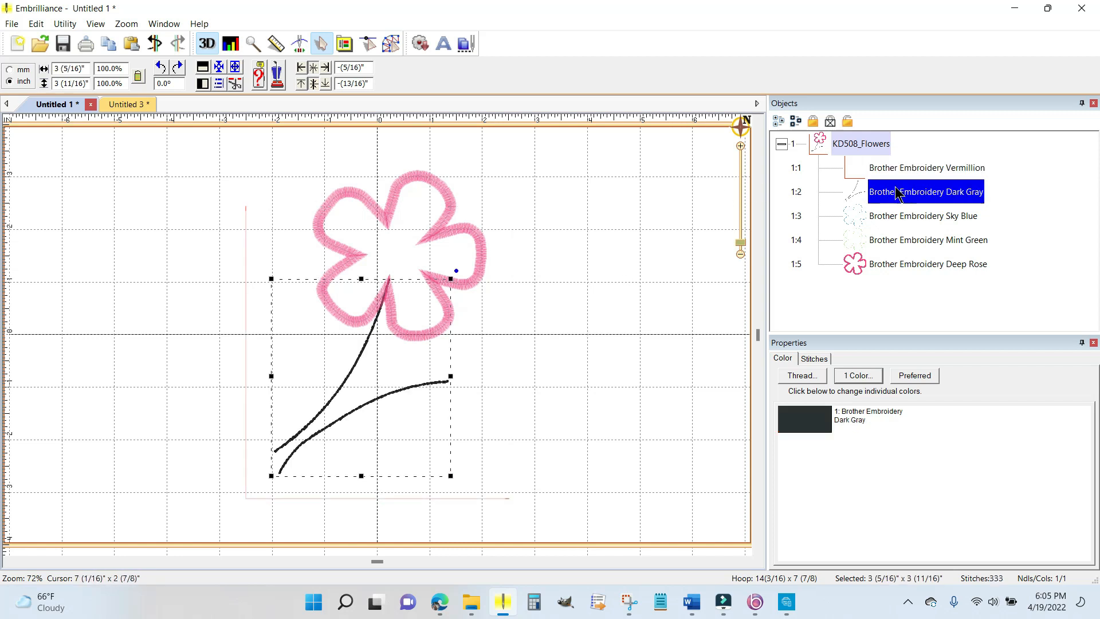
pyautogui.click(922, 215)
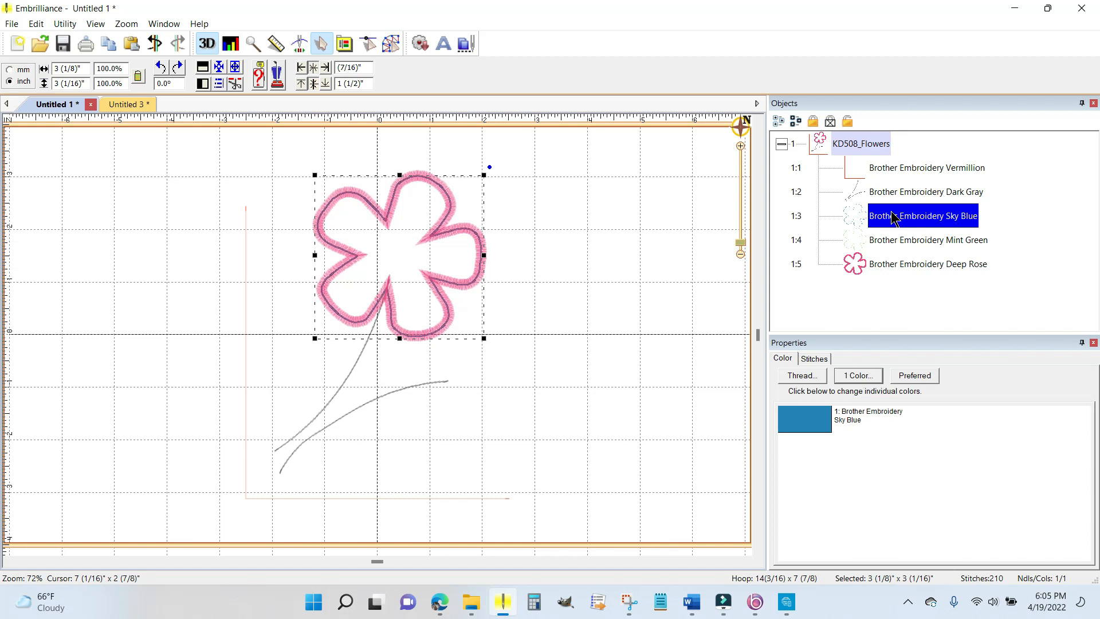
pyautogui.click(928, 240)
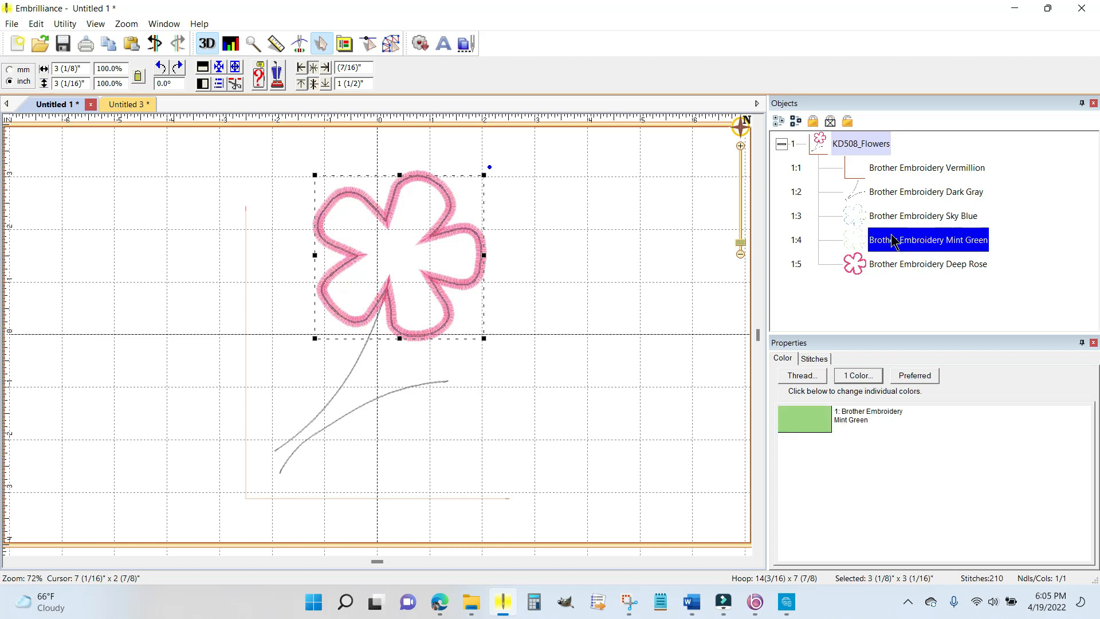
pyautogui.click(927, 264)
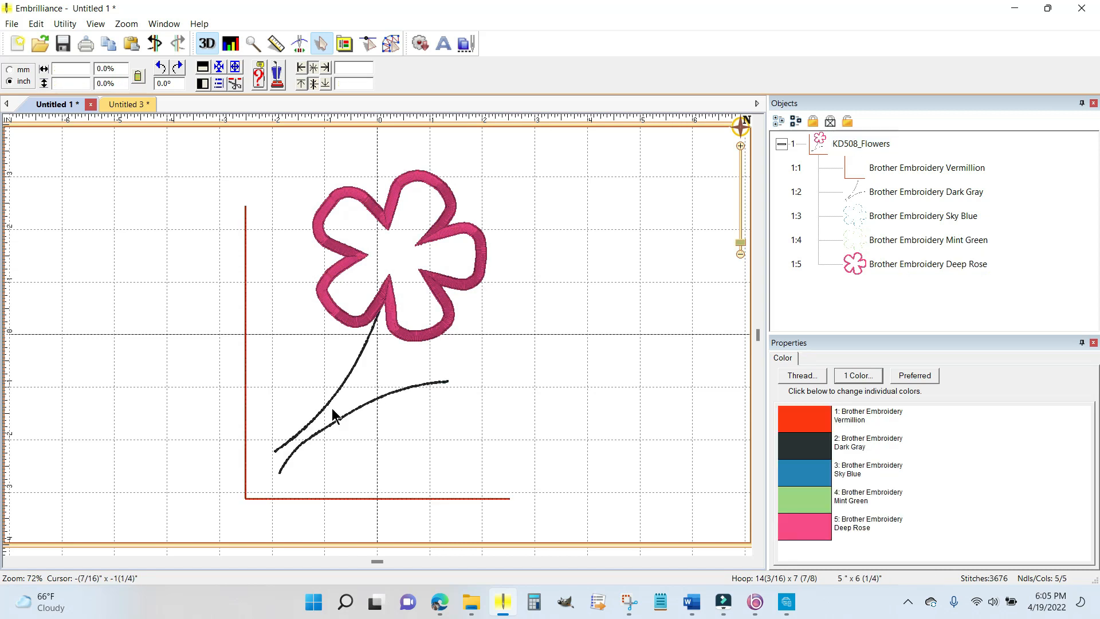
pyautogui.moveTo(497, 360)
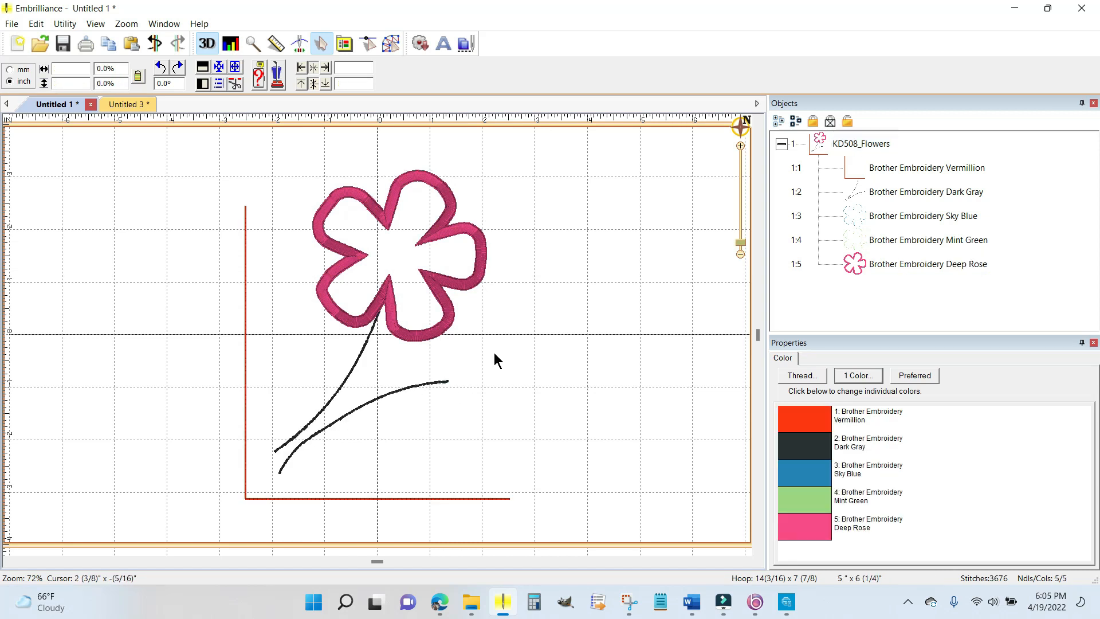
pyautogui.moveTo(526, 372)
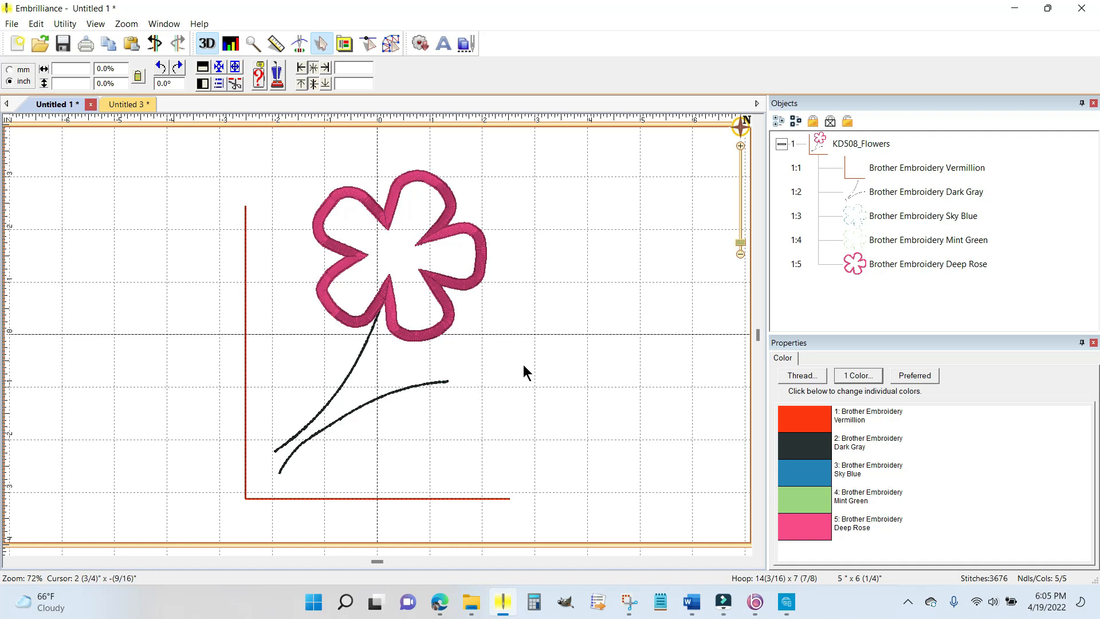
pyautogui.moveTo(526, 369)
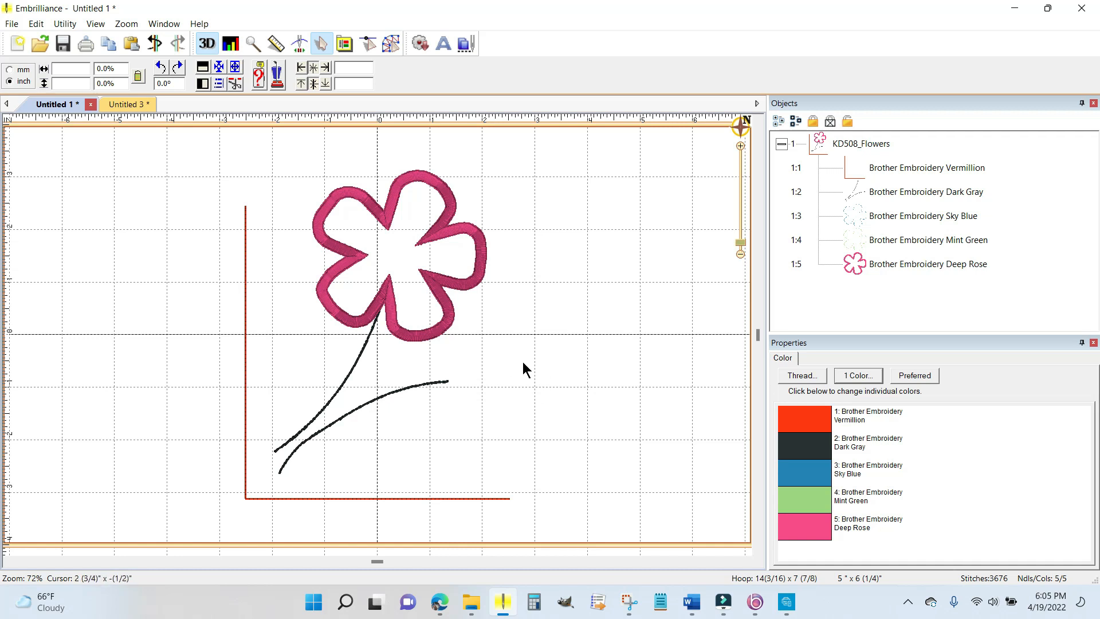
pyautogui.moveTo(547, 341)
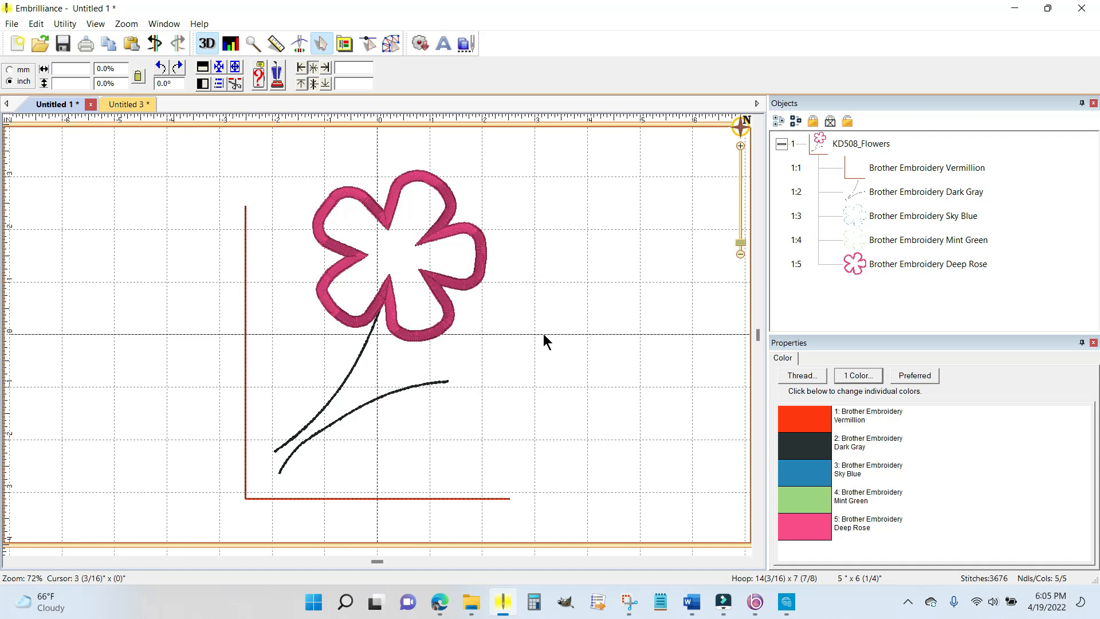
pyautogui.moveTo(522, 378)
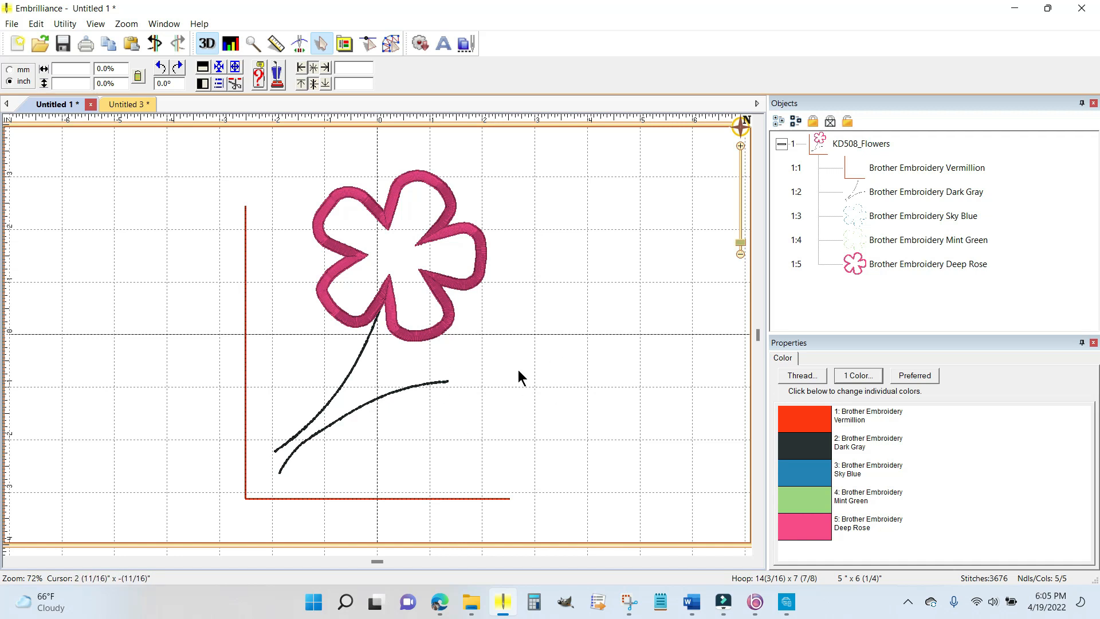
pyautogui.moveTo(547, 344)
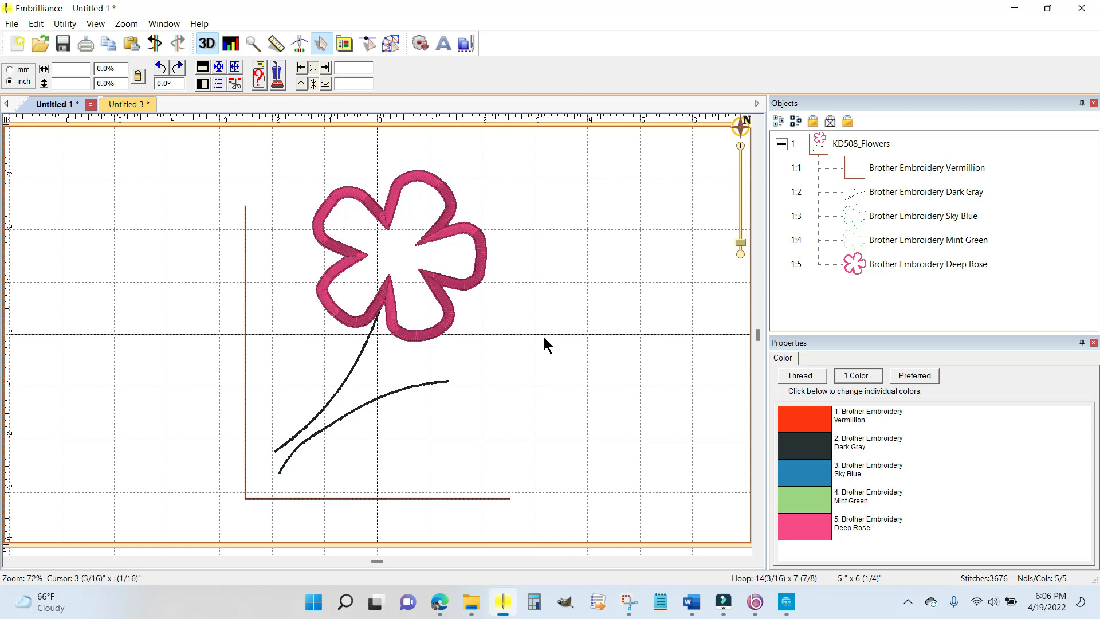
pyautogui.moveTo(562, 328)
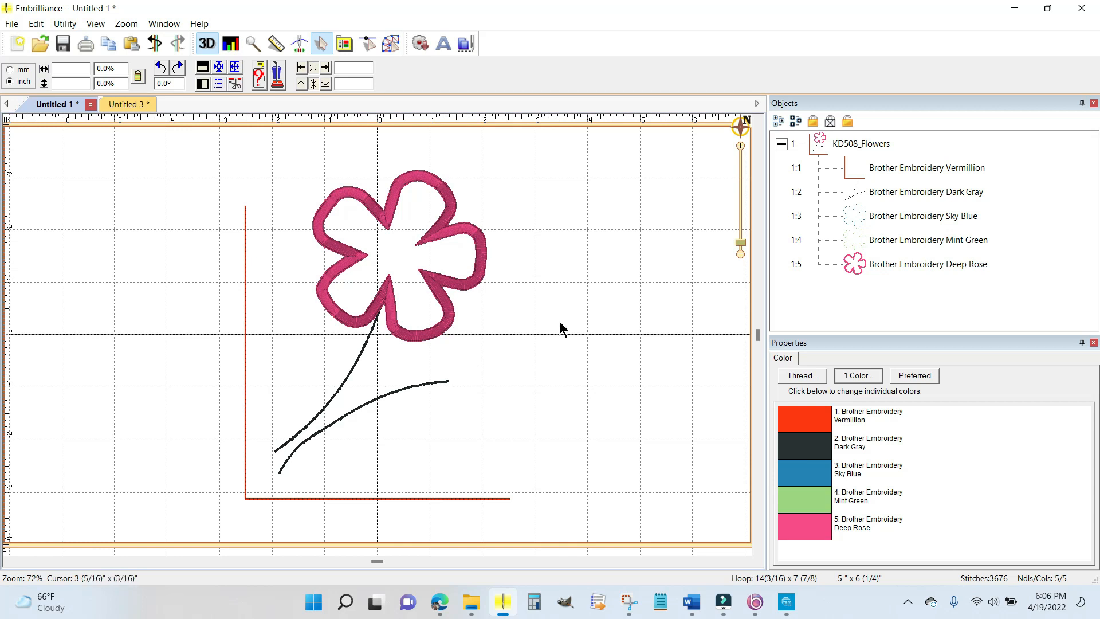
pyautogui.moveTo(528, 228)
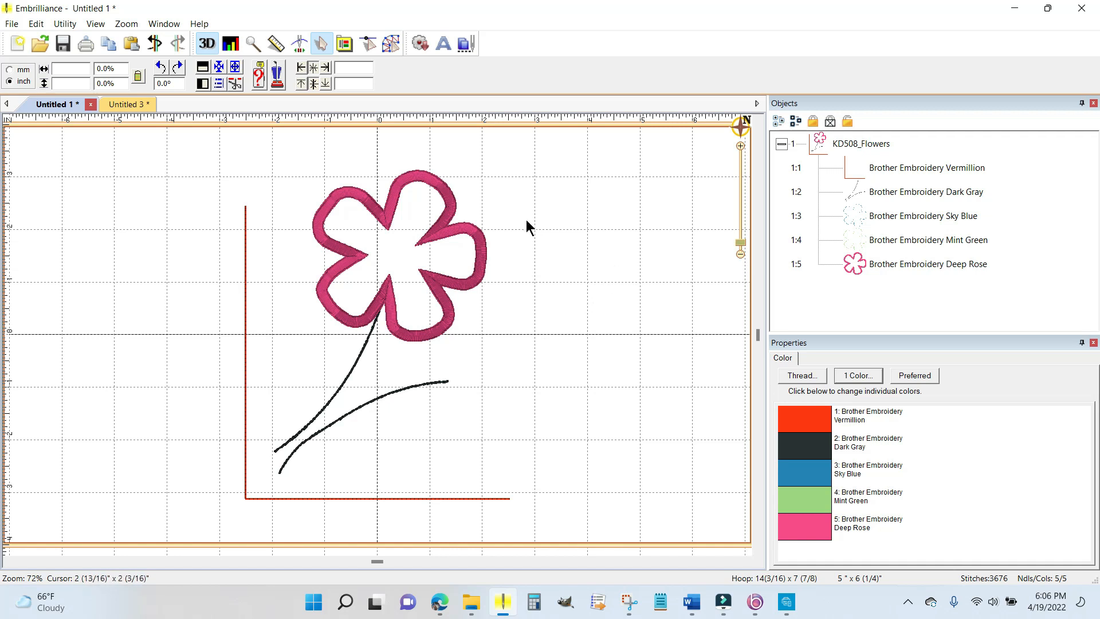
pyautogui.moveTo(888, 219)
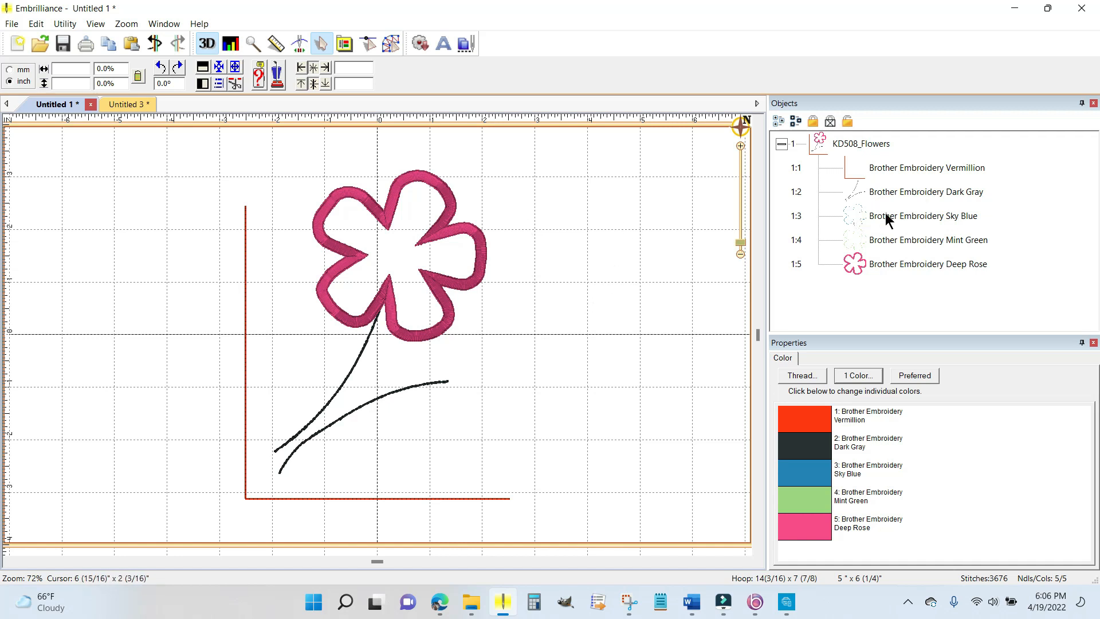
pyautogui.moveTo(472, 235)
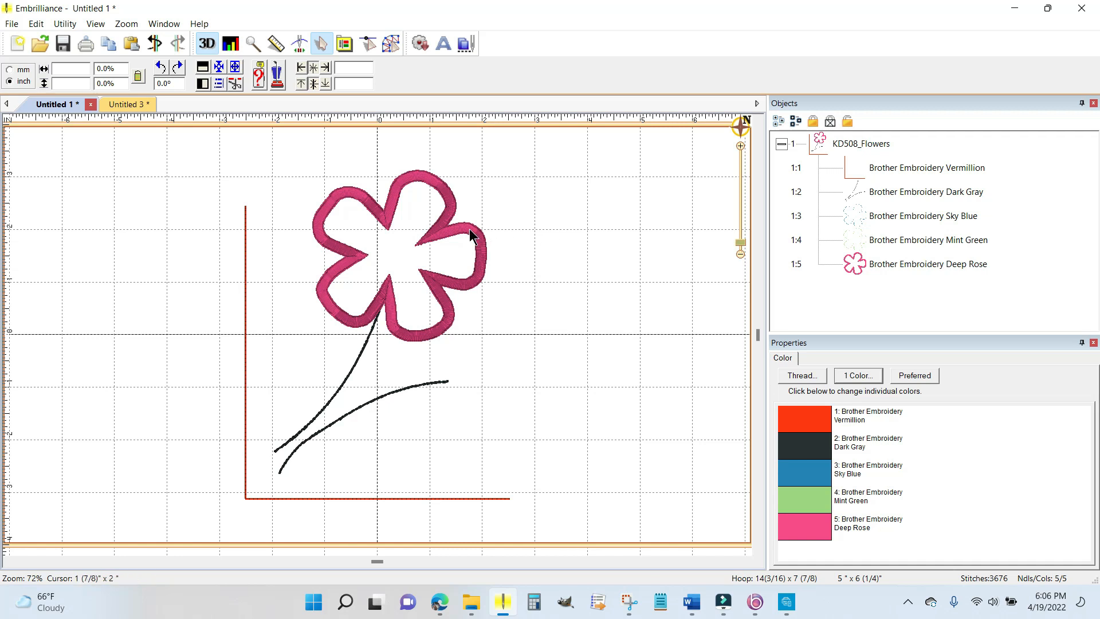
pyautogui.moveTo(879, 221)
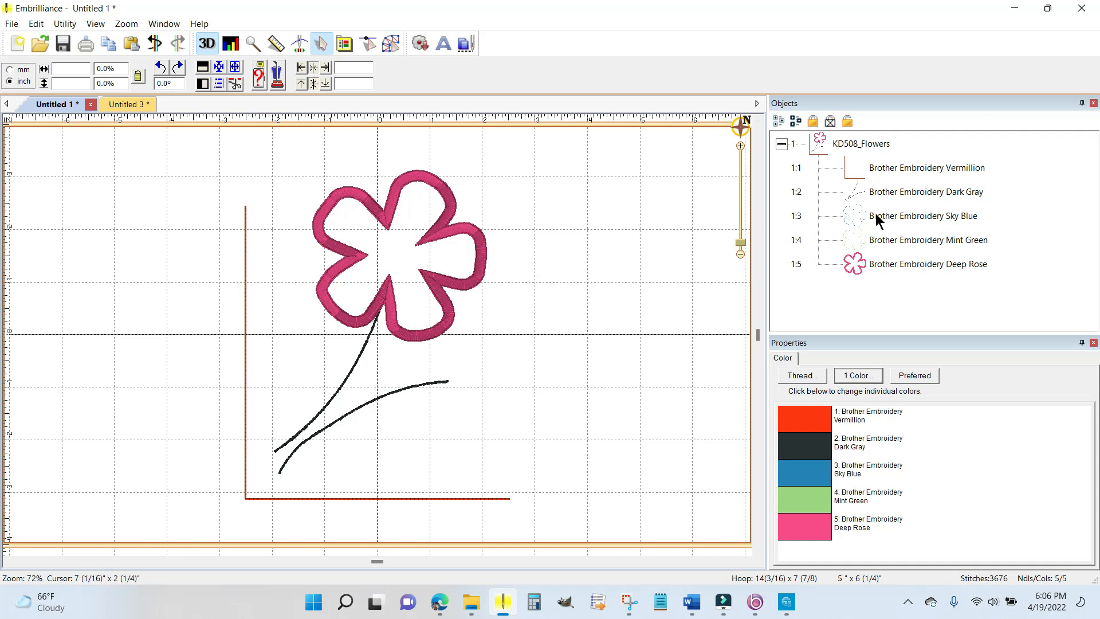
# Step: Copy the Sky Blue, Mint Green and Deep Rose flower parts and paste them as a new object
pyautogui.click(923, 215)
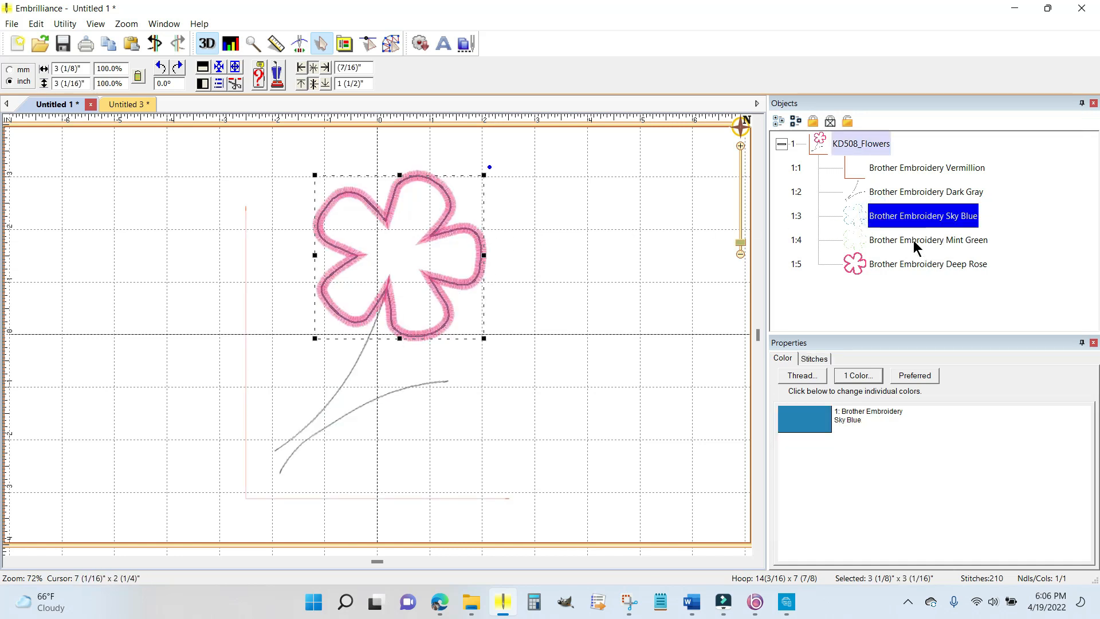
pyautogui.click(928, 264)
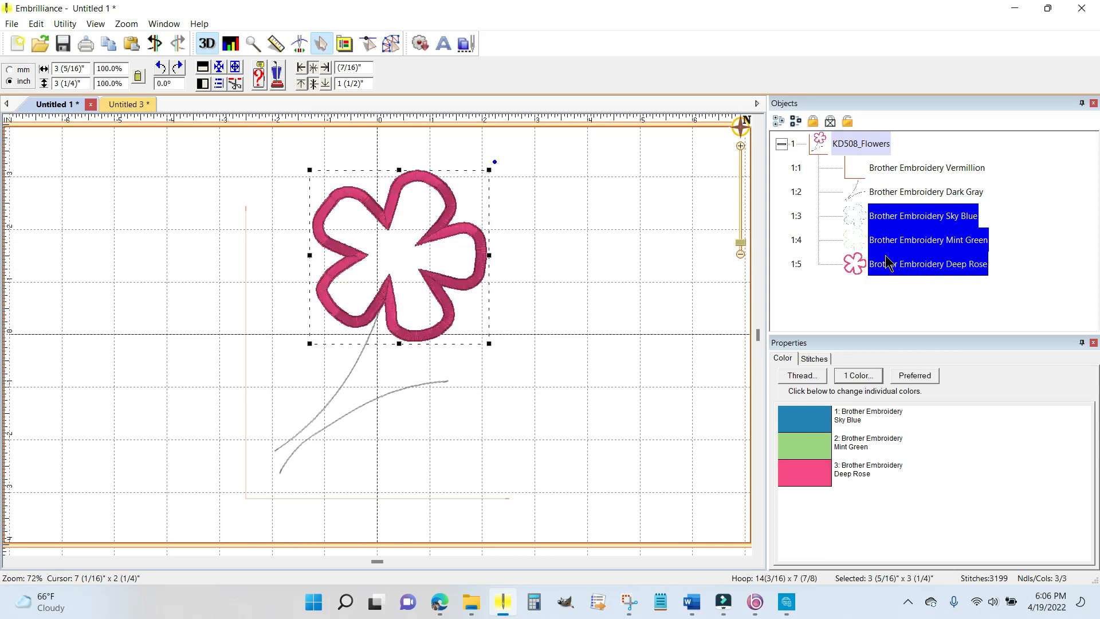
pyautogui.moveTo(925, 239)
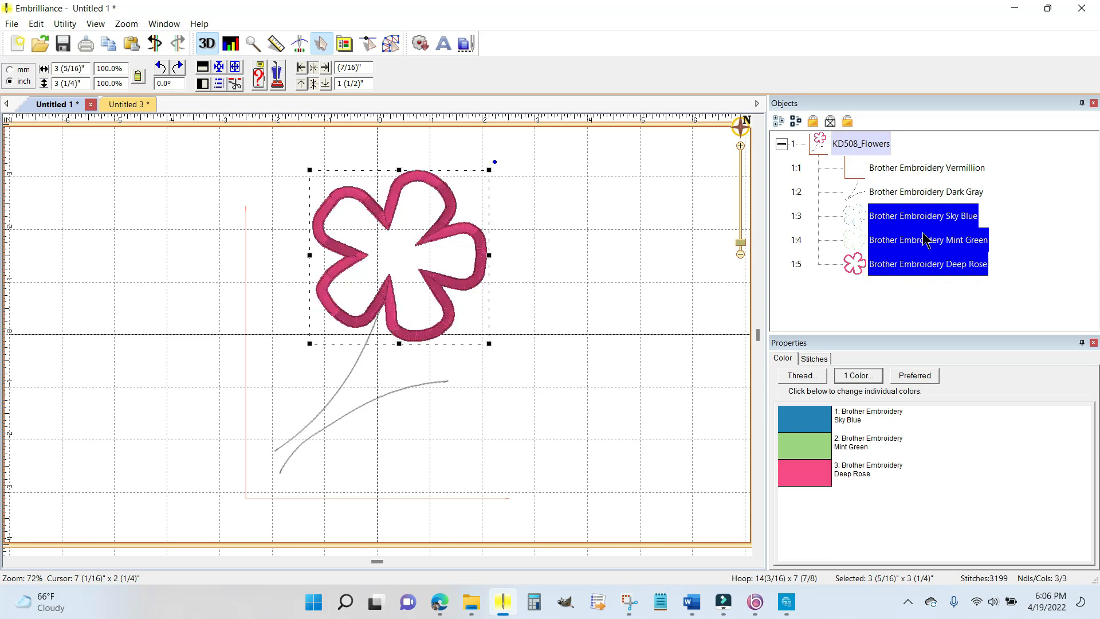
pyautogui.moveTo(453, 235)
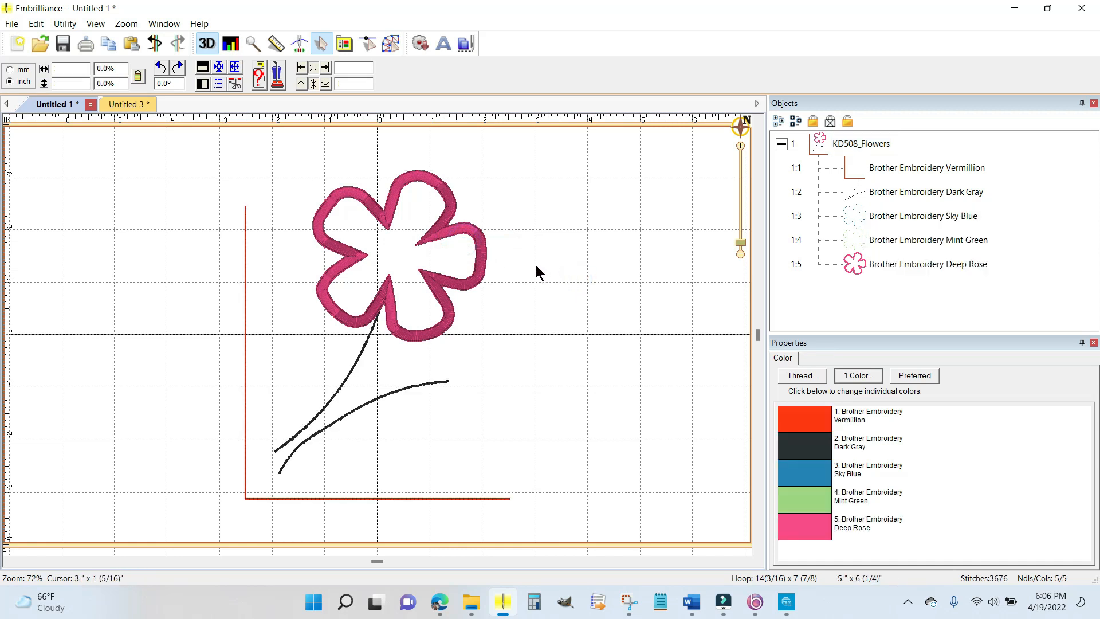
pyautogui.rightClick(537, 273)
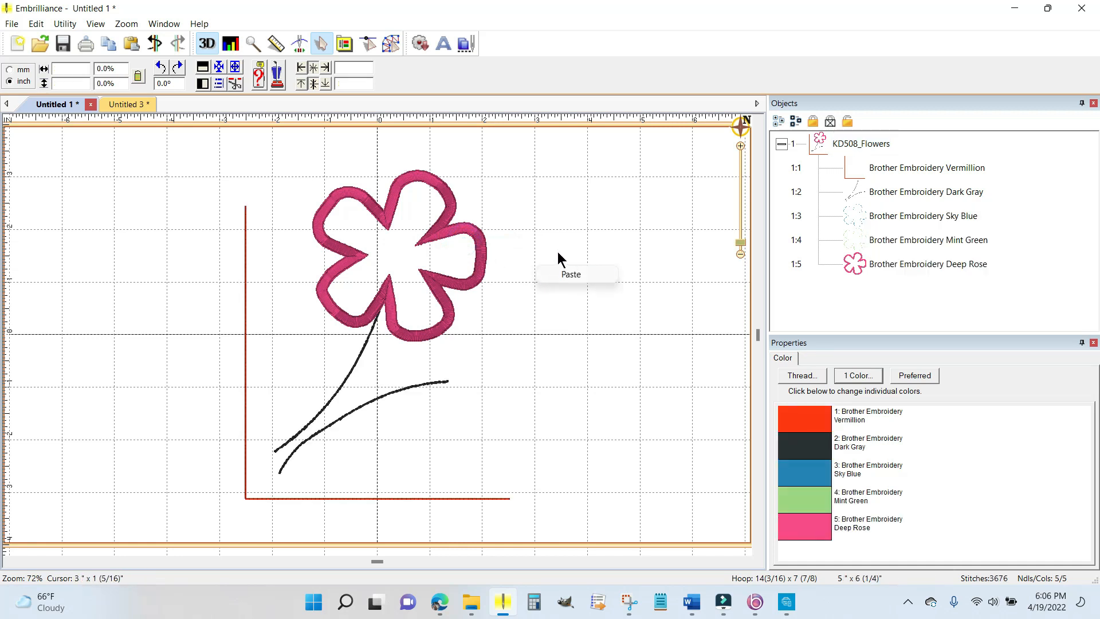
pyautogui.click(571, 274)
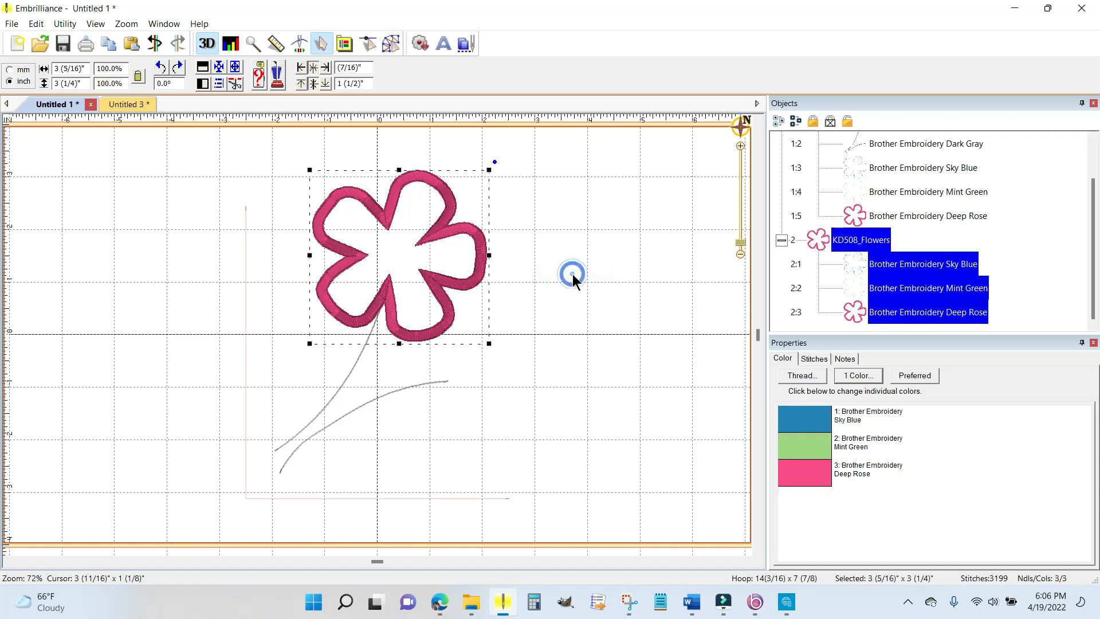
pyautogui.moveTo(389, 266)
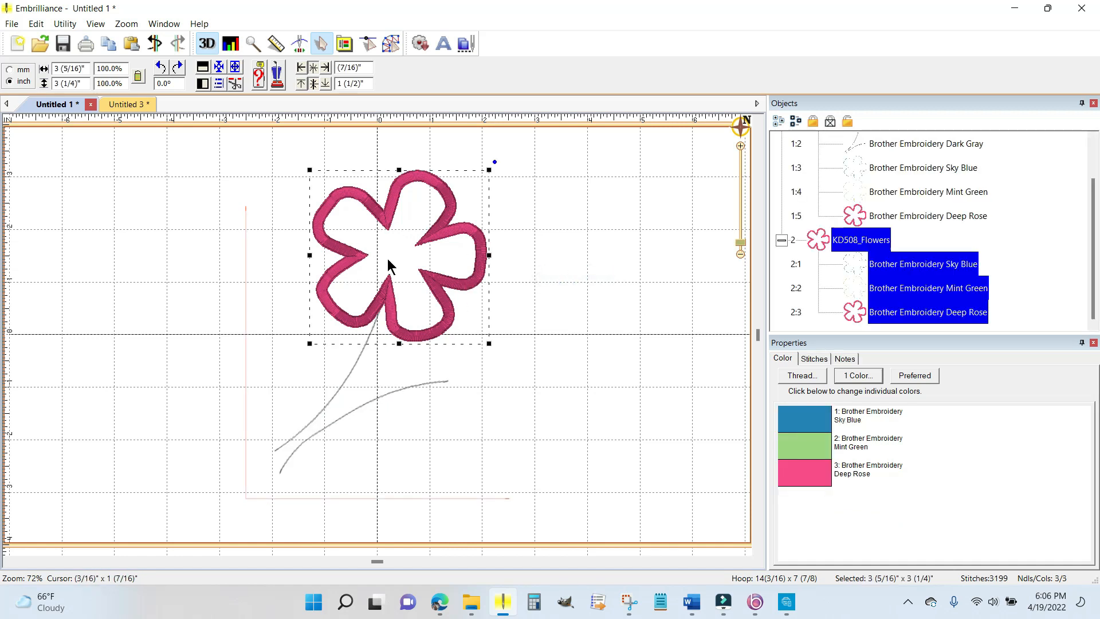
pyautogui.moveTo(456, 235)
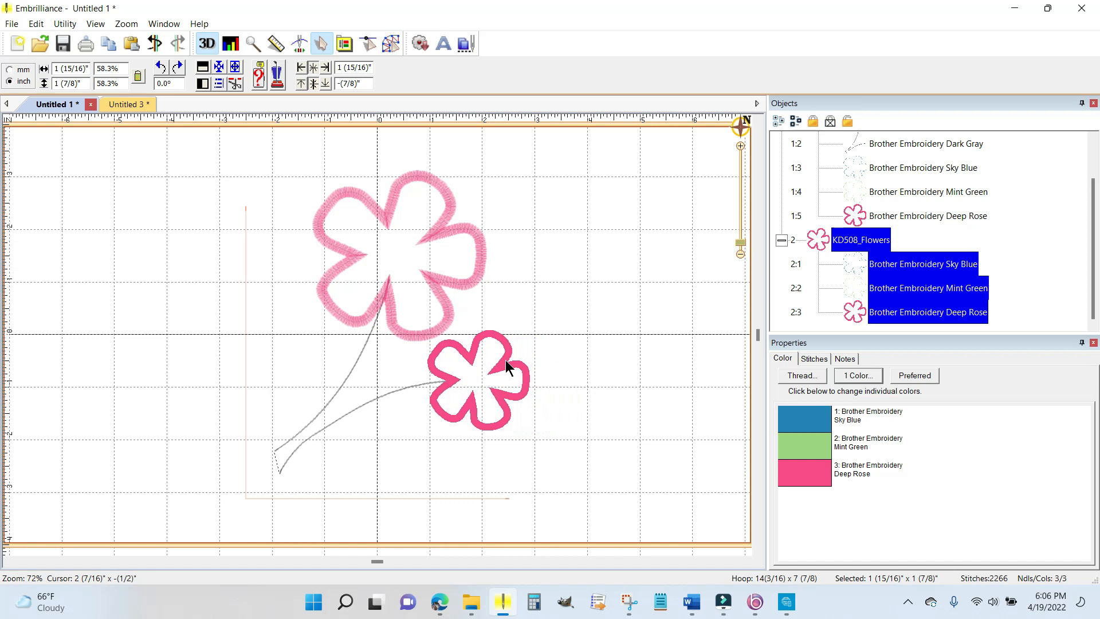
# Step: Shrink the pasted flower to about 2 inches square, tilt it about -12°, and set it on the lower stem tip
pyautogui.click(479, 381)
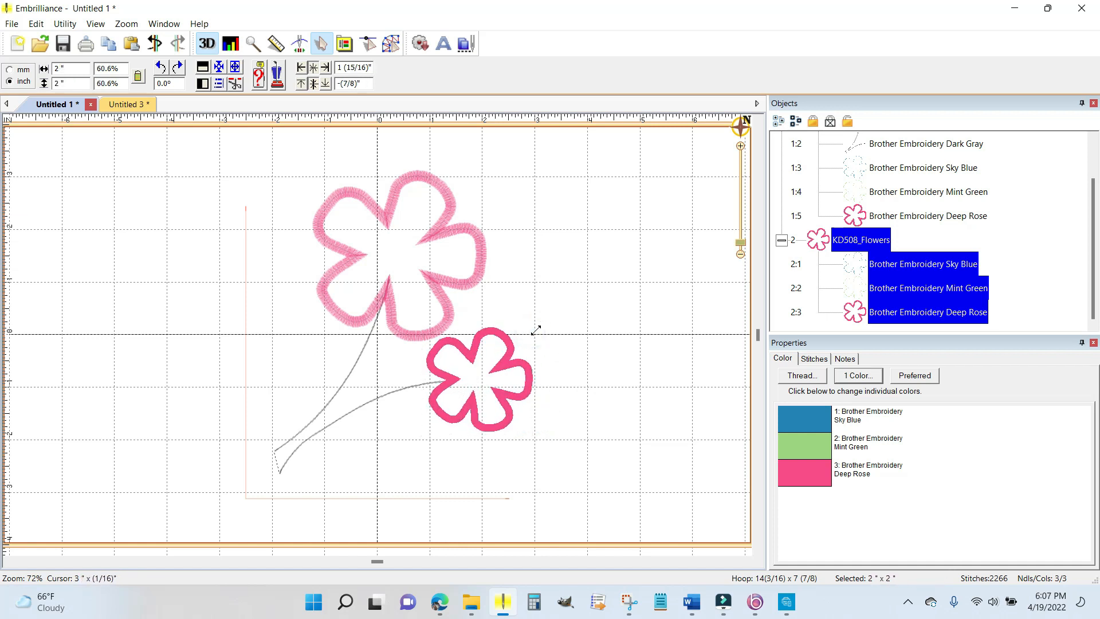
pyautogui.click(479, 382)
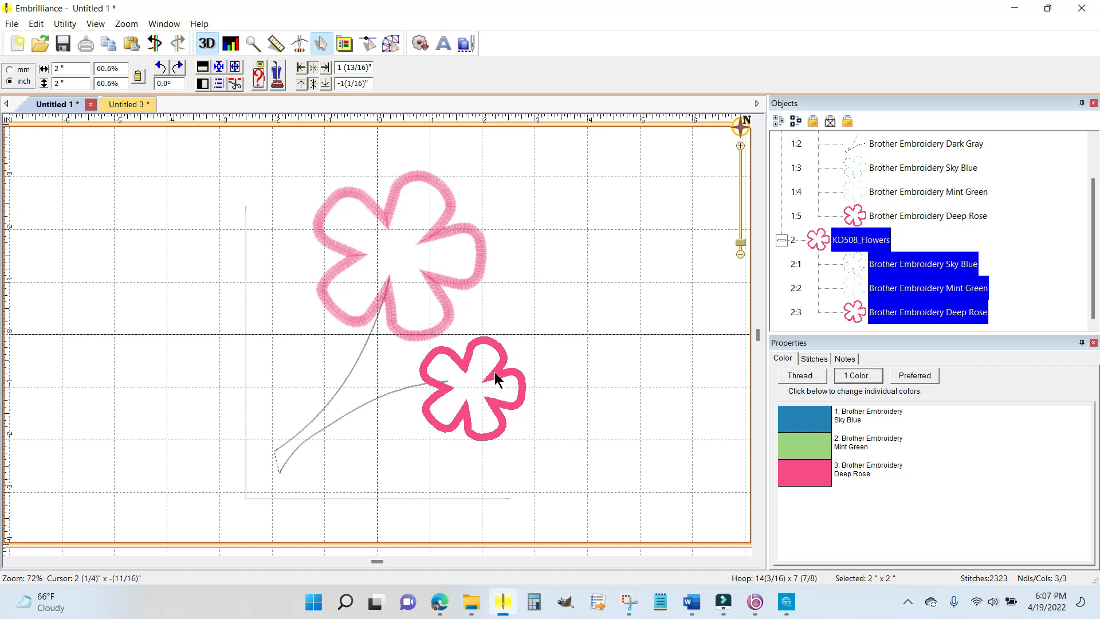
pyautogui.click(472, 390)
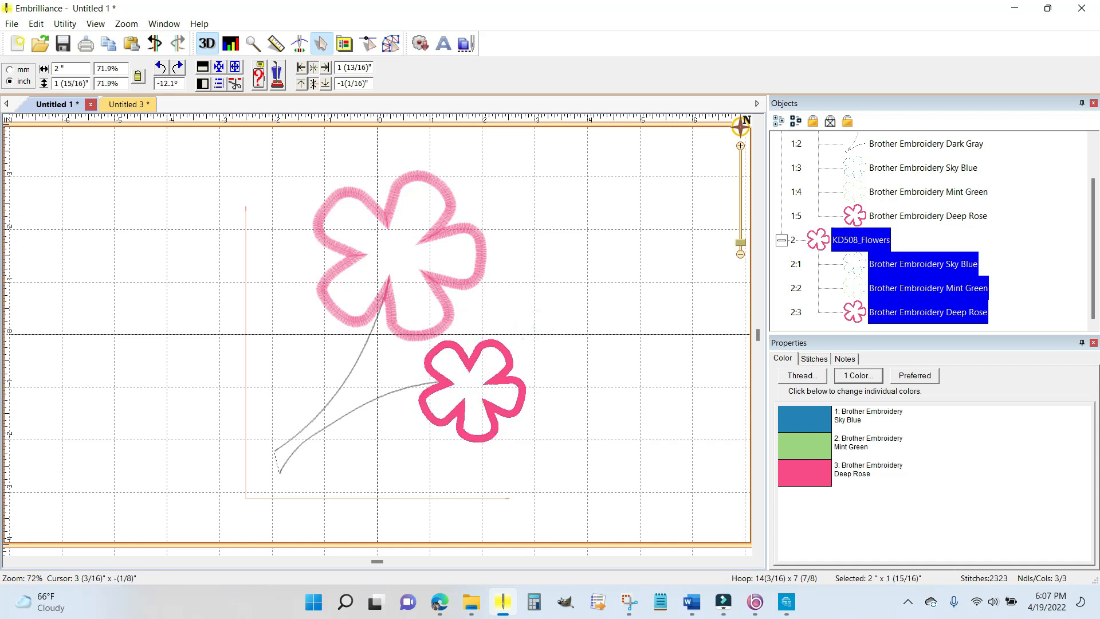
pyautogui.click(474, 390)
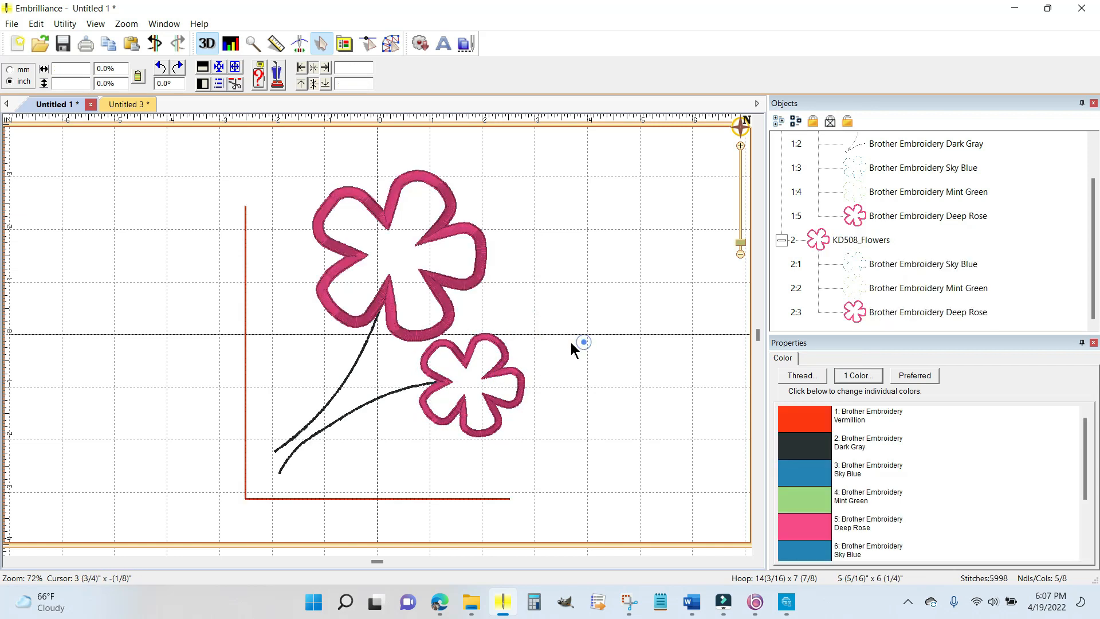
pyautogui.moveTo(494, 417)
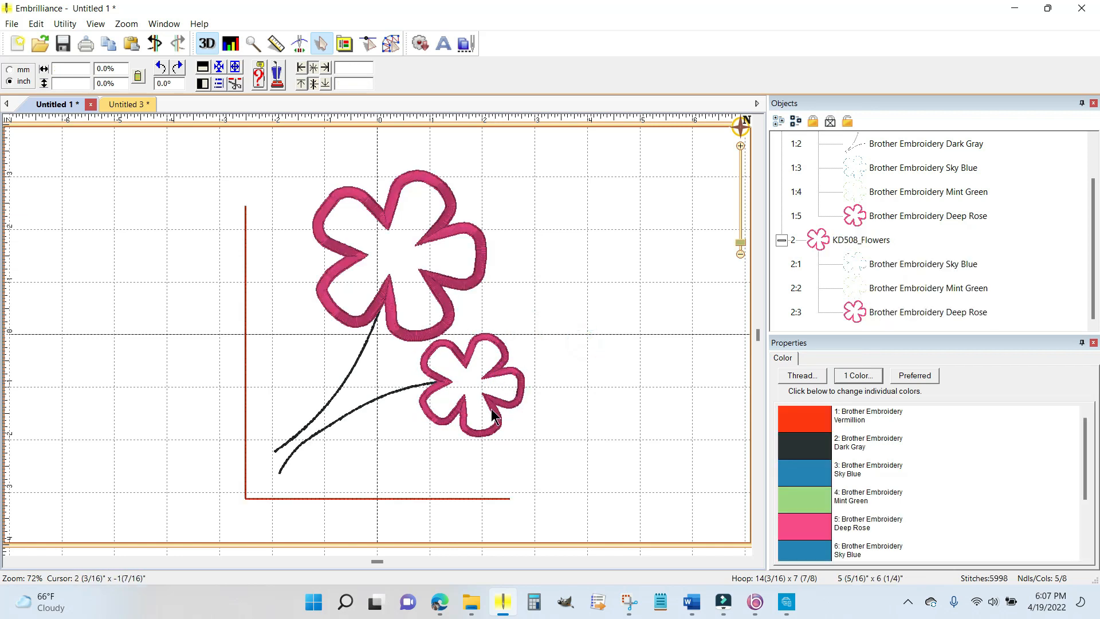
pyautogui.moveTo(543, 298)
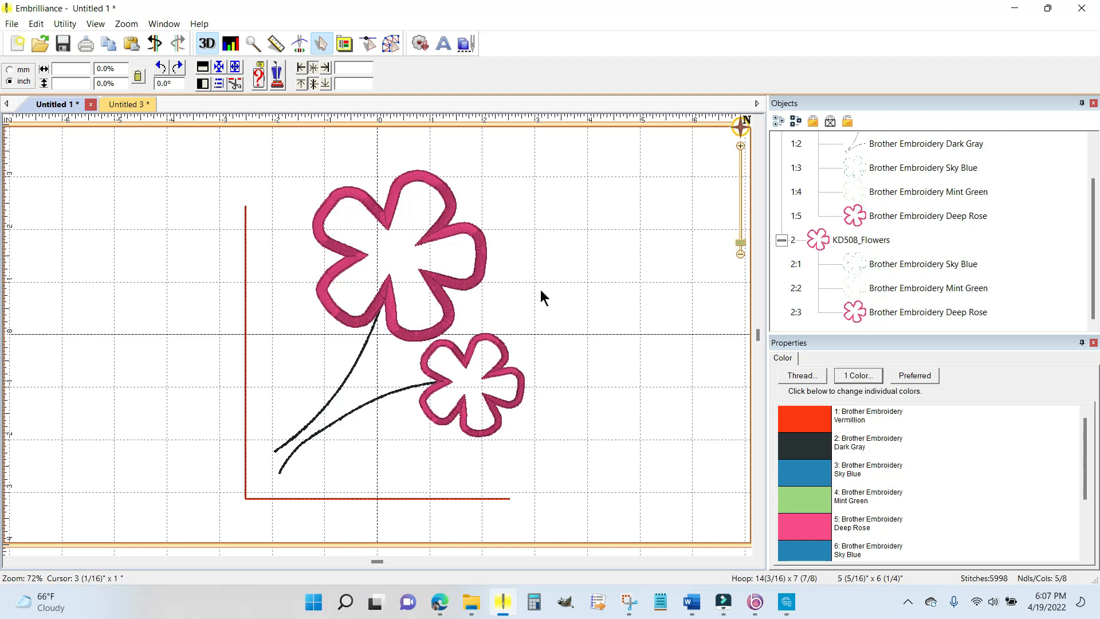
pyautogui.moveTo(545, 303)
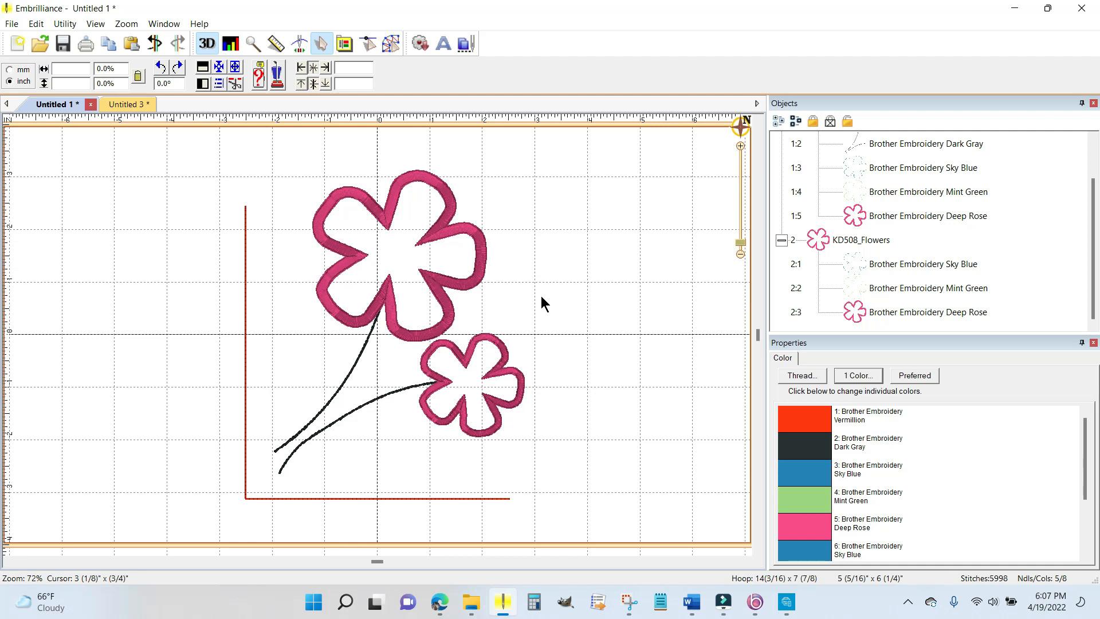
pyautogui.moveTo(442, 397)
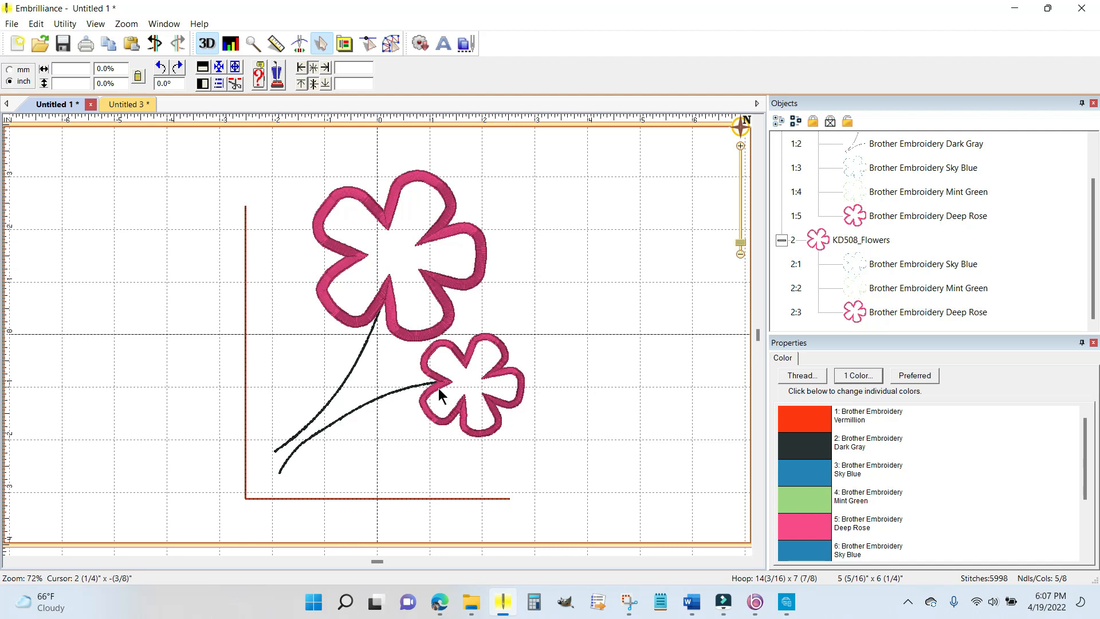
pyautogui.moveTo(345, 449)
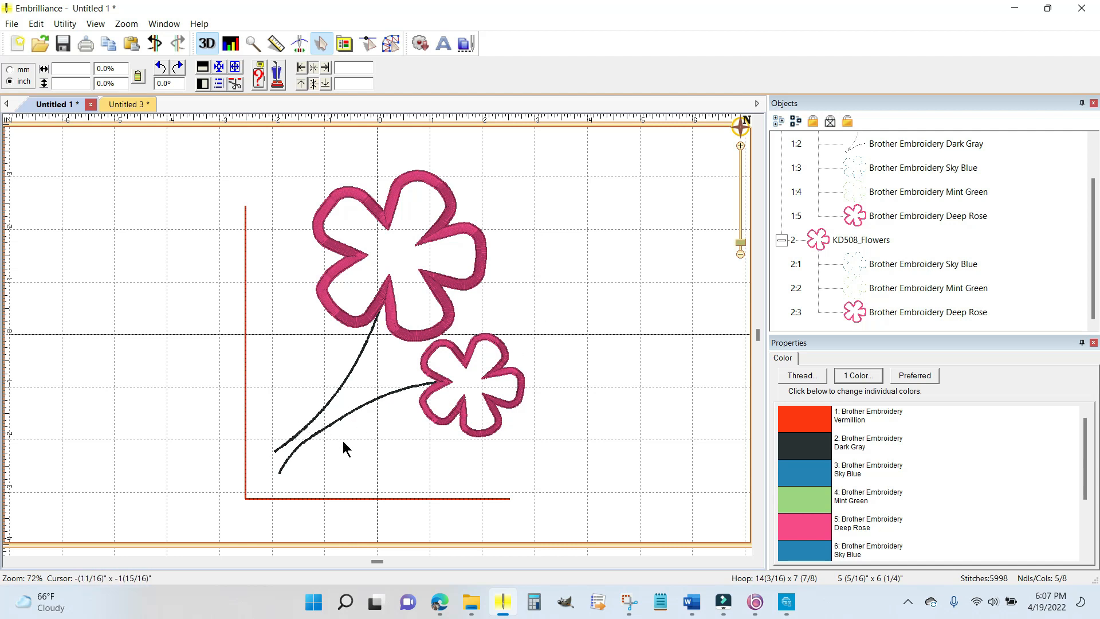
pyautogui.moveTo(326, 431)
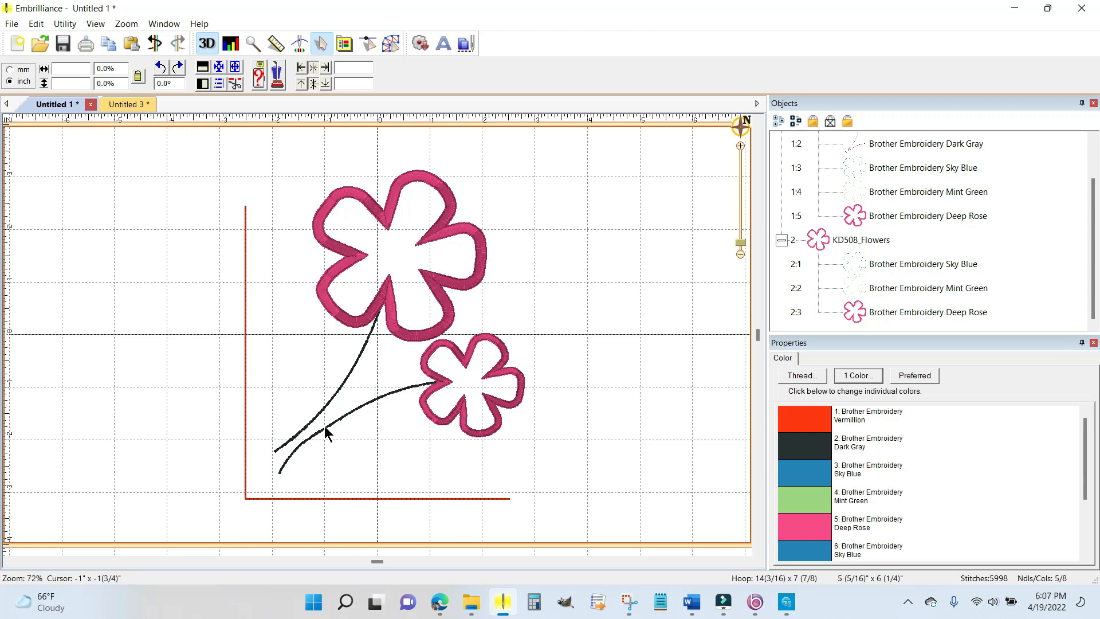
pyautogui.moveTo(254, 249)
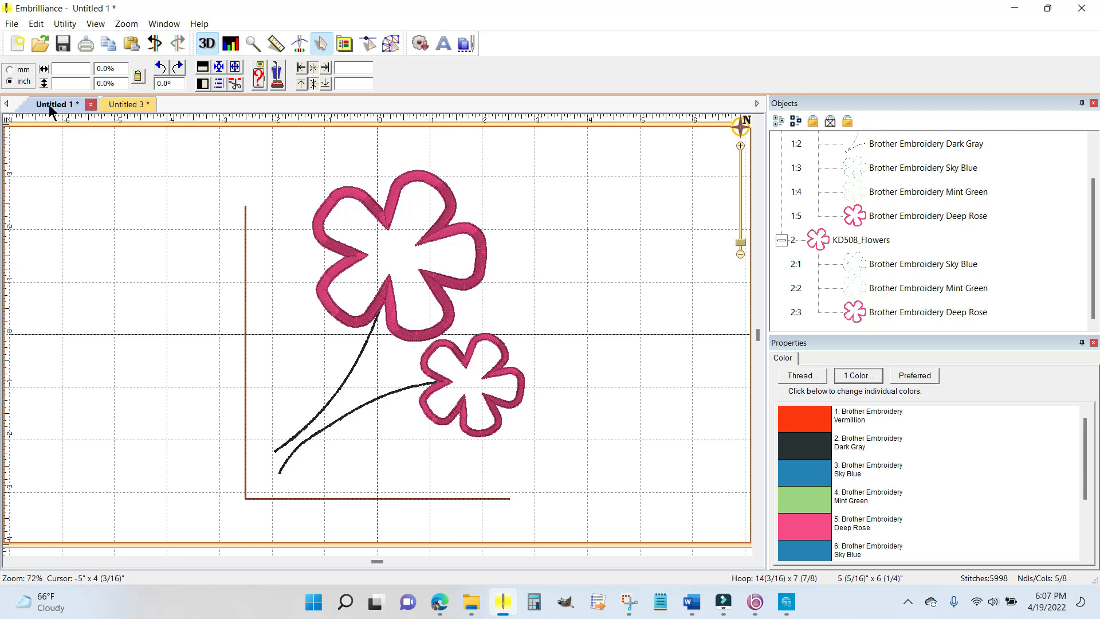
pyautogui.moveTo(338, 246)
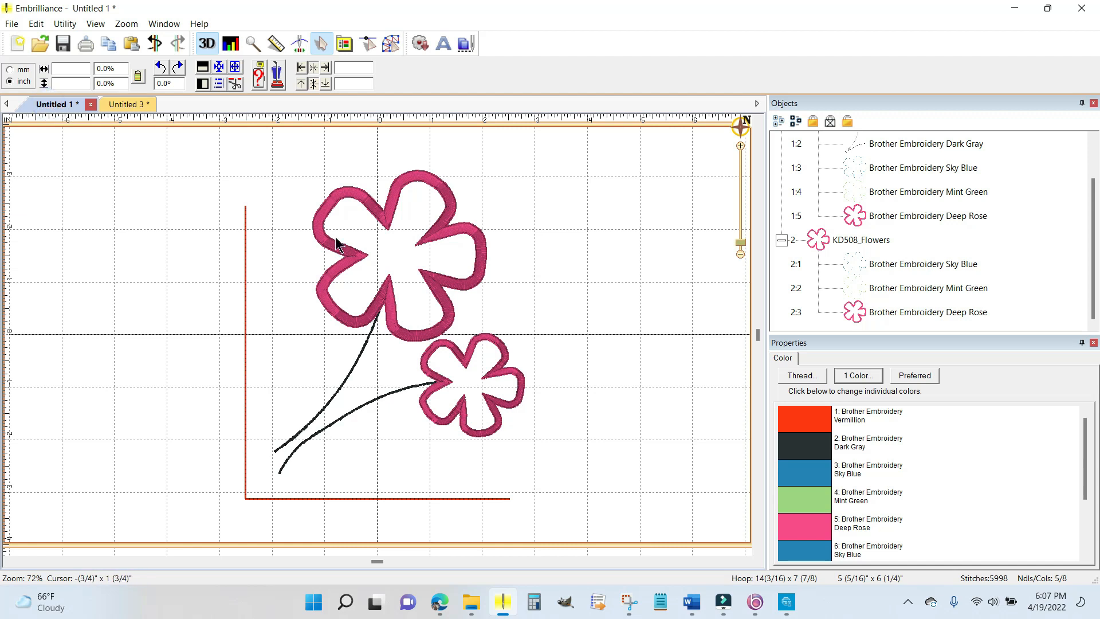
pyautogui.moveTo(410, 349)
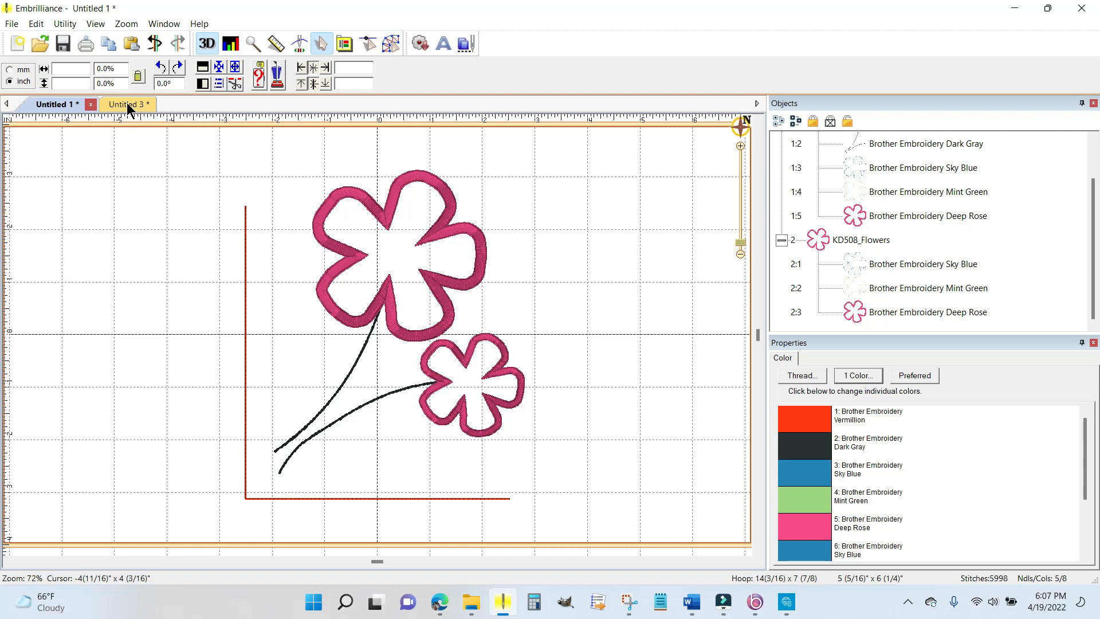
# Step: Switch to the Untitled 3 document holding KD507_WreathMugRug
pyautogui.click(126, 104)
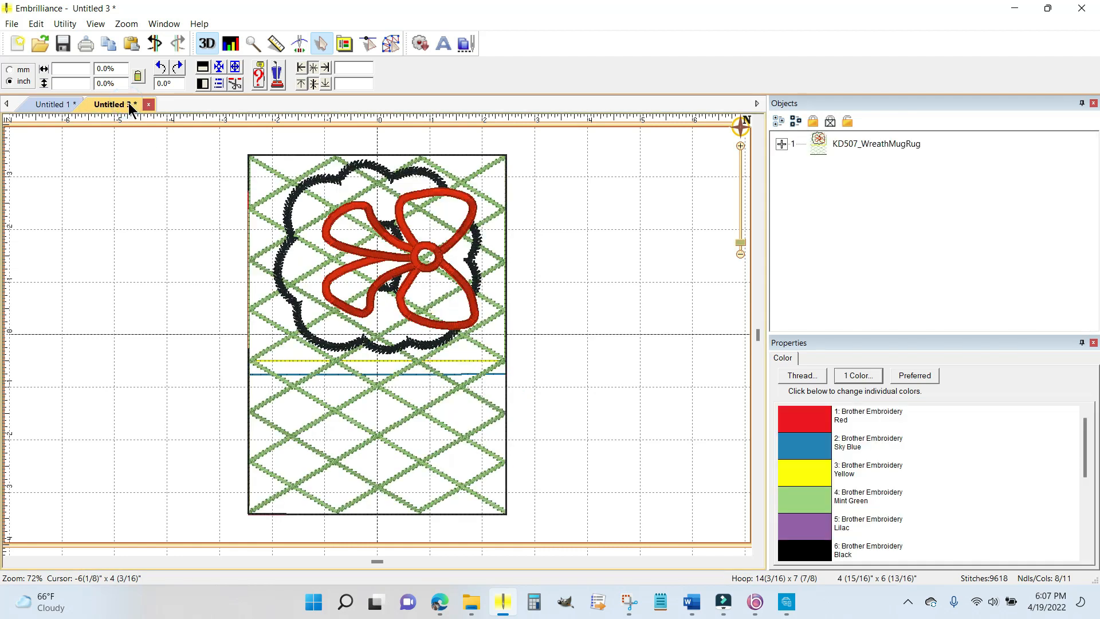
pyautogui.moveTo(463, 304)
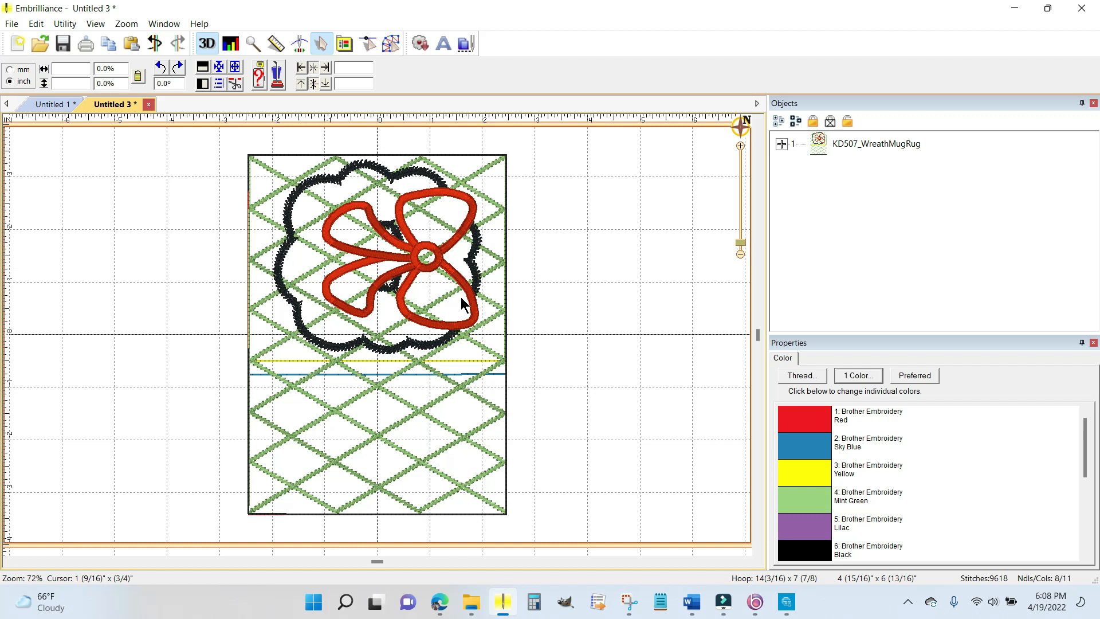
pyautogui.moveTo(502, 293)
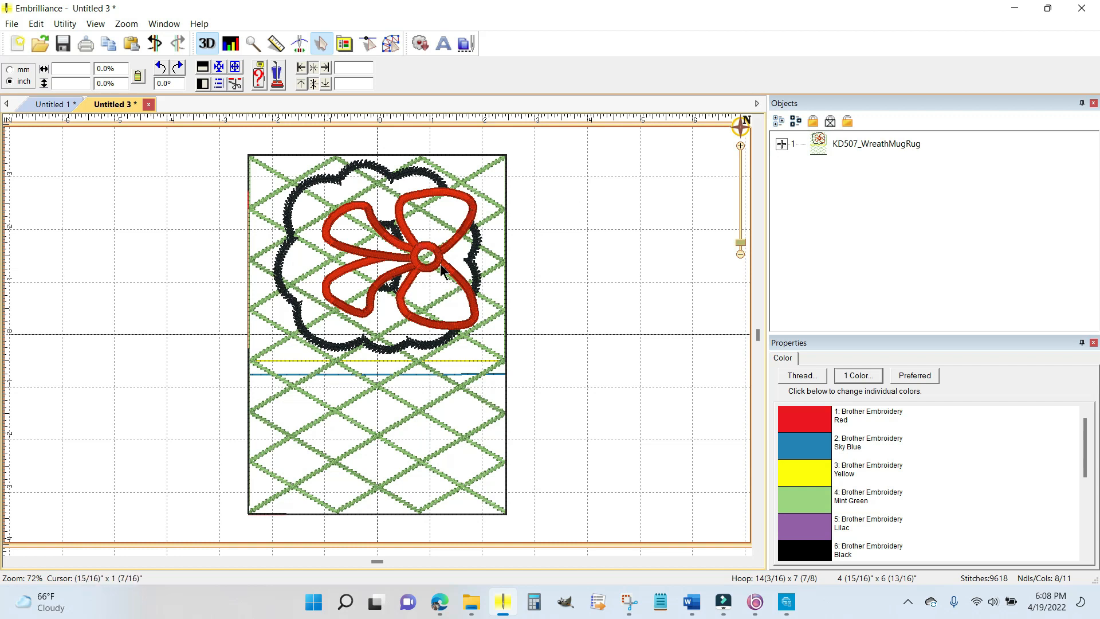
pyautogui.moveTo(435, 278)
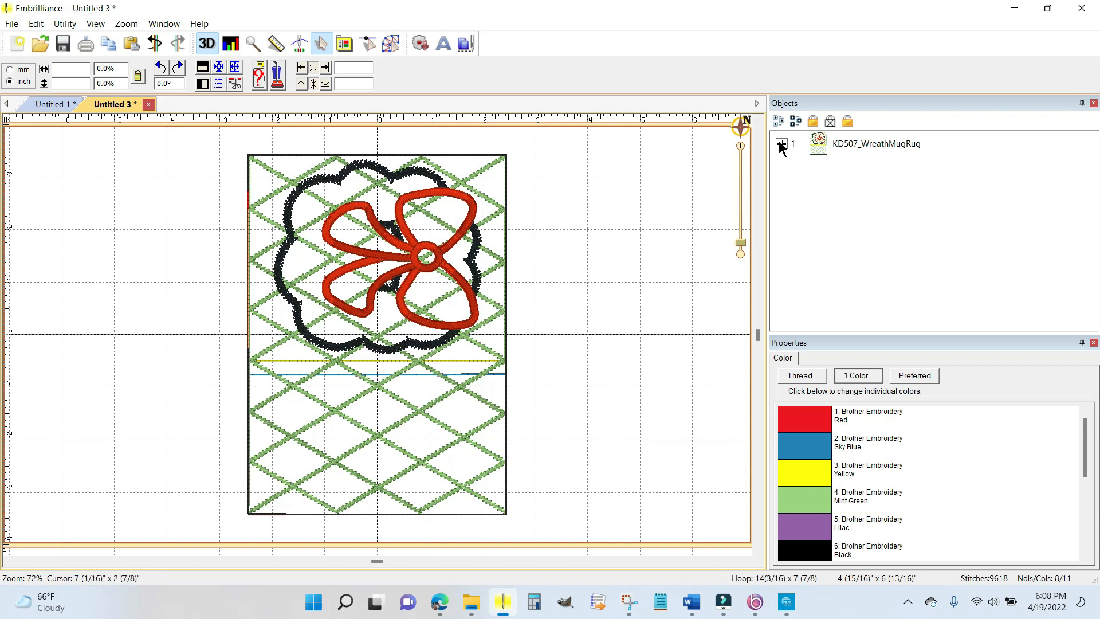
# Step: Expand the wreath design and browse its Mint Green, Lilac and Black colour parts
pyautogui.click(781, 143)
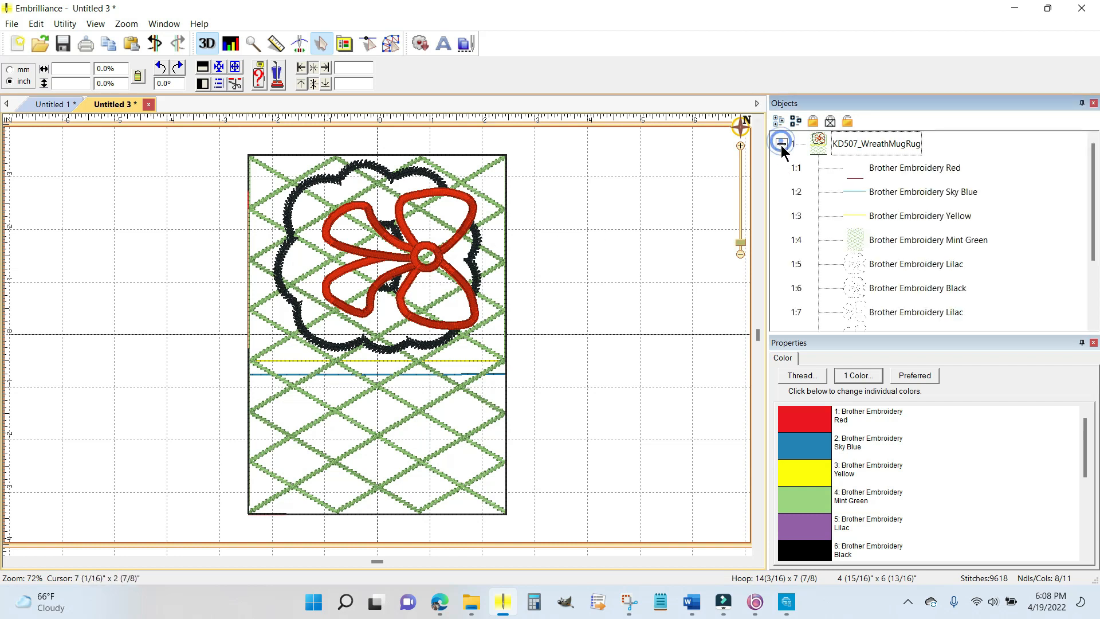
pyautogui.scroll(-3)
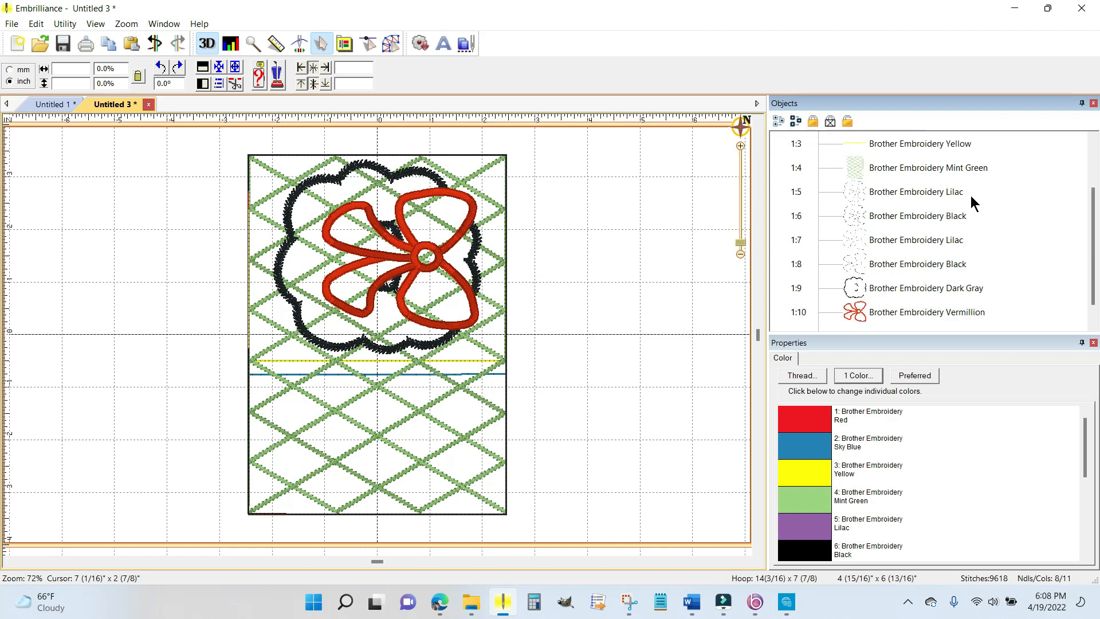
pyautogui.scroll(-3)
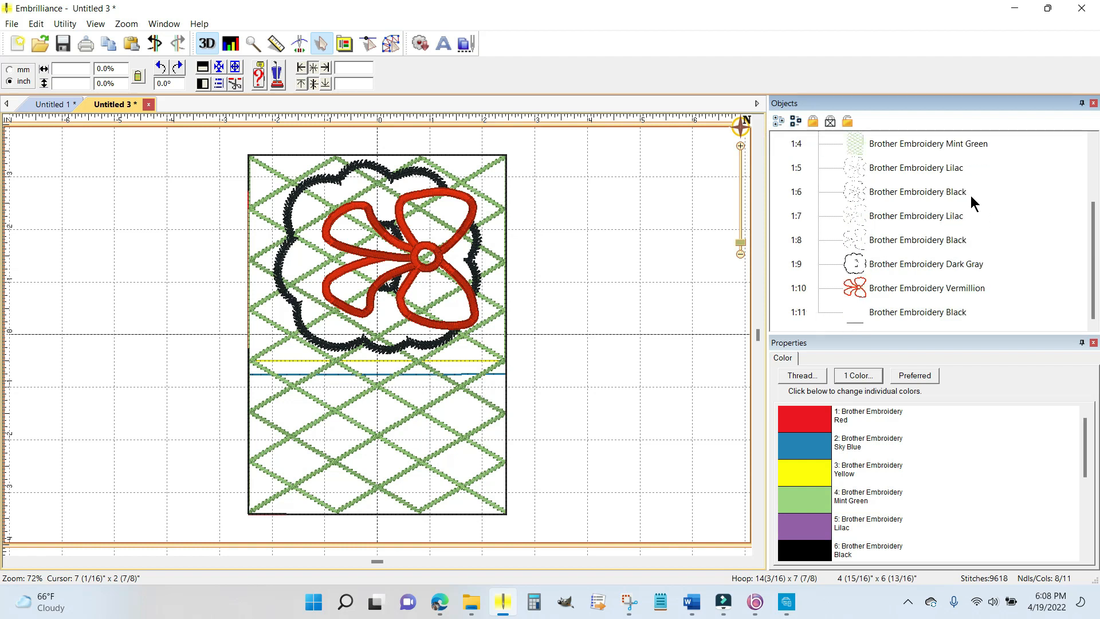
pyautogui.moveTo(883, 171)
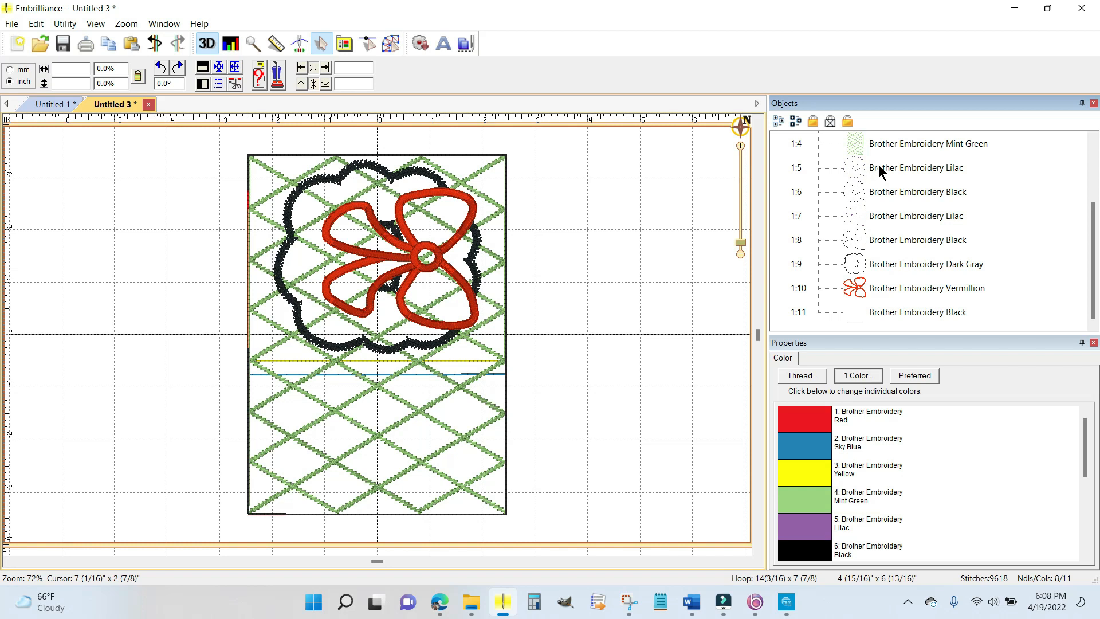
pyautogui.click(928, 144)
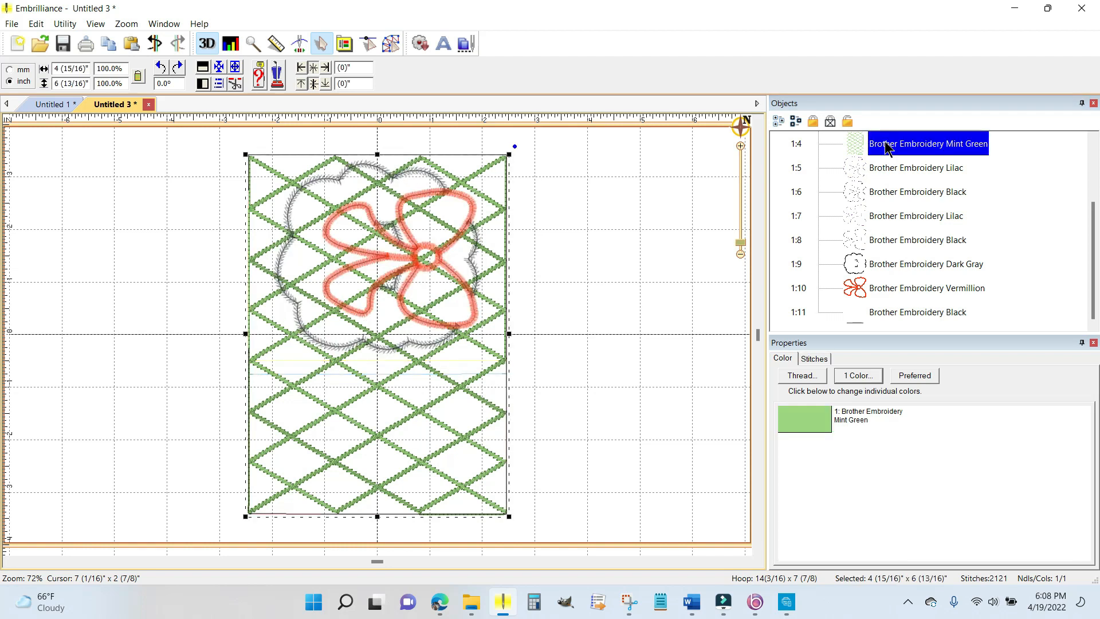
pyautogui.moveTo(882, 149)
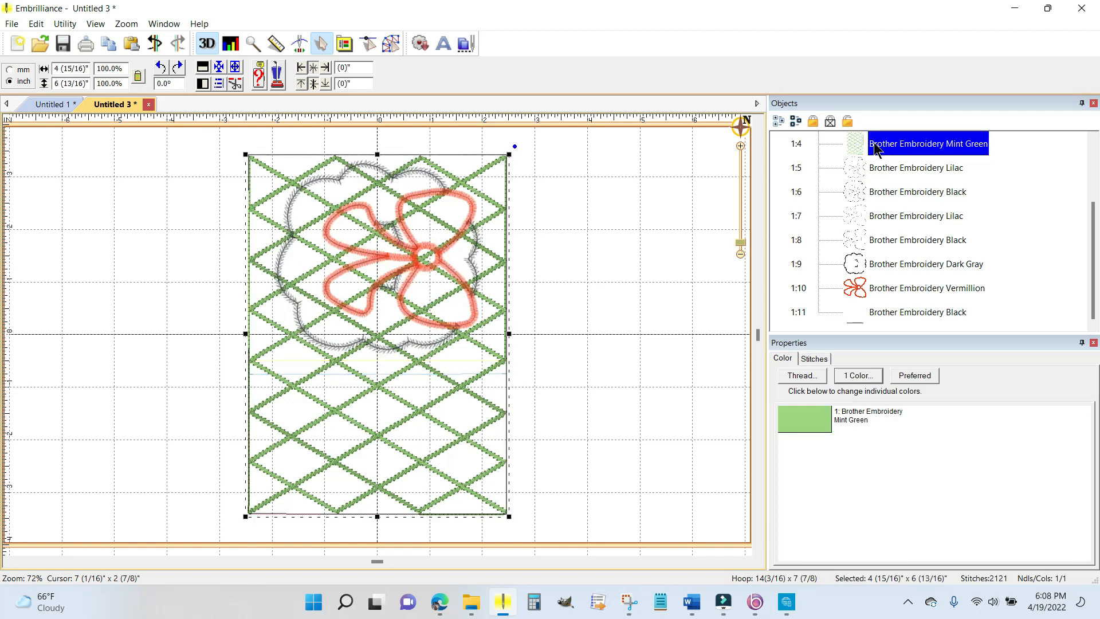
pyautogui.click(916, 167)
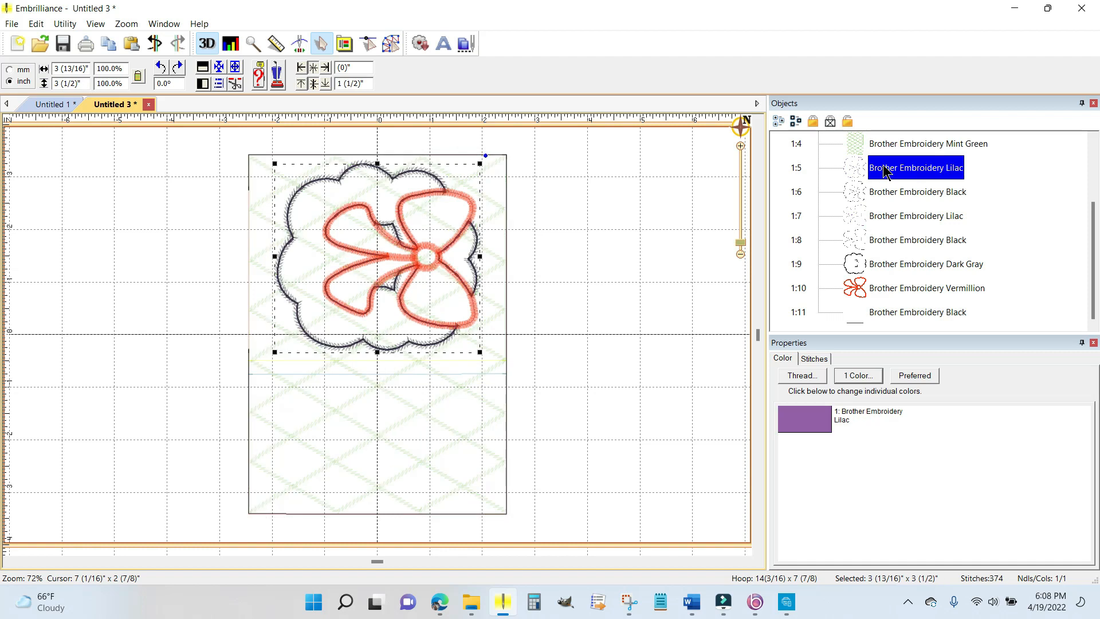
pyautogui.moveTo(897, 202)
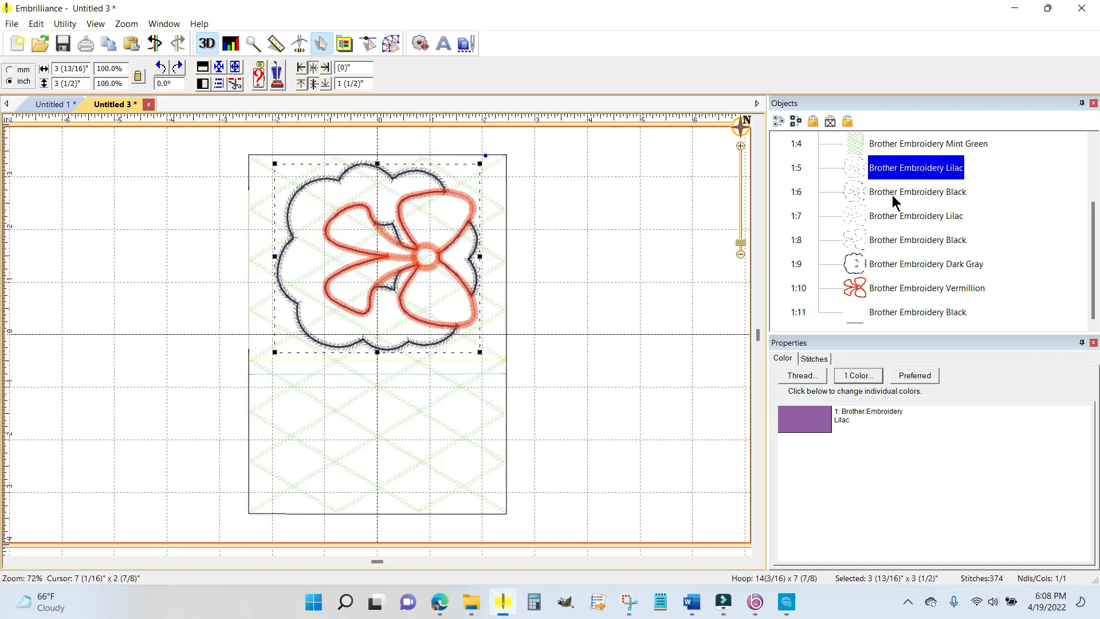
pyautogui.click(917, 191)
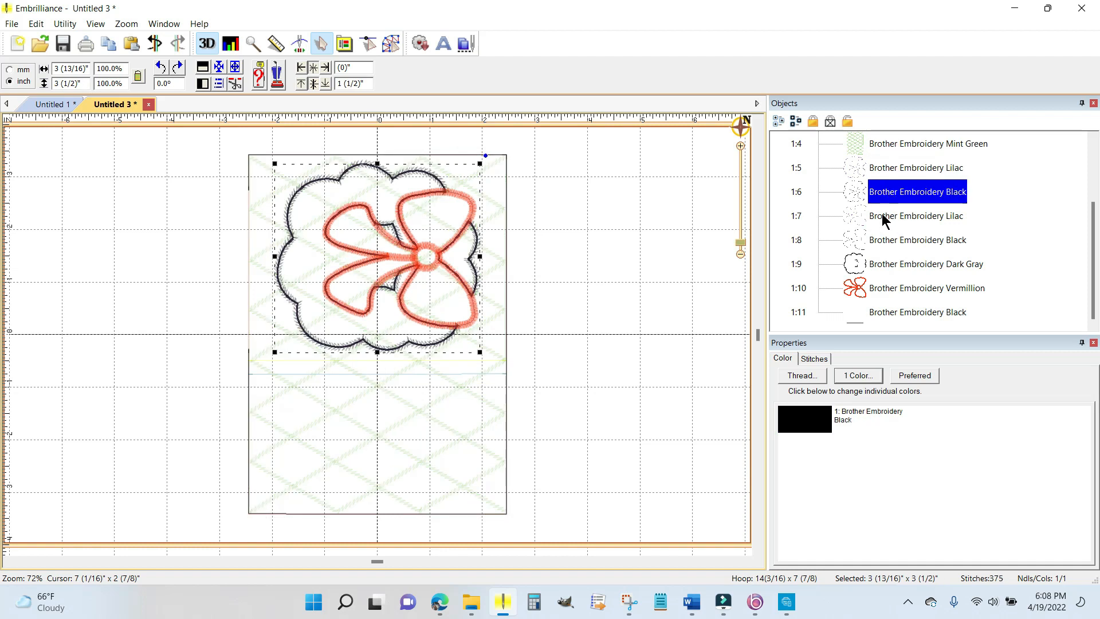
# Step: Select the bow's Lilac, Black and Vermillion parts together
pyautogui.click(915, 216)
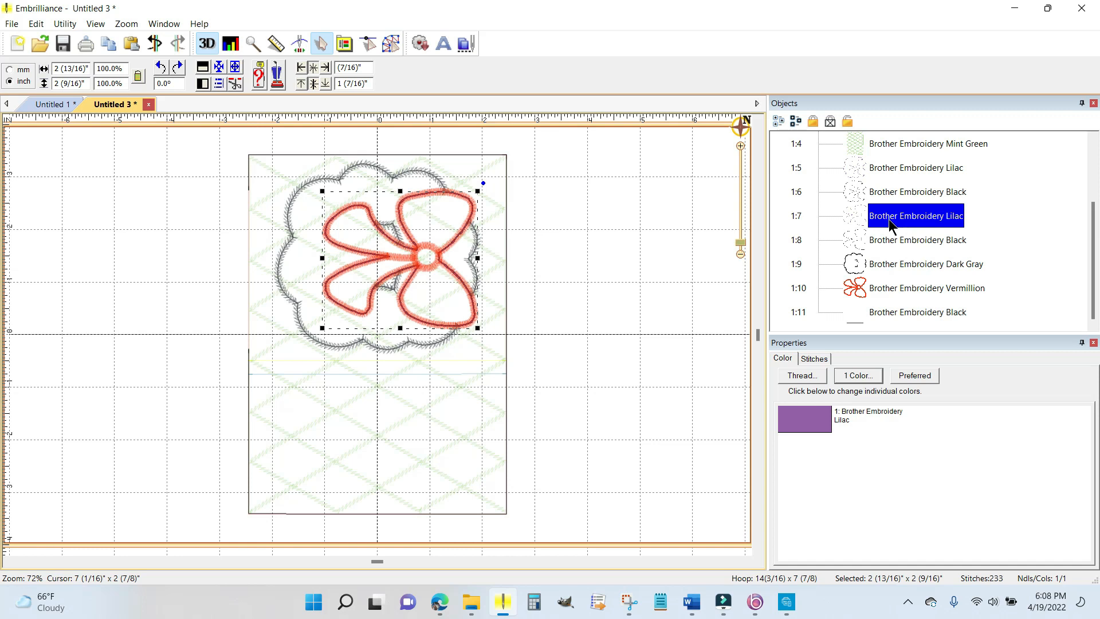
pyautogui.moveTo(891, 243)
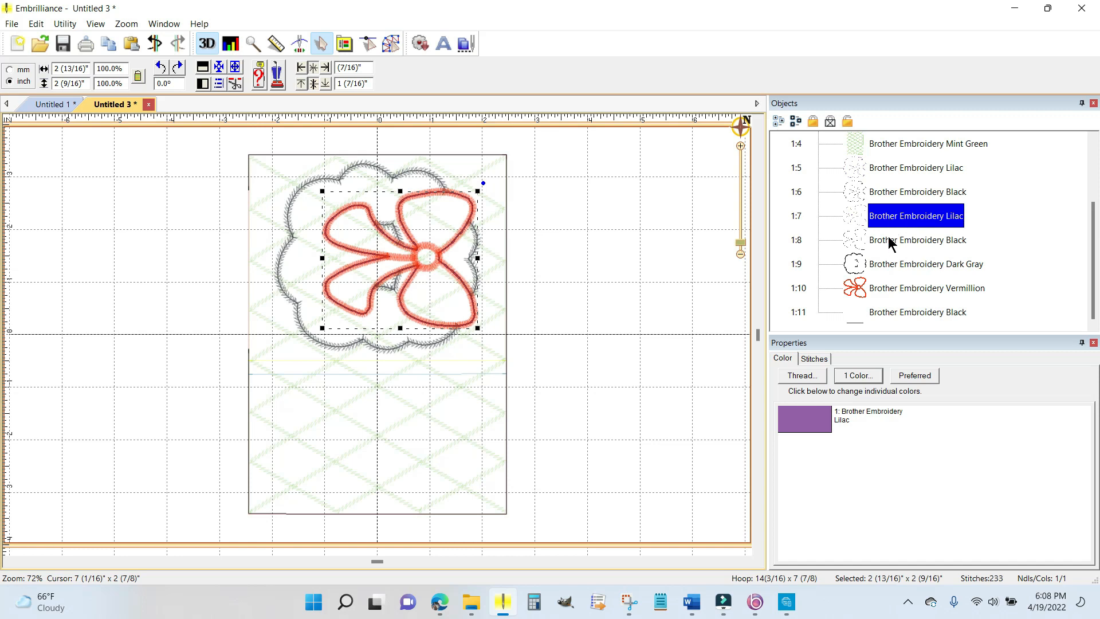
pyautogui.click(917, 240)
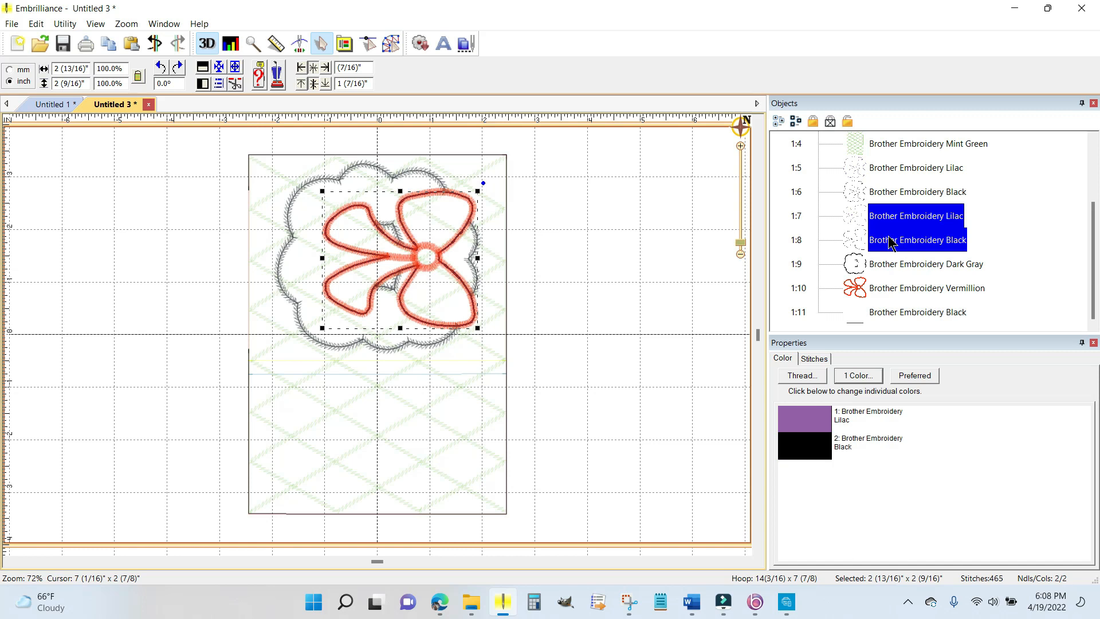
pyautogui.moveTo(894, 291)
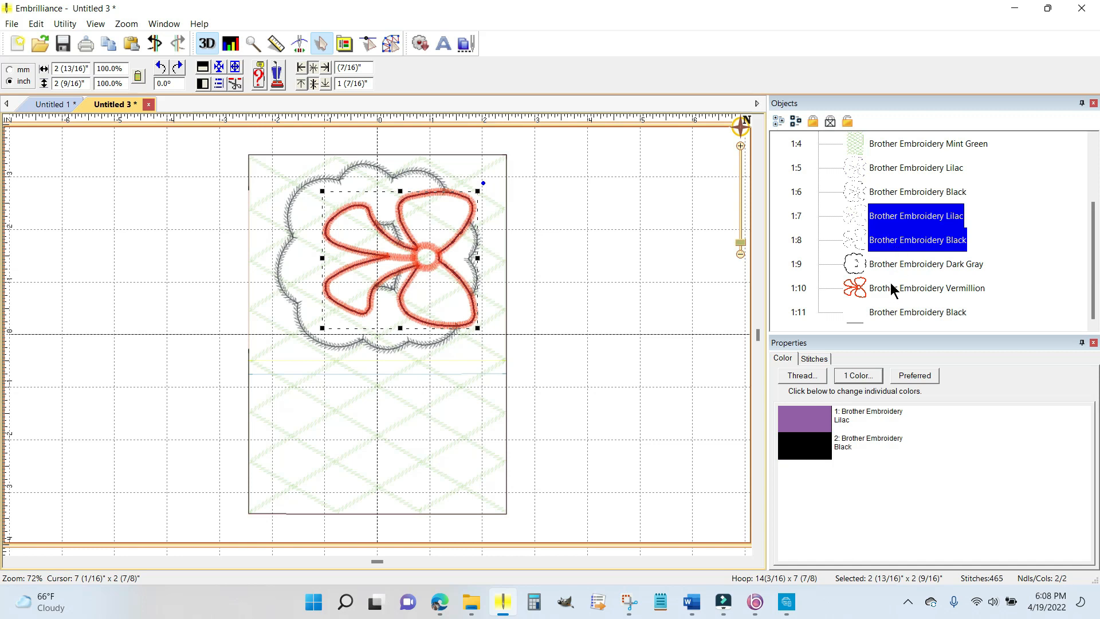
pyautogui.click(926, 288)
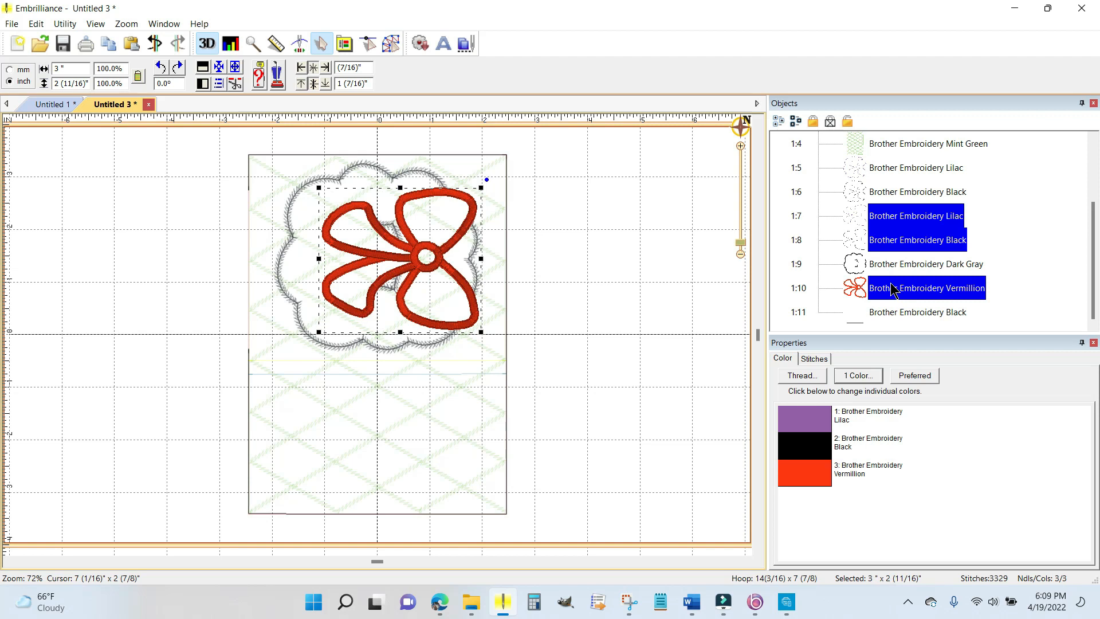
pyautogui.moveTo(412, 265)
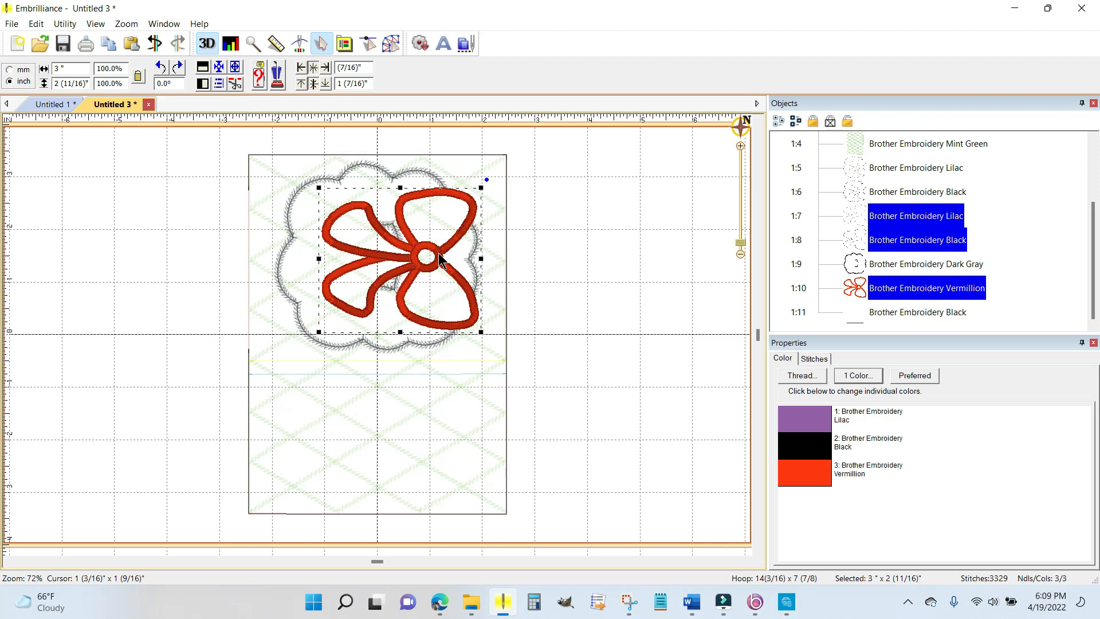
# Step: Copy the bow parts, paste them into the Untitled 1 flower design, and select Vermillion
pyautogui.rightClick(441, 262)
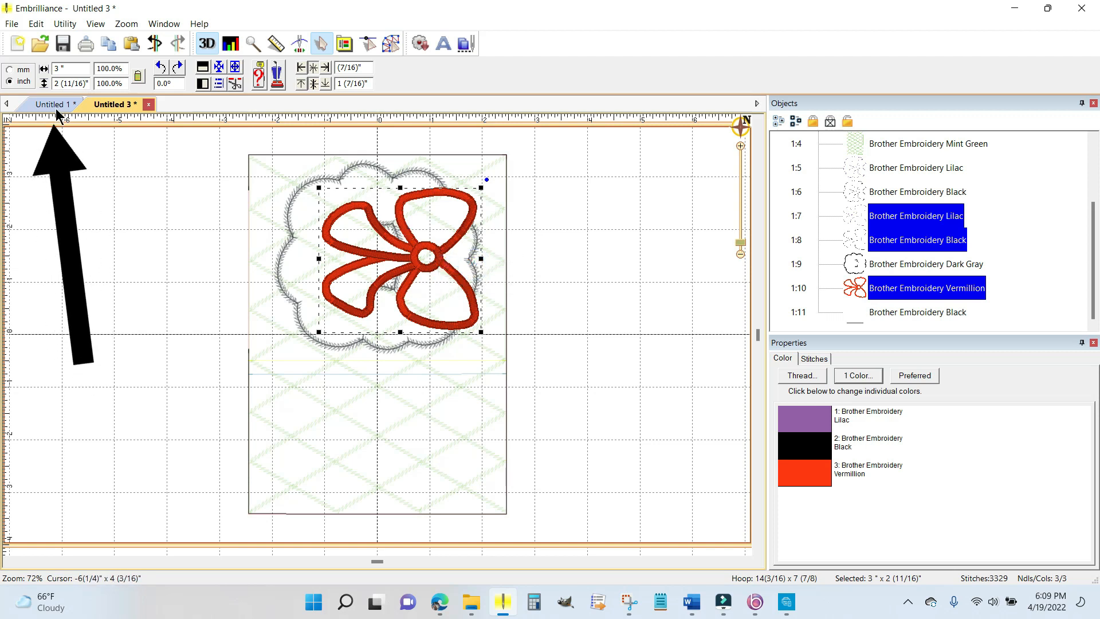
pyautogui.click(50, 104)
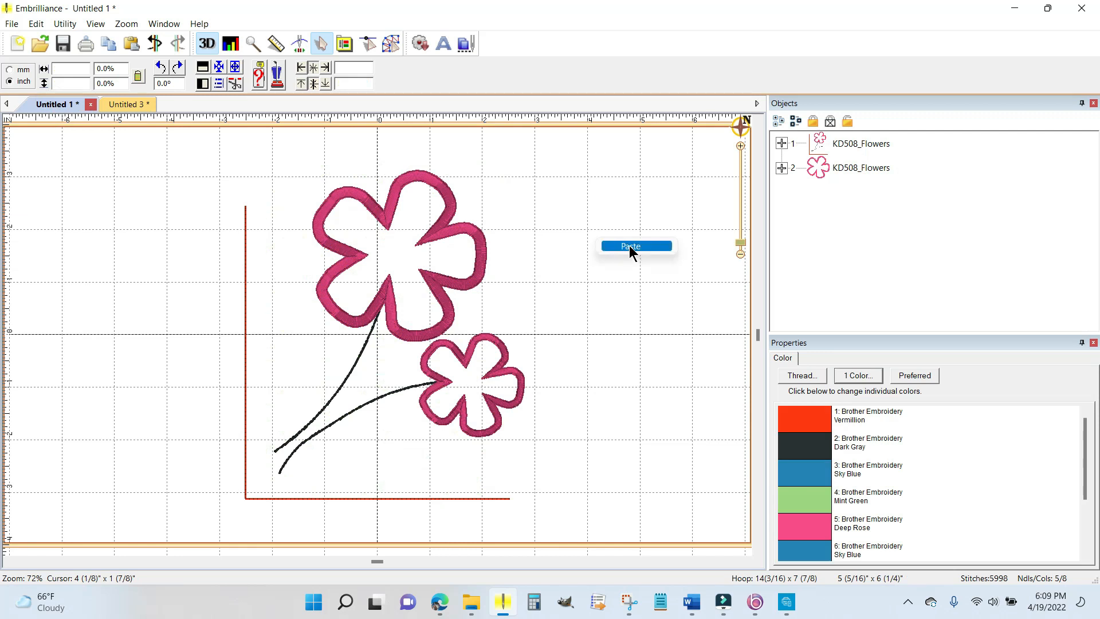
pyautogui.click(635, 246)
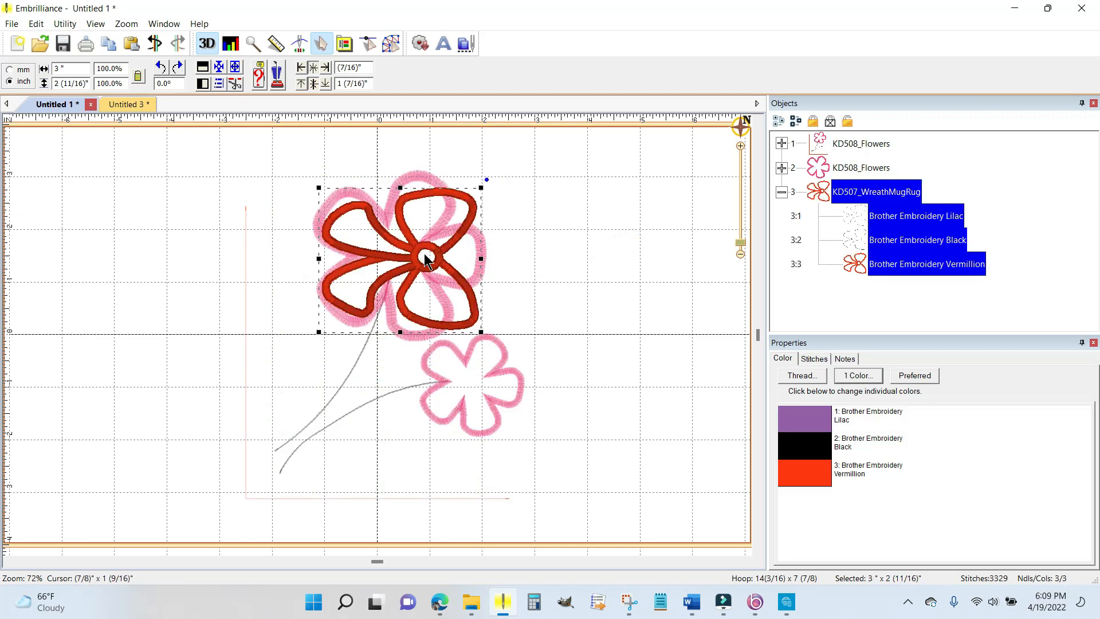
pyautogui.moveTo(421, 253)
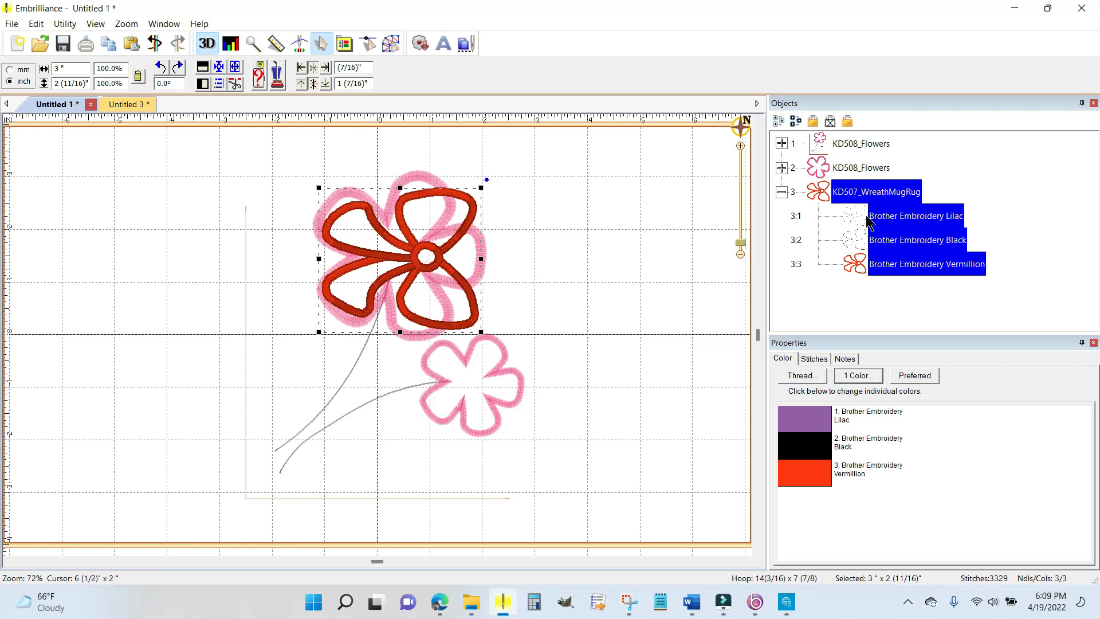
pyautogui.moveTo(866, 222)
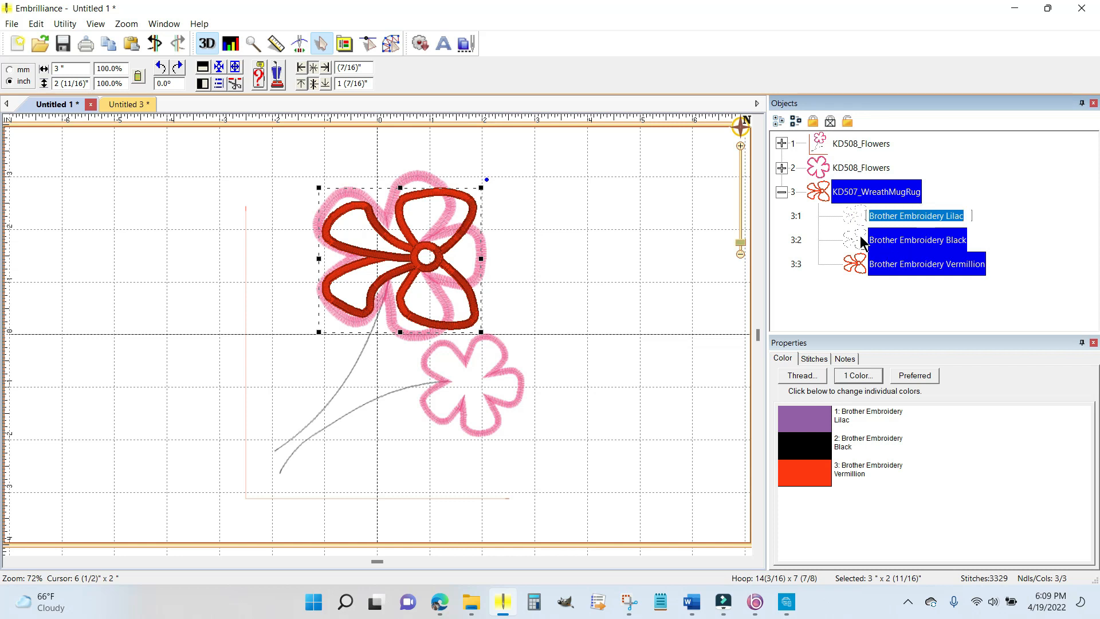
pyautogui.click(926, 264)
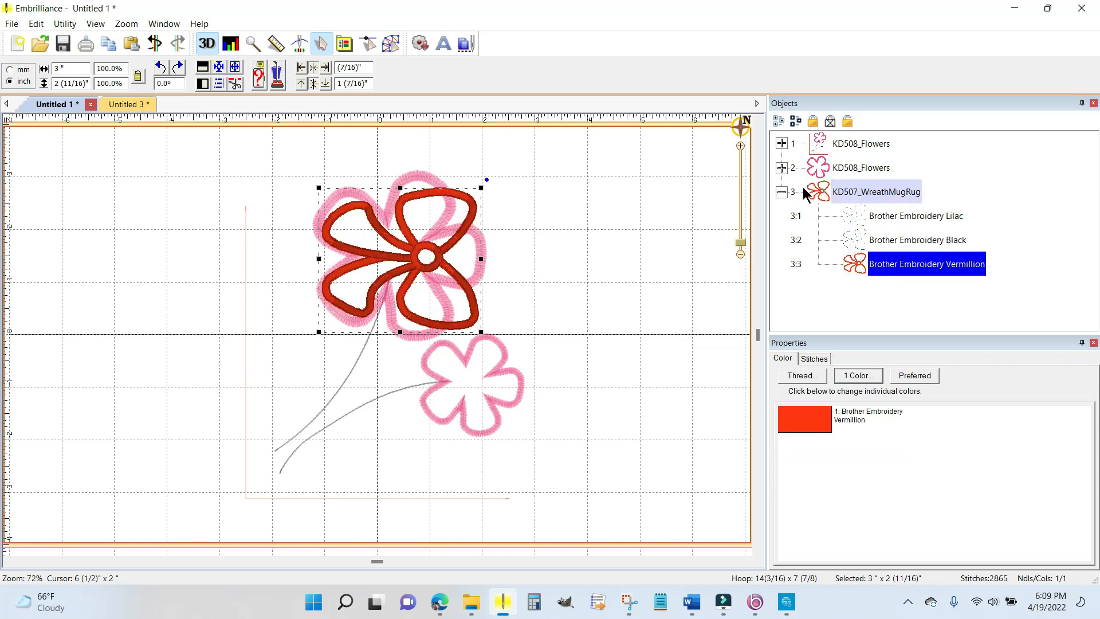
# Step: Rotate the pasted bow, shrink it to about two inches, and move it onto the stem ends
pyautogui.click(876, 191)
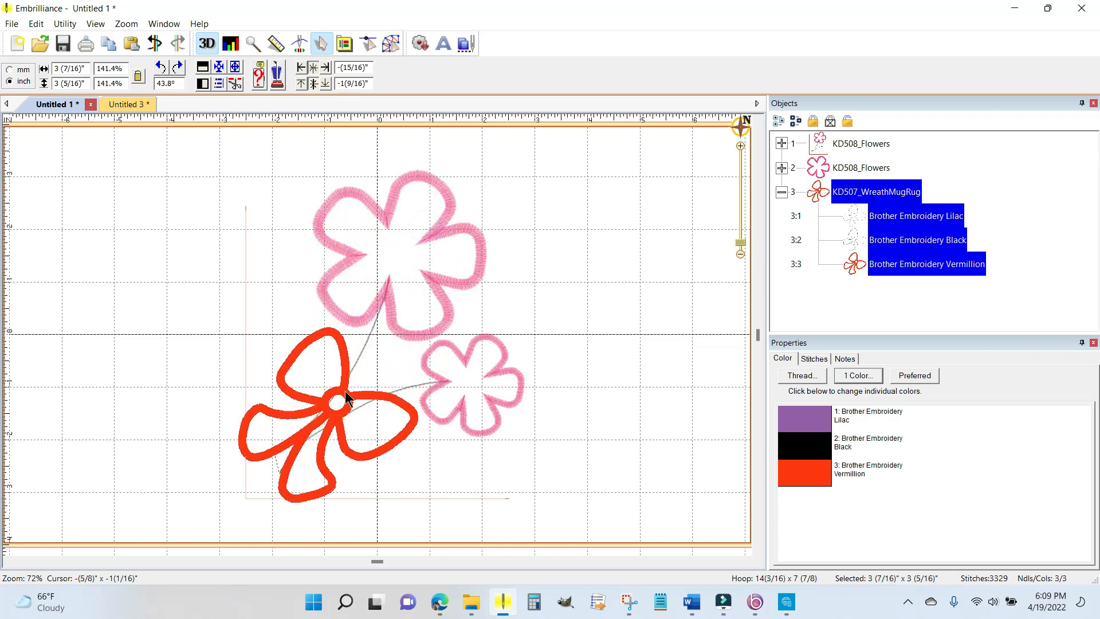
pyautogui.click(344, 400)
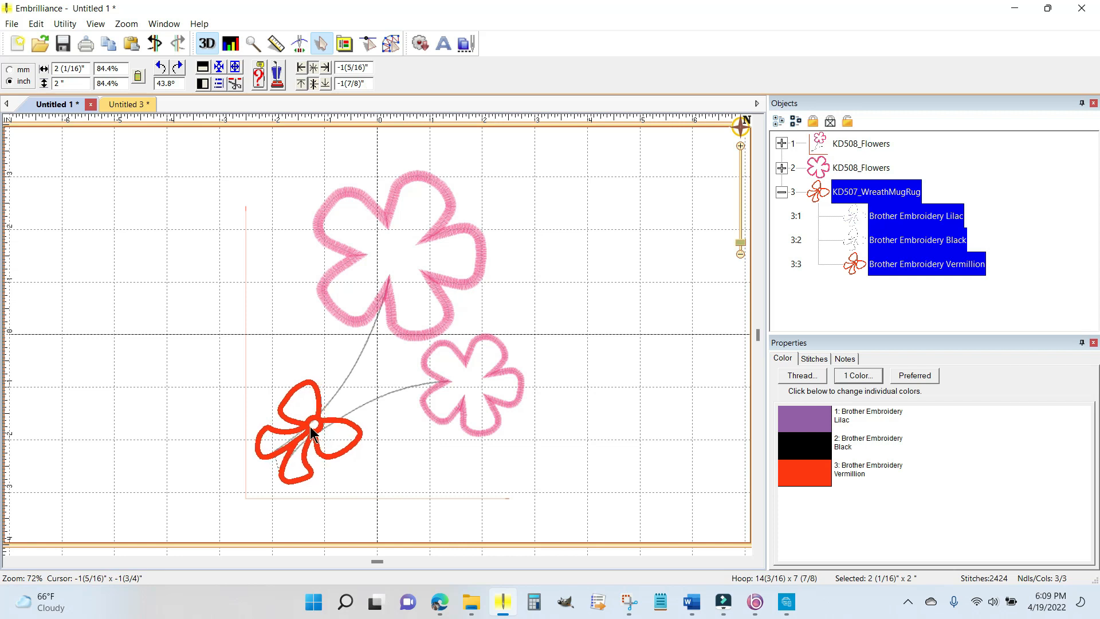
pyautogui.click(313, 432)
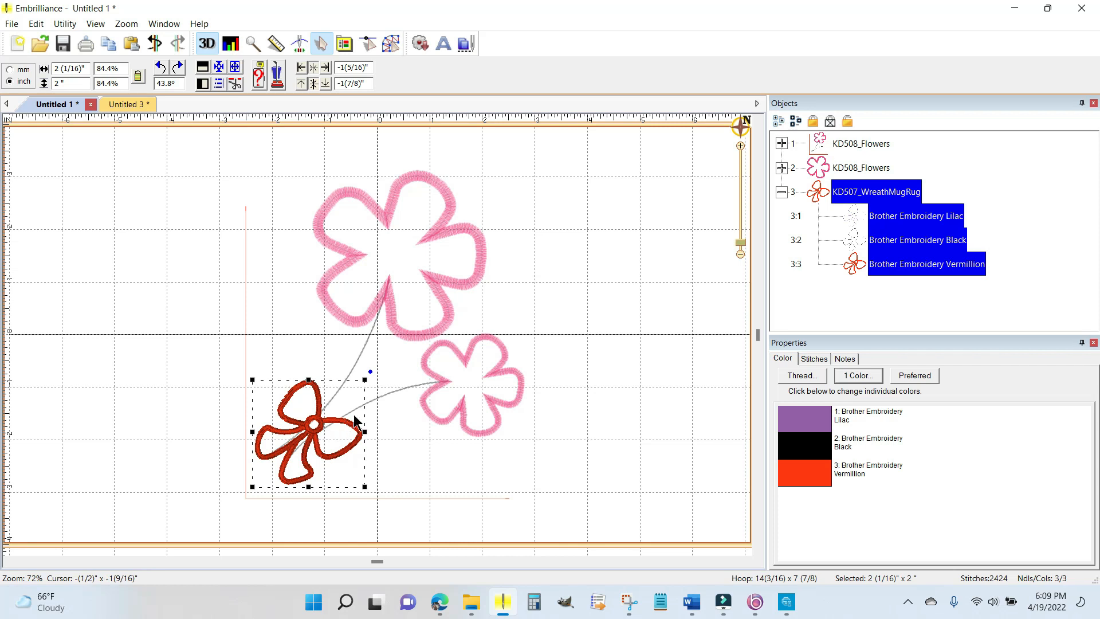
pyautogui.moveTo(323, 449)
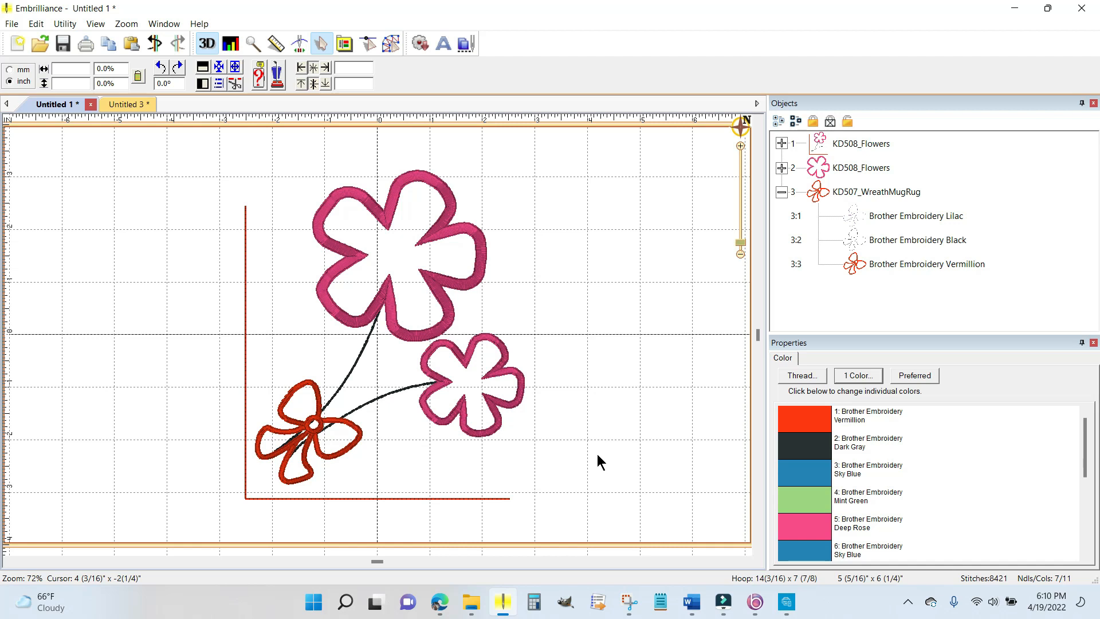
pyautogui.moveTo(612, 261)
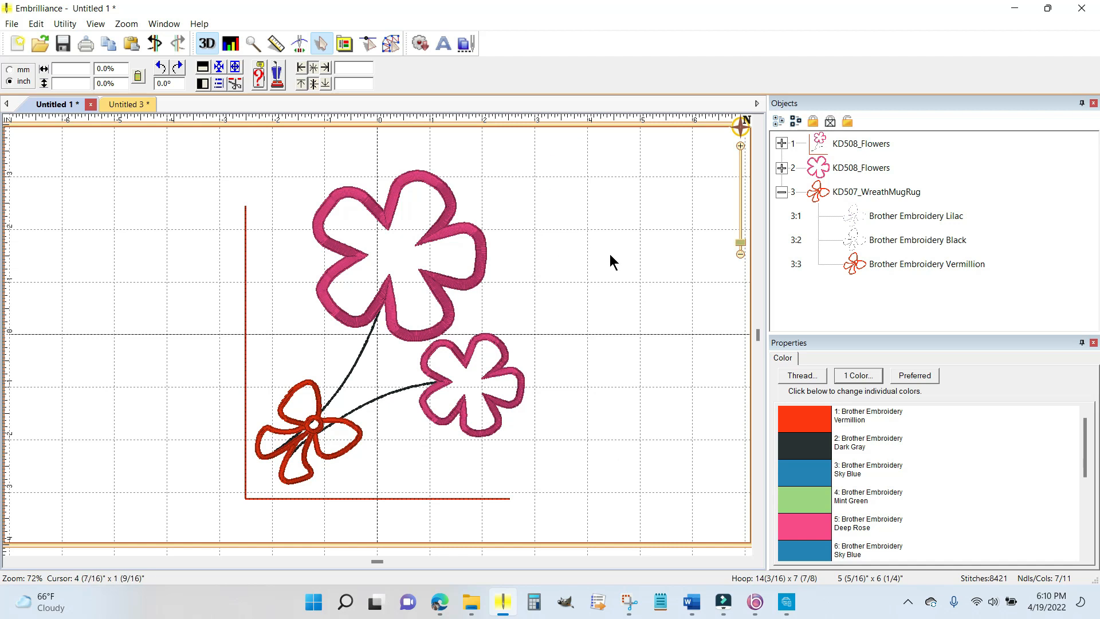
pyautogui.moveTo(593, 246)
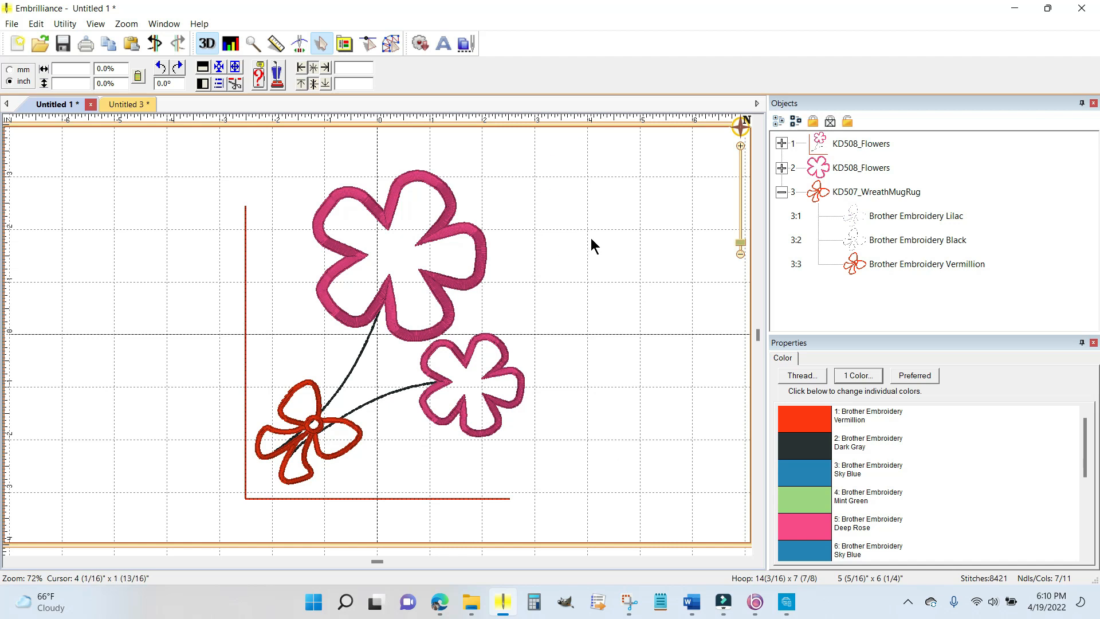
pyautogui.moveTo(573, 237)
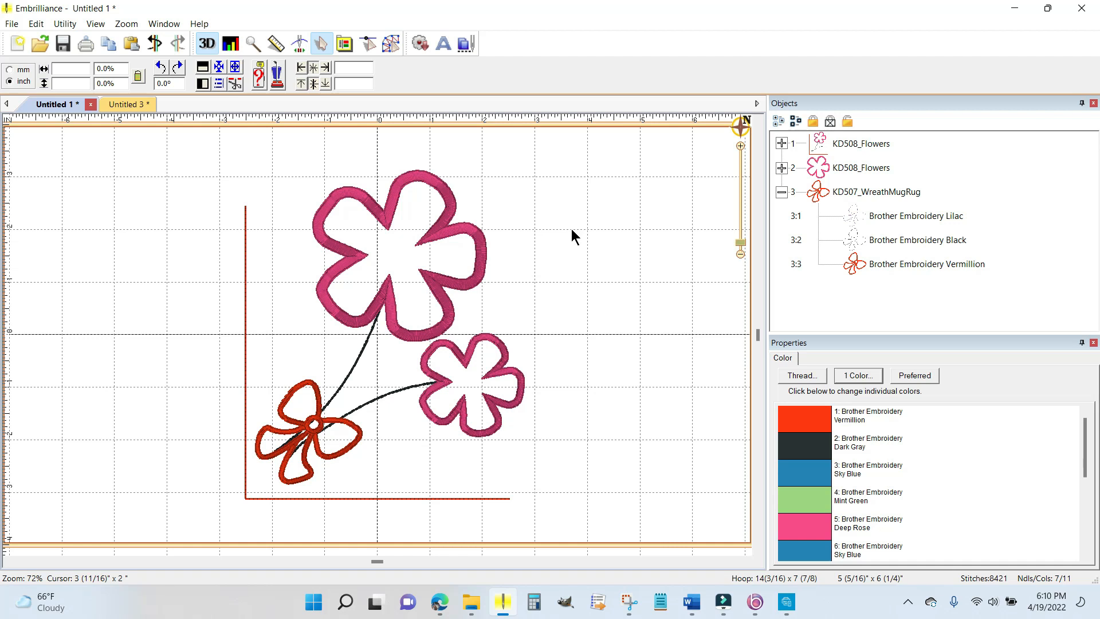
pyautogui.moveTo(460, 240)
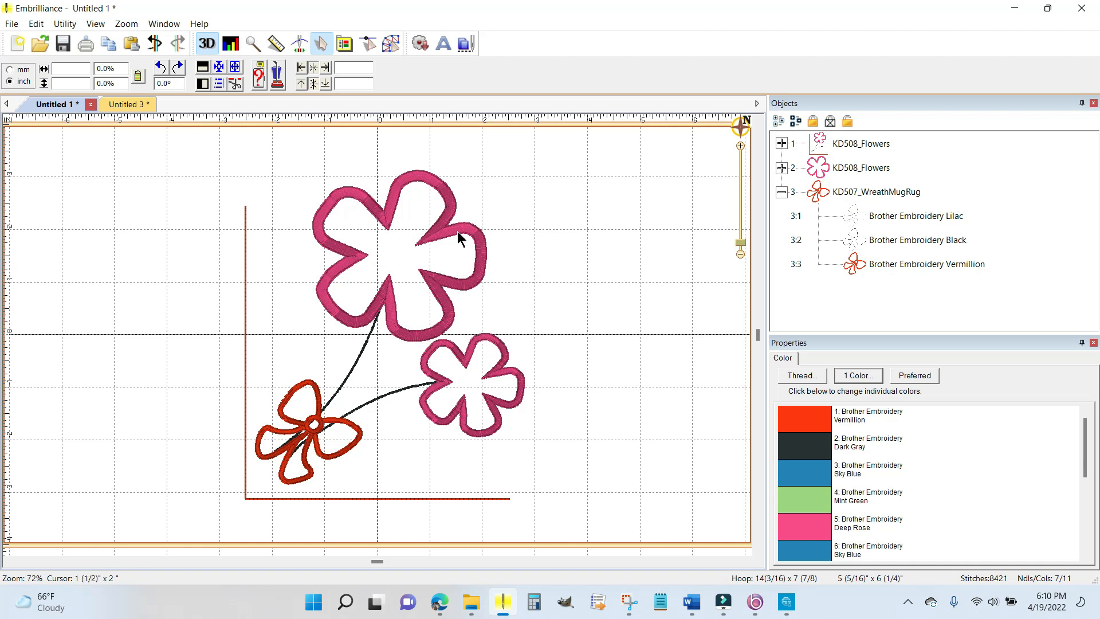
pyautogui.moveTo(459, 238)
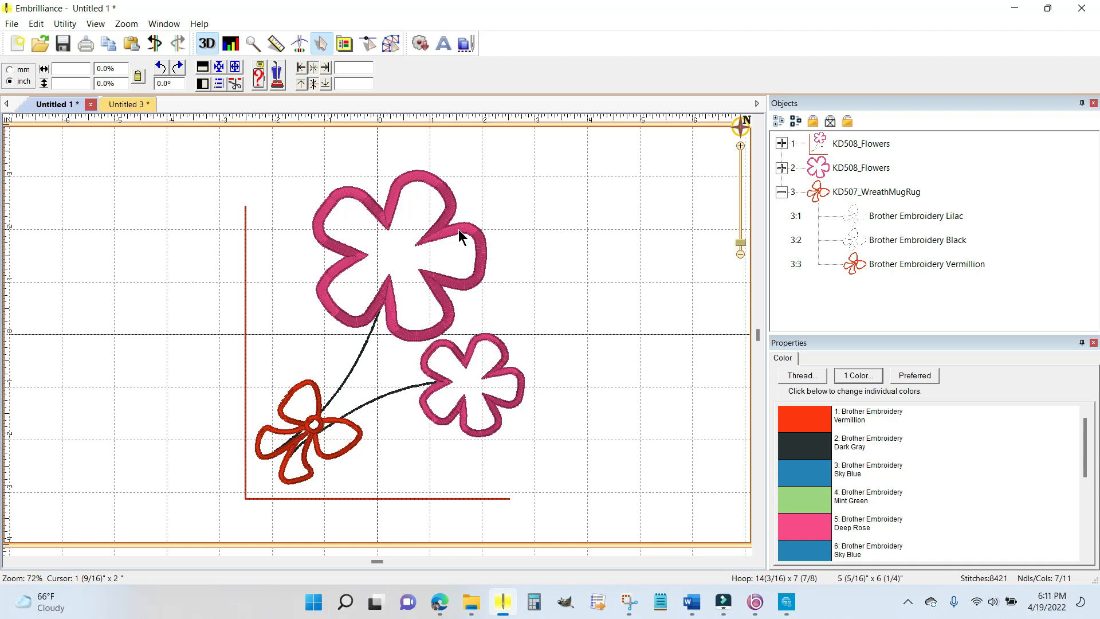
pyautogui.moveTo(443, 236)
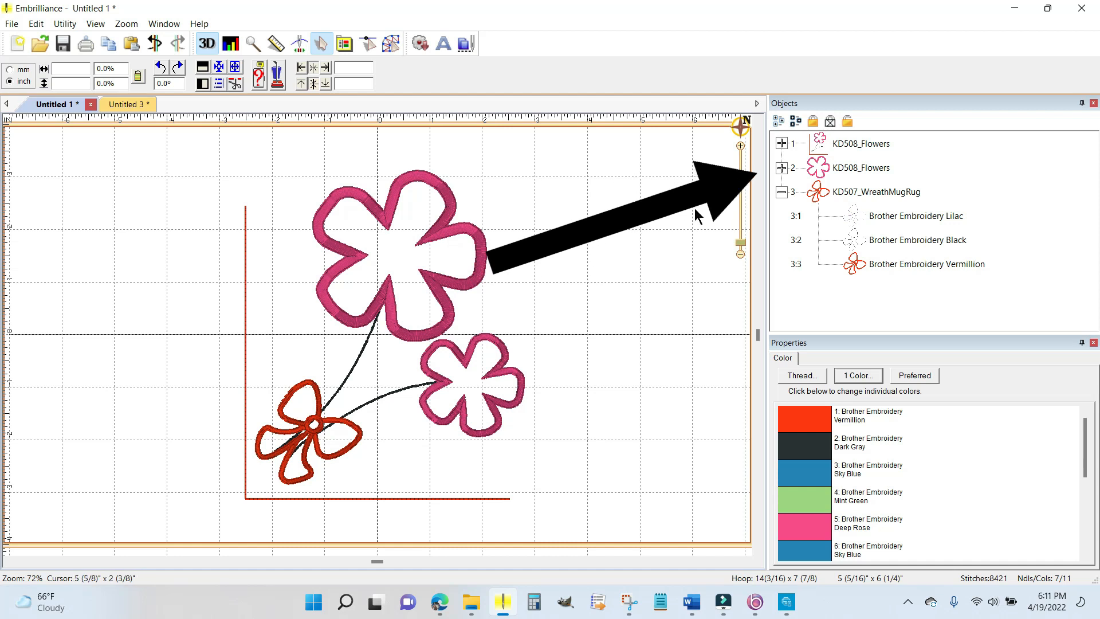
# Step: Open the plus boxes of flower objects 2 and 1 to show their colour entries
pyautogui.click(781, 167)
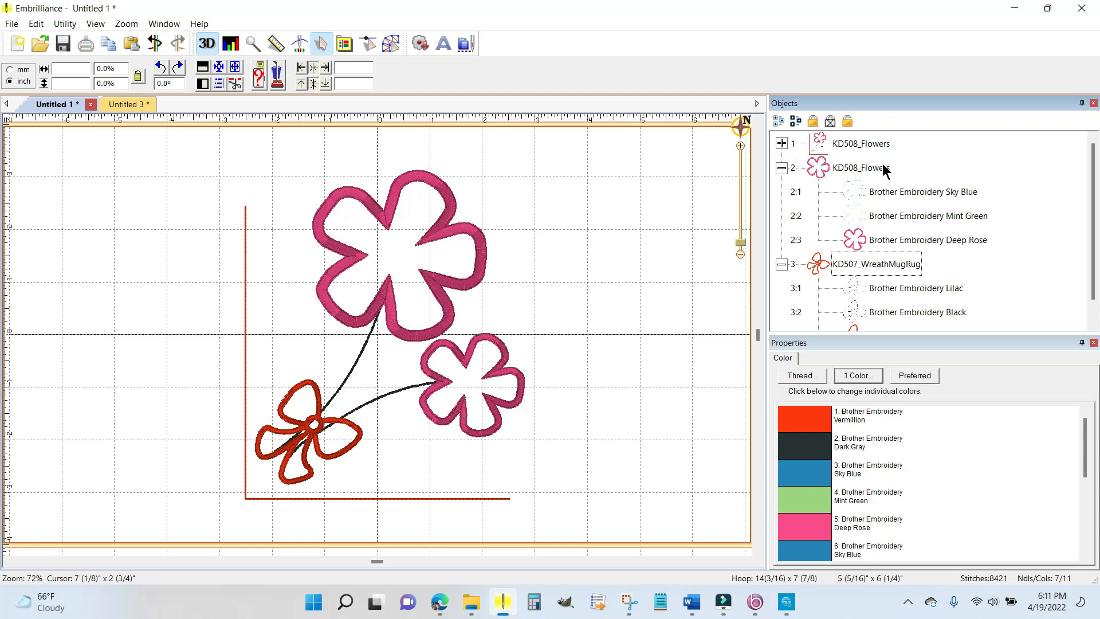
pyautogui.click(781, 143)
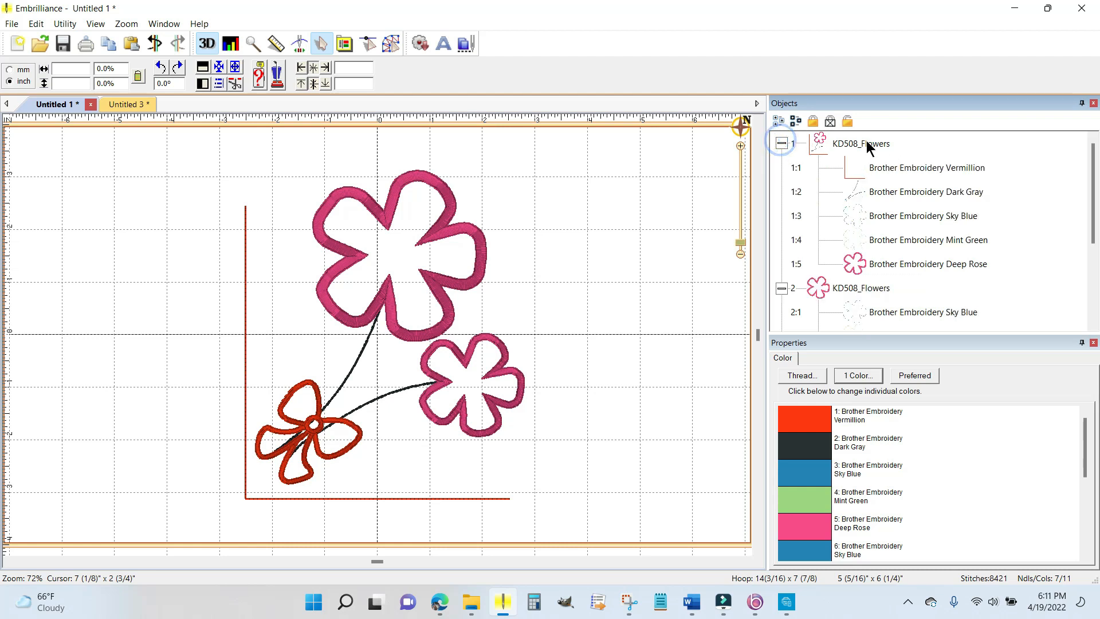
pyautogui.click(860, 143)
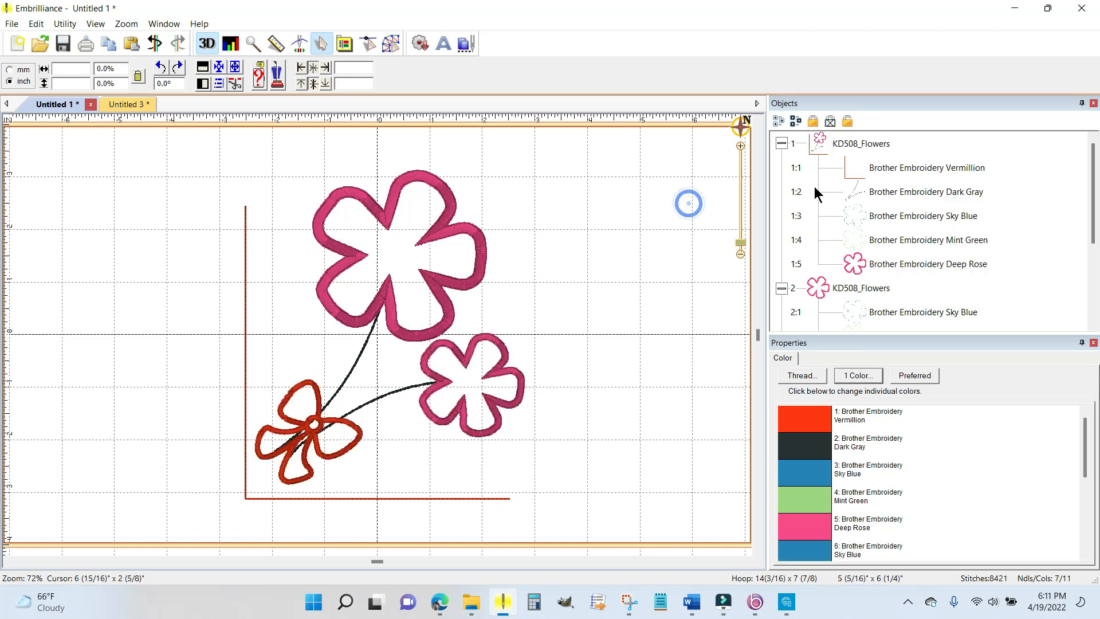
# Step: Select 1:1 Vermillion, then 1:2 Dark Gray, then 1:3 Sky Blue in turn
pyautogui.click(926, 167)
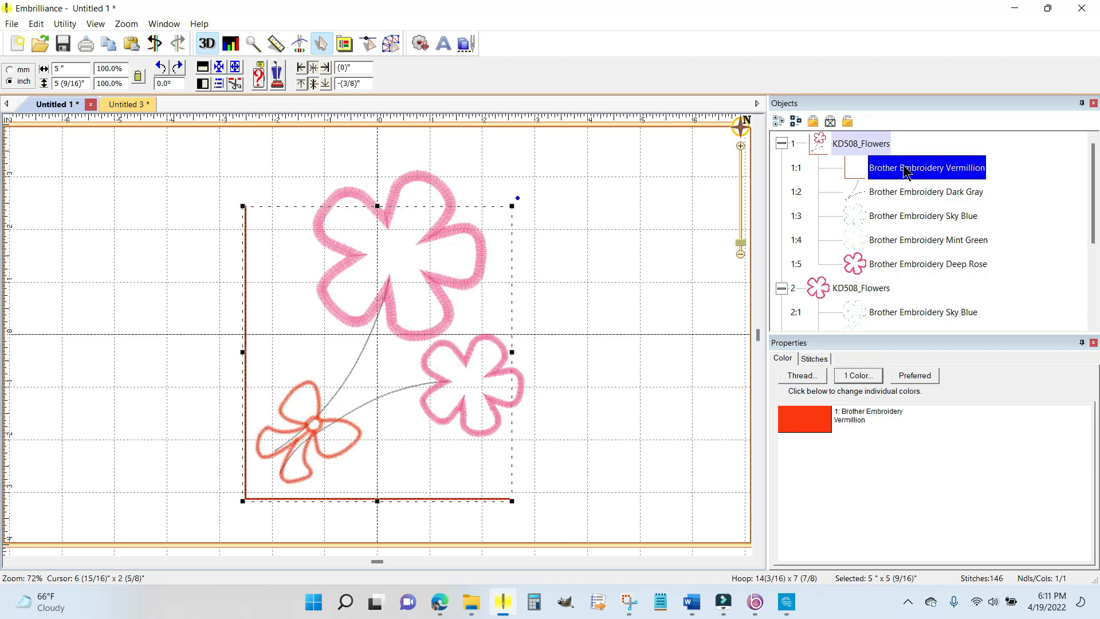
pyautogui.click(925, 192)
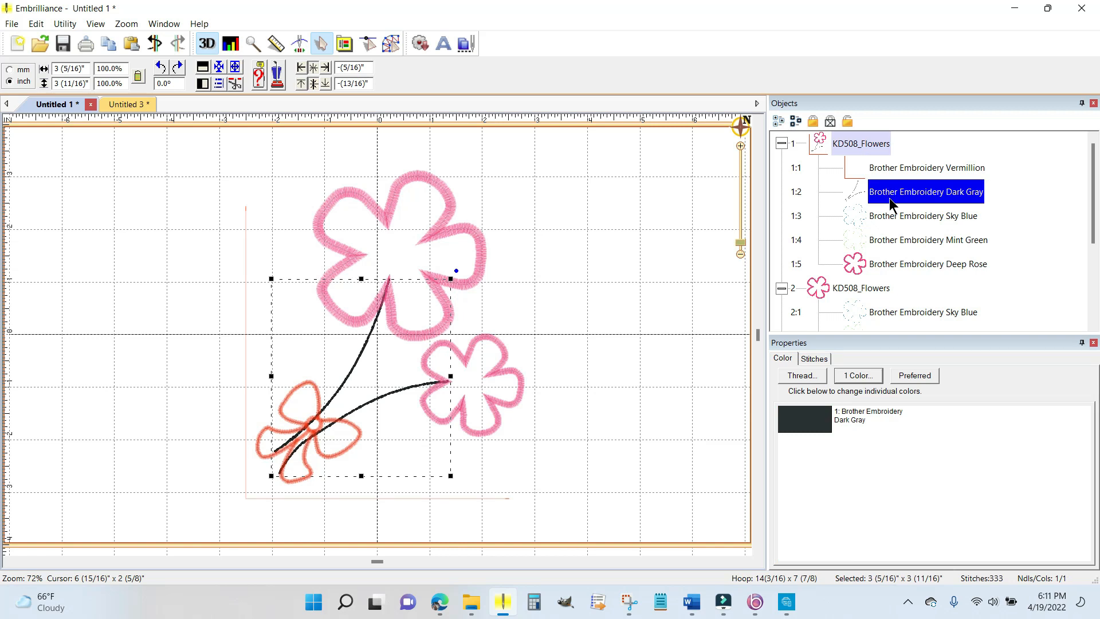
pyautogui.click(922, 216)
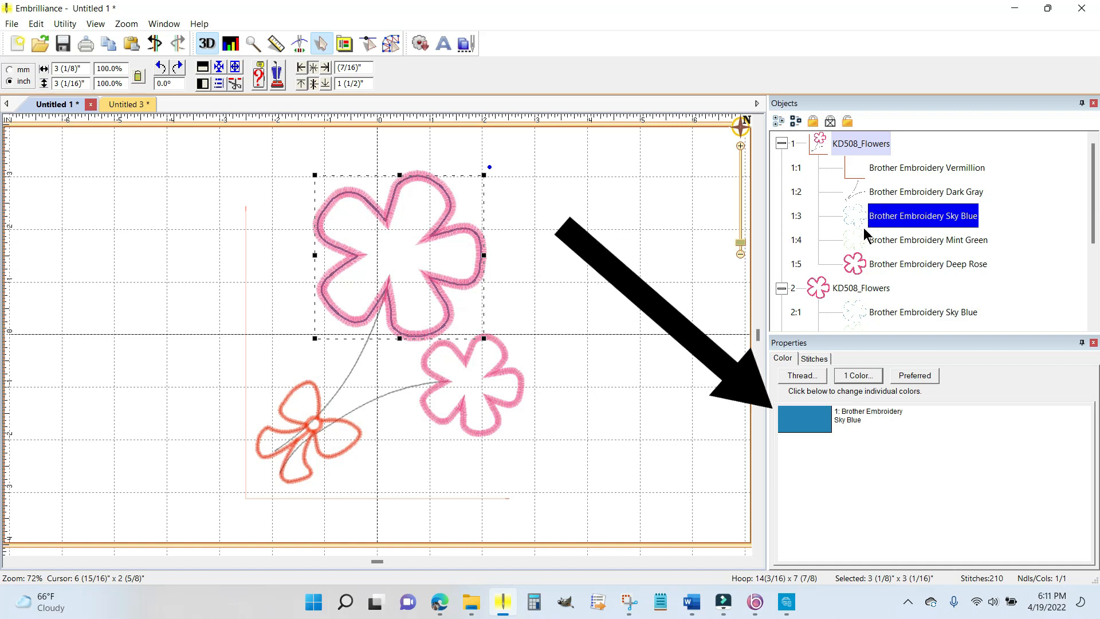
pyautogui.moveTo(833, 428)
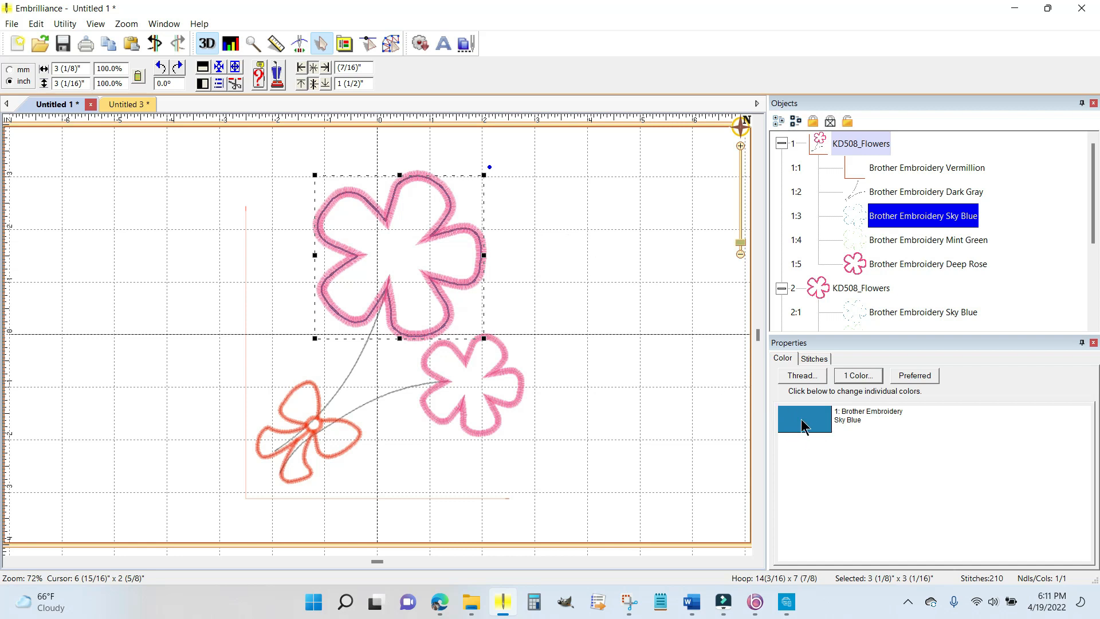
pyautogui.moveTo(808, 424)
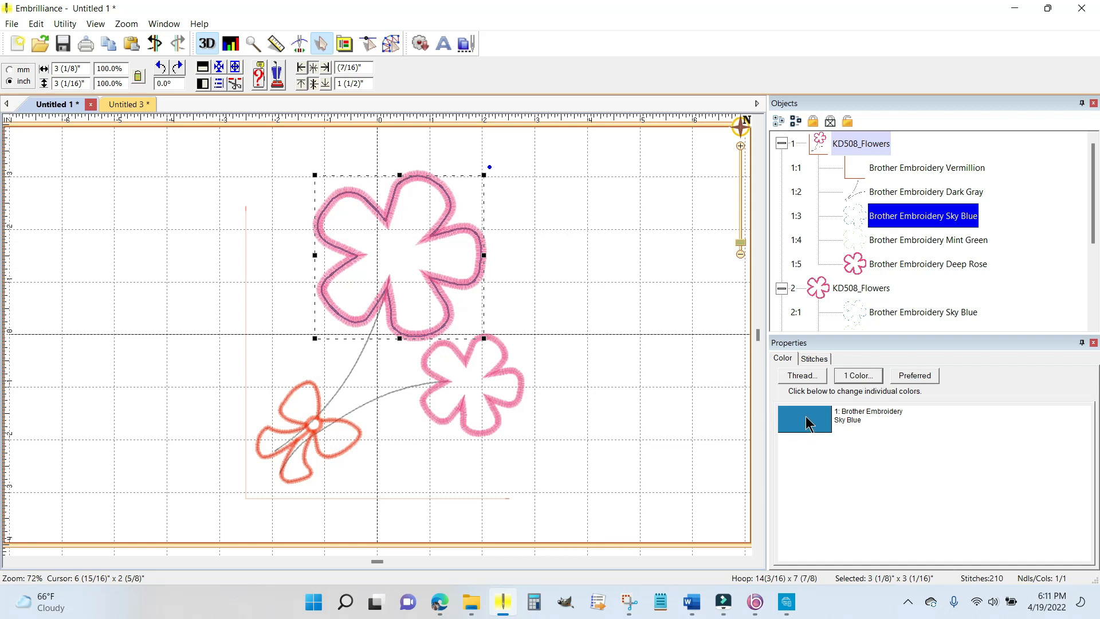
# Step: Show the Applique tab's Style dropdown in the Sky Blue thread settings
pyautogui.click(801, 375)
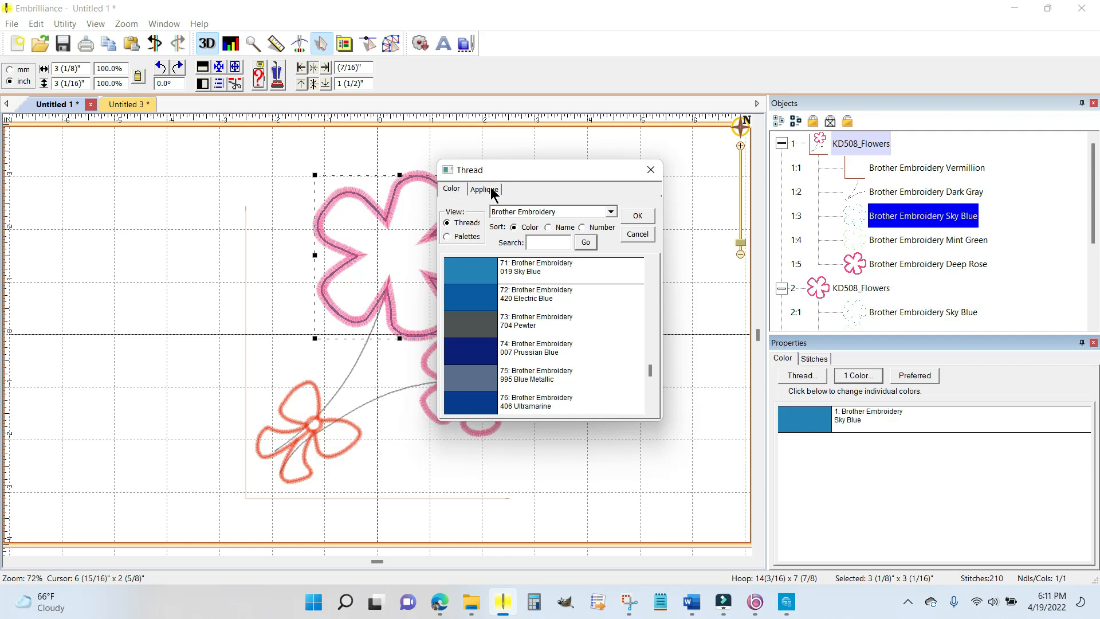
pyautogui.moveTo(535, 273)
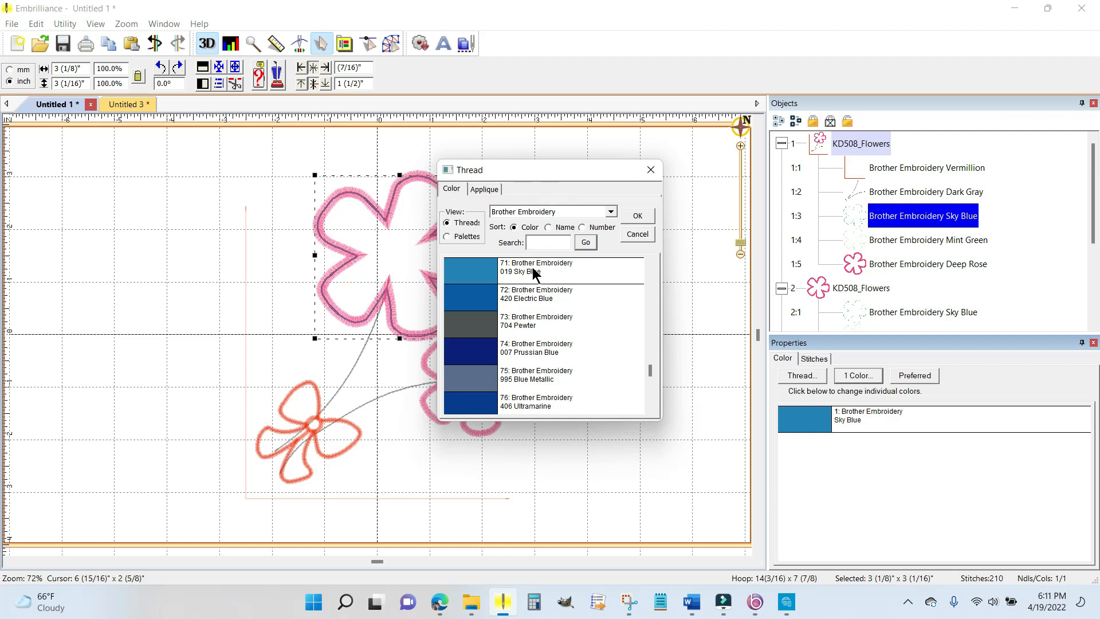
pyautogui.moveTo(541, 290)
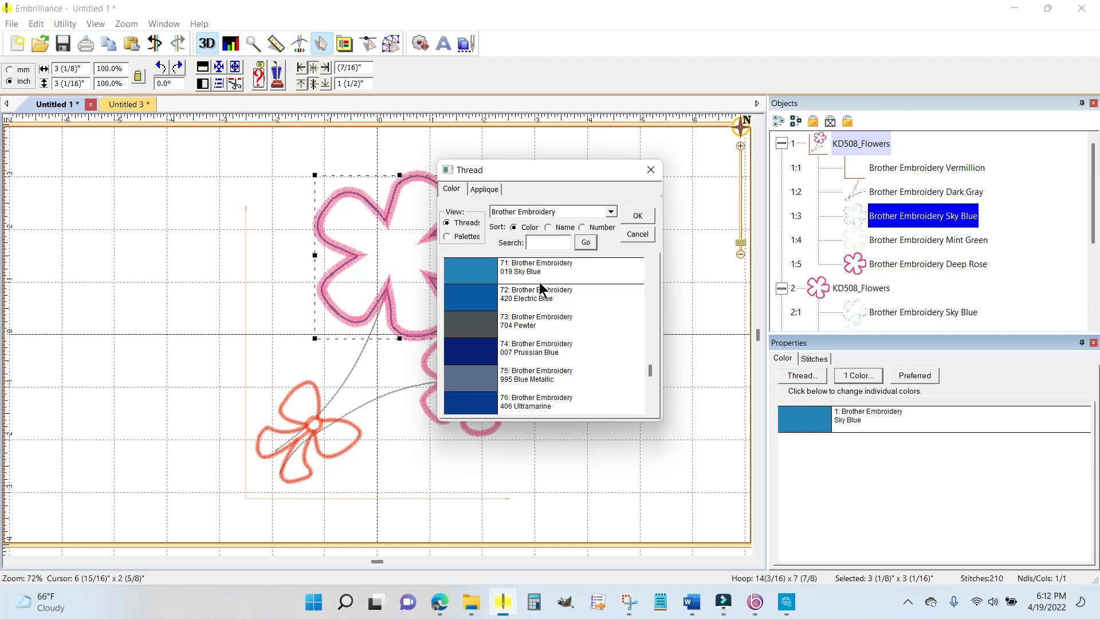
pyautogui.moveTo(518, 254)
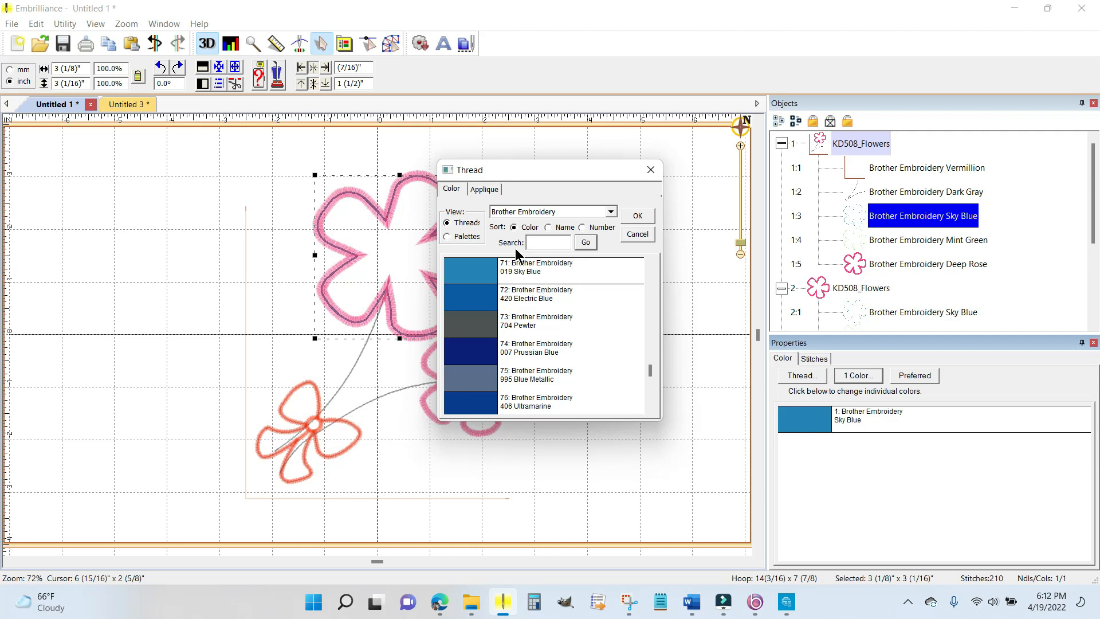
pyautogui.click(484, 189)
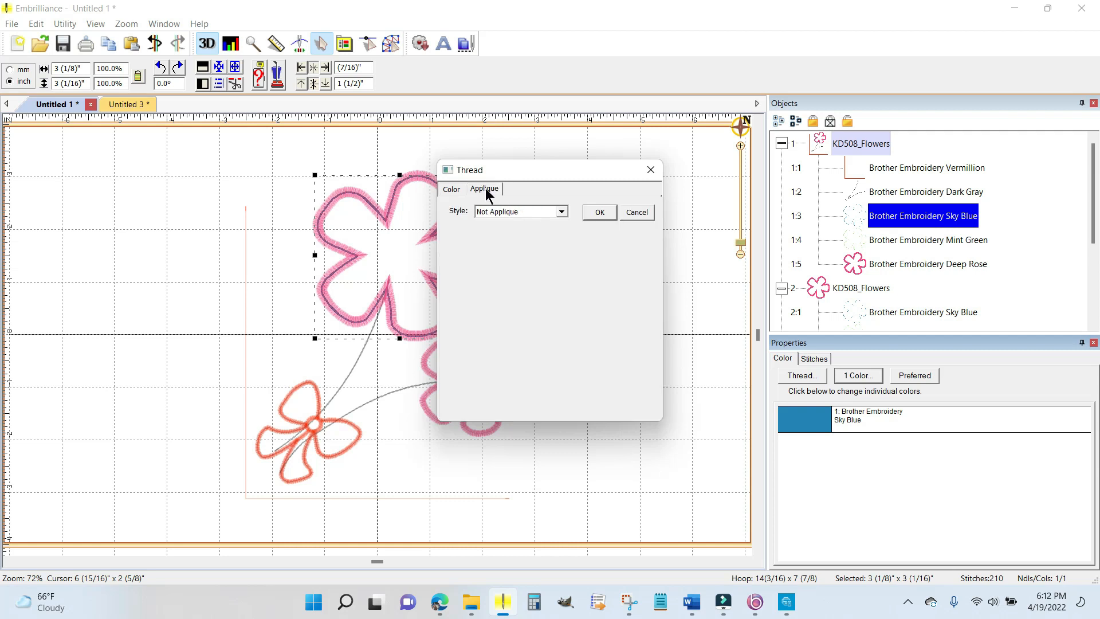
pyautogui.moveTo(477, 219)
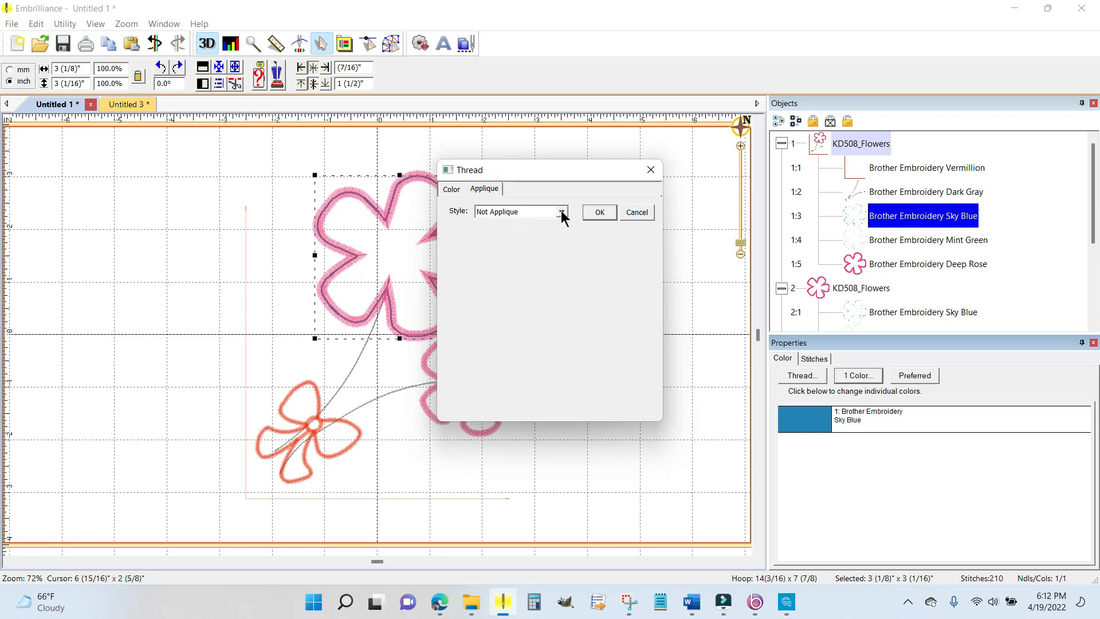
pyautogui.click(563, 212)
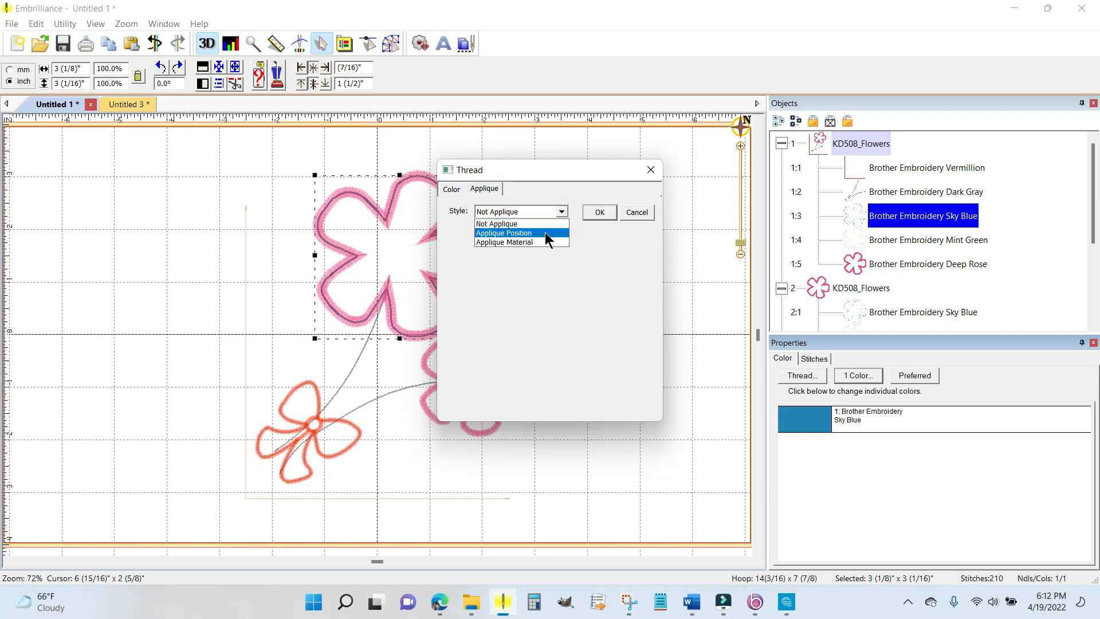
# Step: Set the Sky Blue colour's style to Applique Position and its cutting inflate to 1.5 mm
pyautogui.click(504, 234)
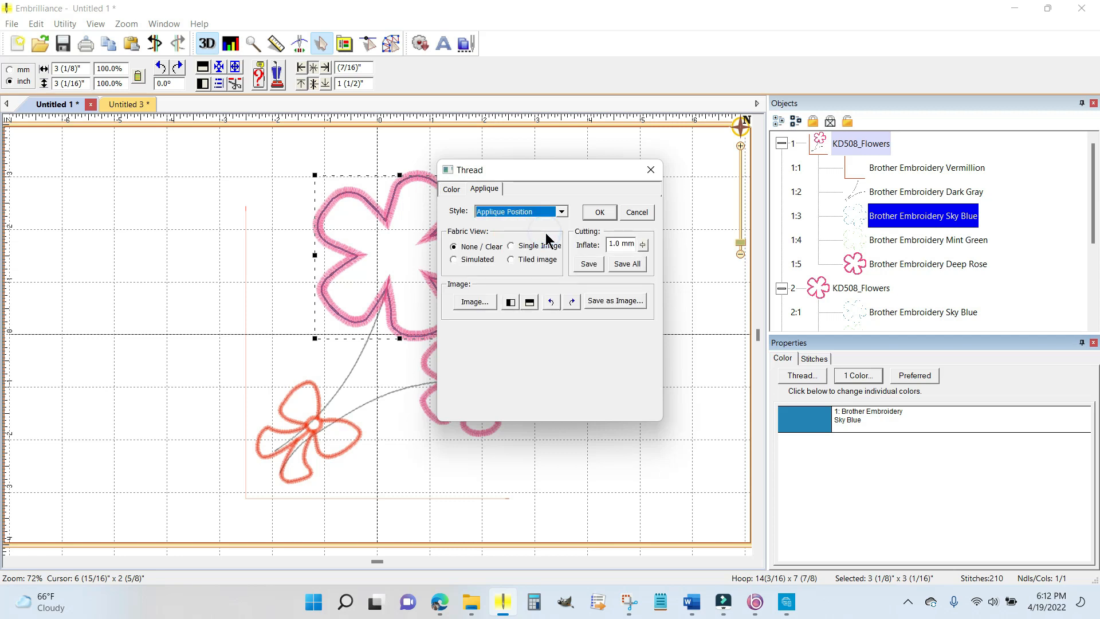
pyautogui.moveTo(589, 237)
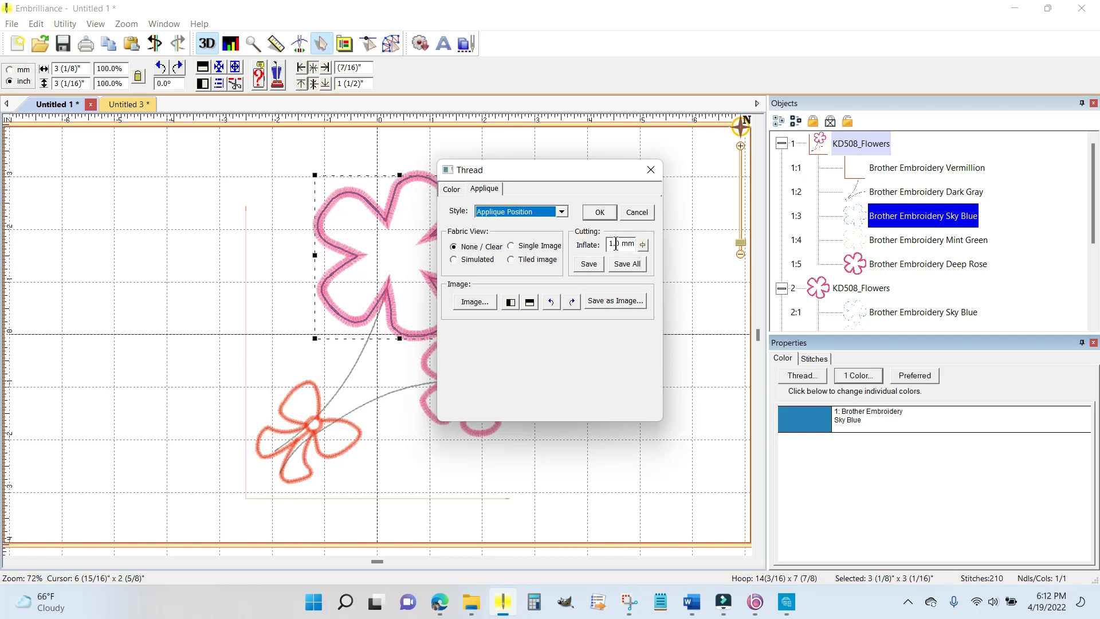
pyautogui.click(642, 242)
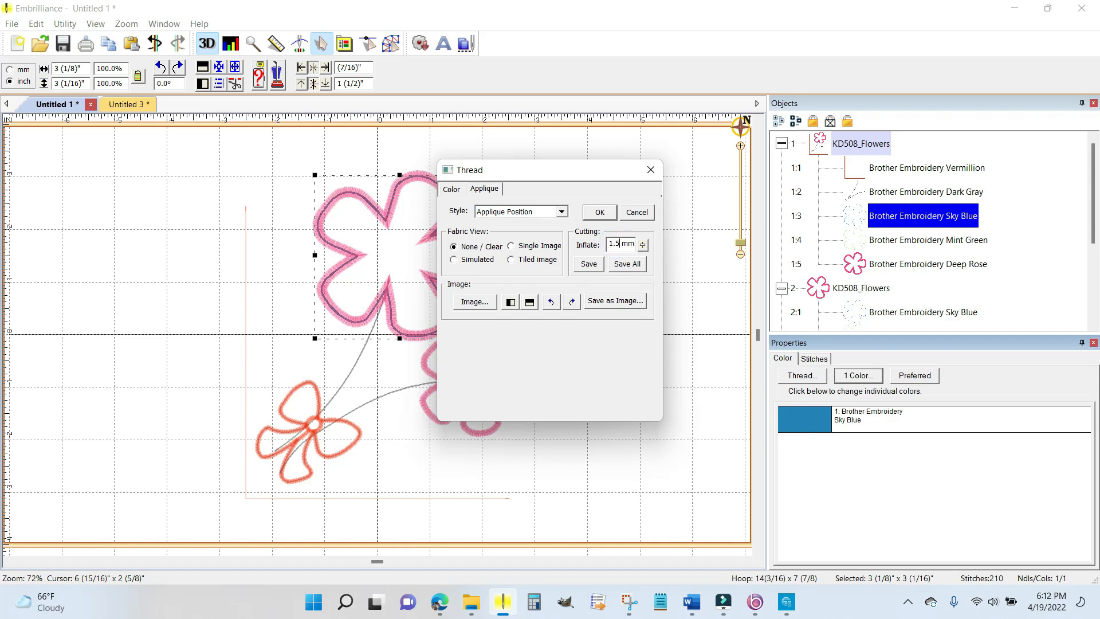
pyautogui.moveTo(712, 227)
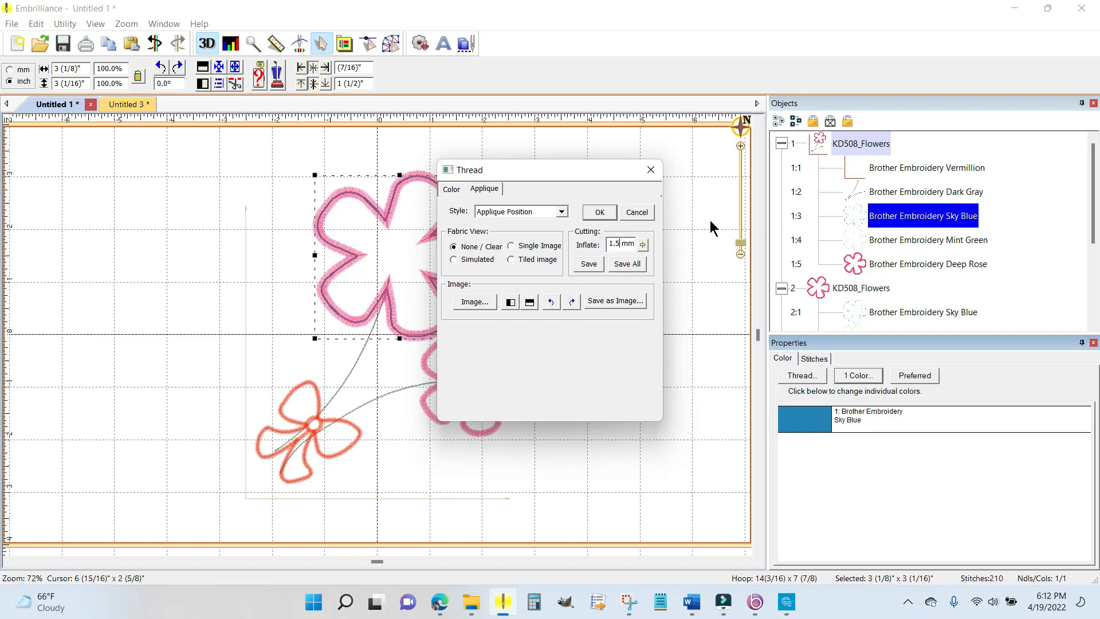
pyautogui.moveTo(647, 237)
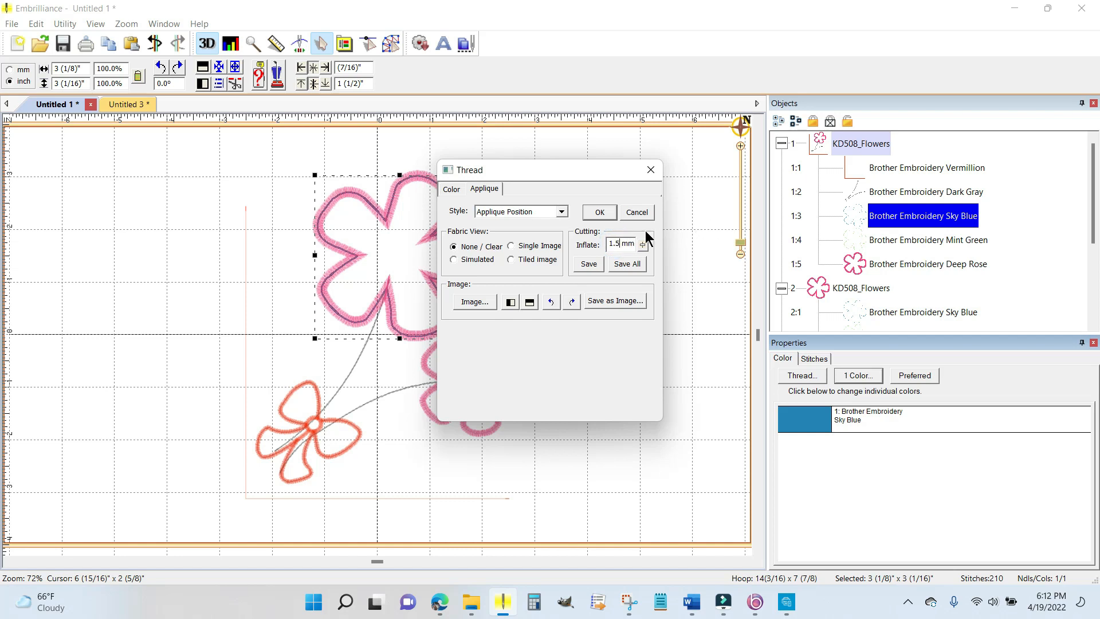
pyautogui.moveTo(653, 259)
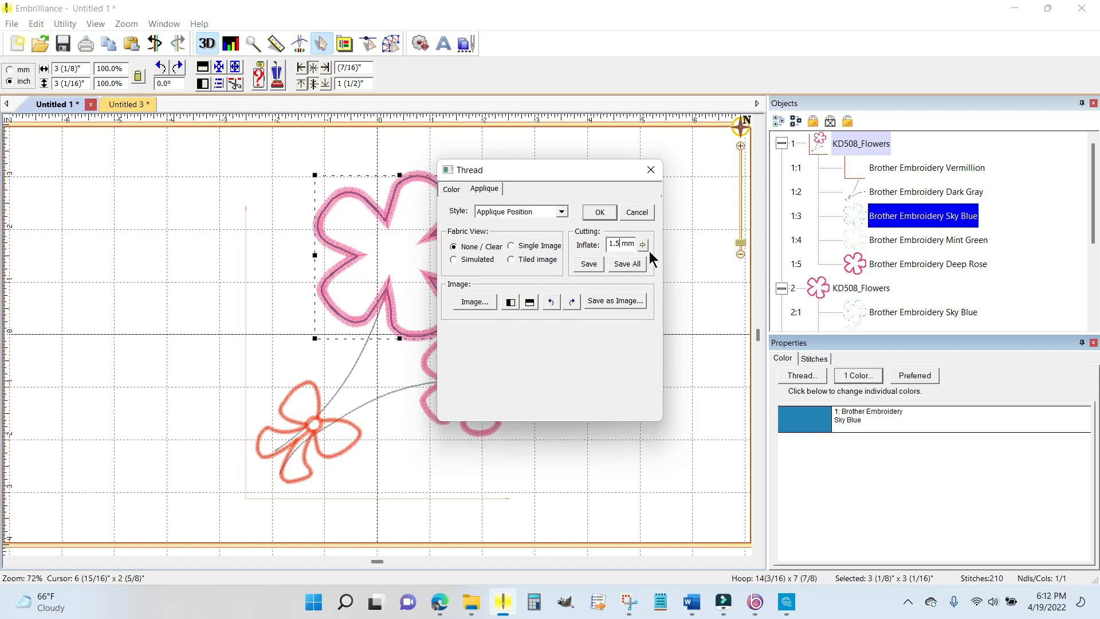
pyautogui.moveTo(590, 268)
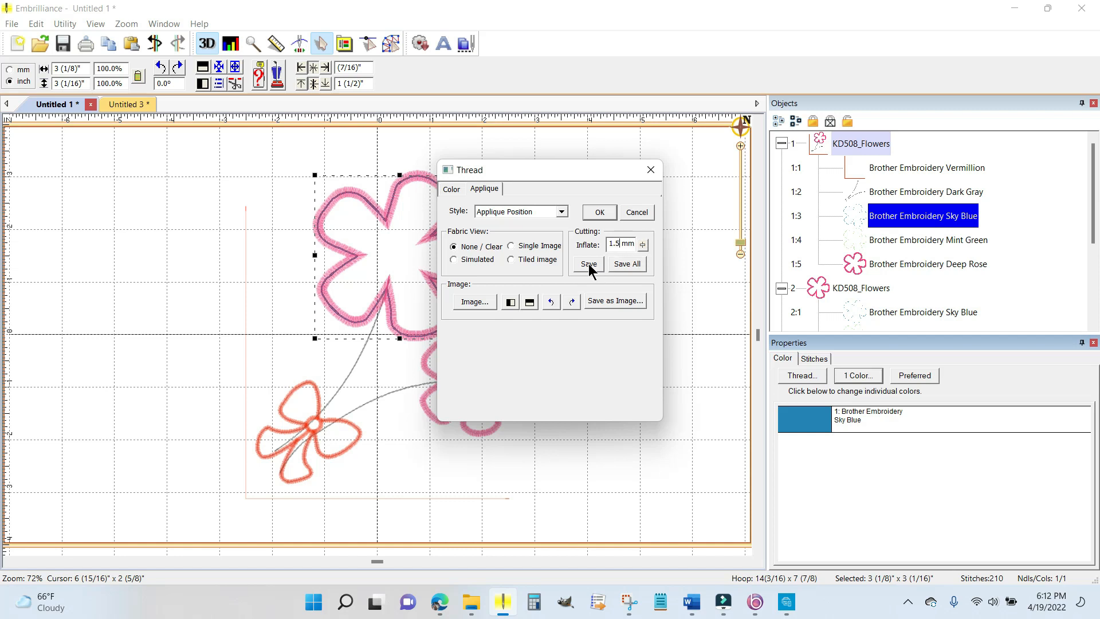
# Step: Browse to Documents > Embroidery > Cuties-TableToppers and enter 'Big Flower' as the SVG name
pyautogui.click(587, 263)
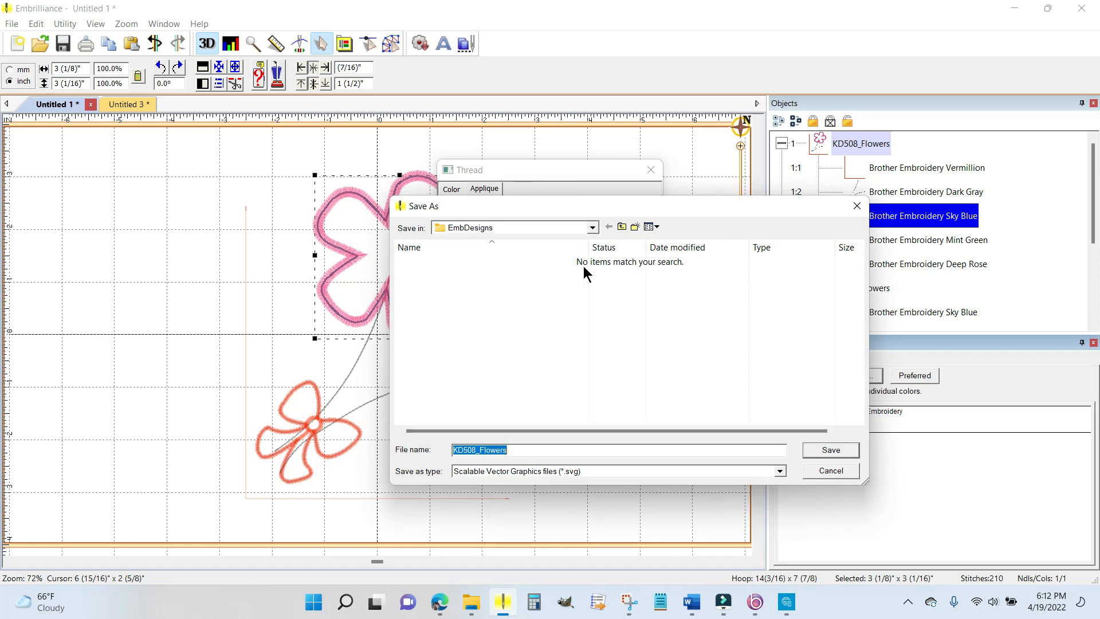
pyautogui.click(592, 227)
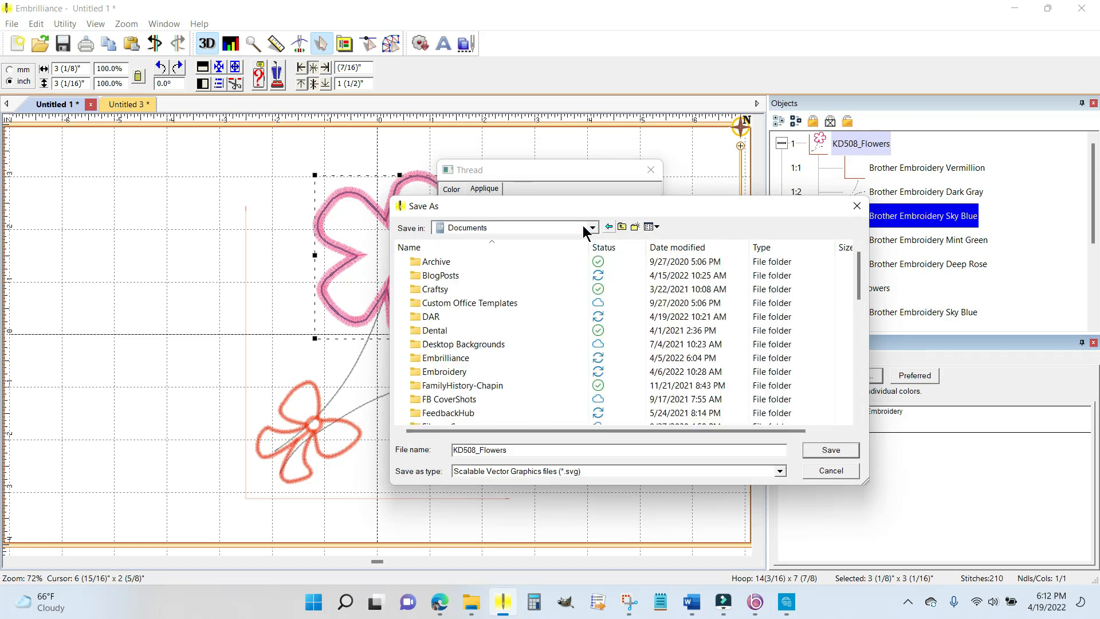
pyautogui.moveTo(484, 249)
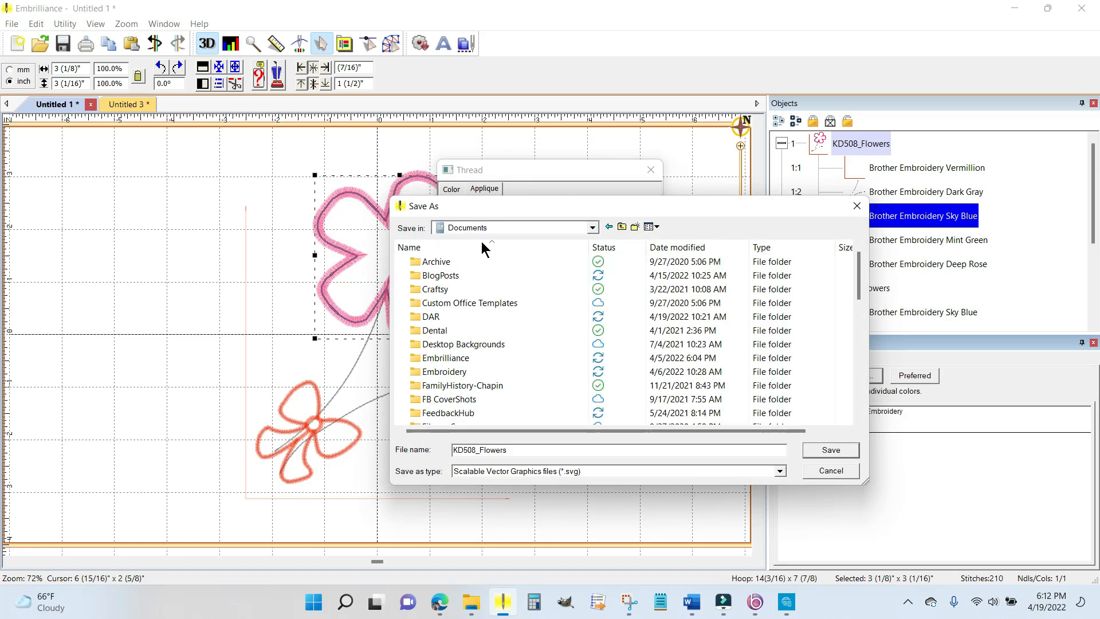
pyautogui.click(444, 371)
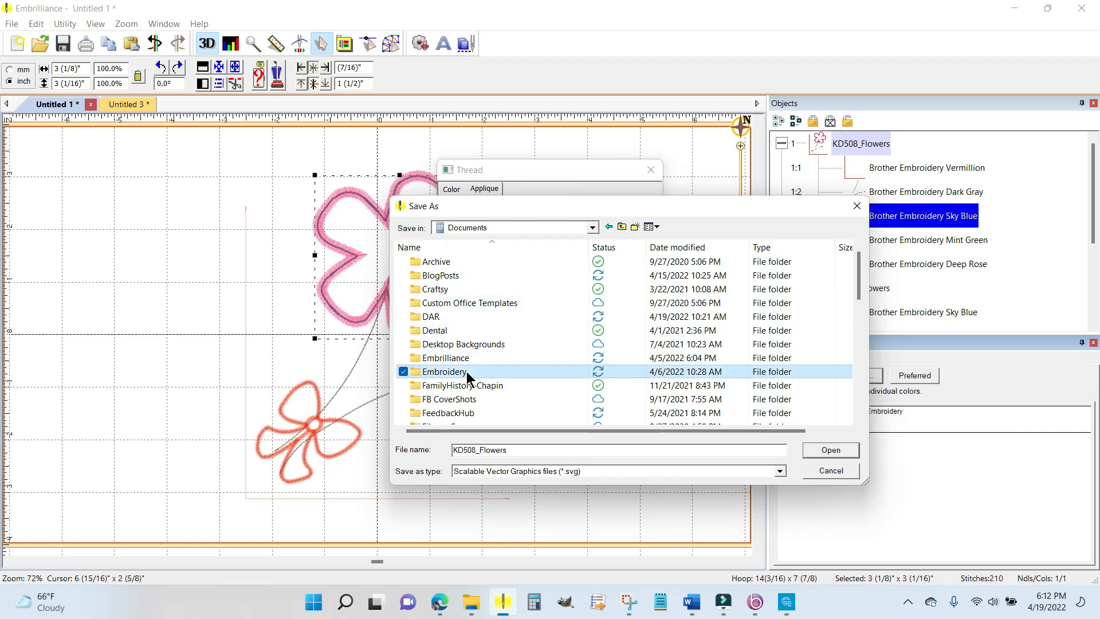
pyautogui.doubleClick(444, 371)
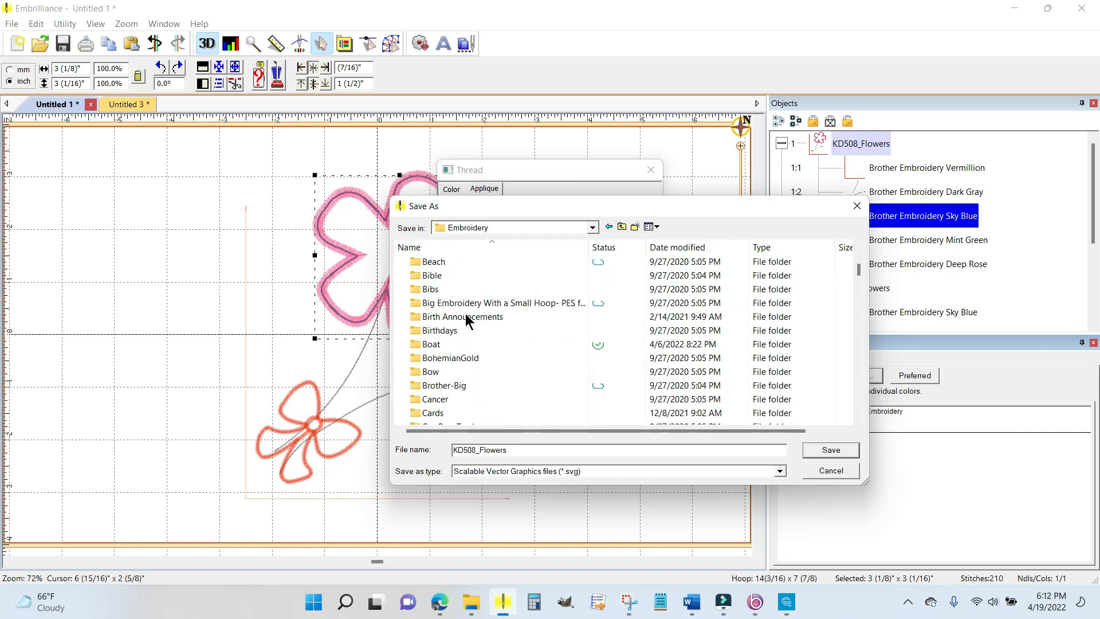
pyautogui.scroll(-3)
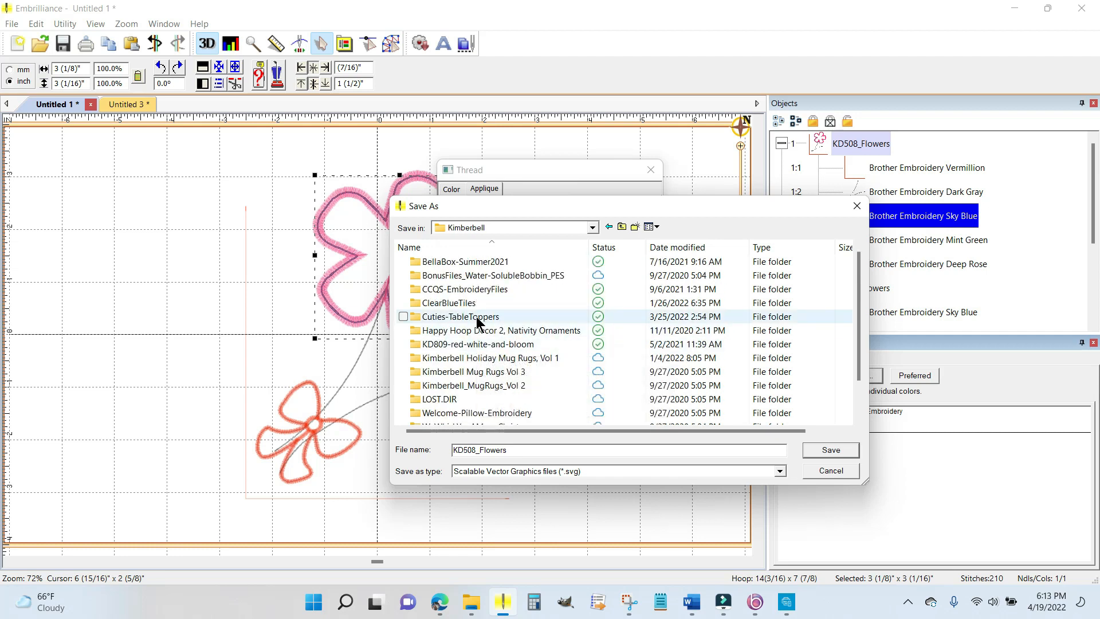
pyautogui.doubleClick(461, 317)
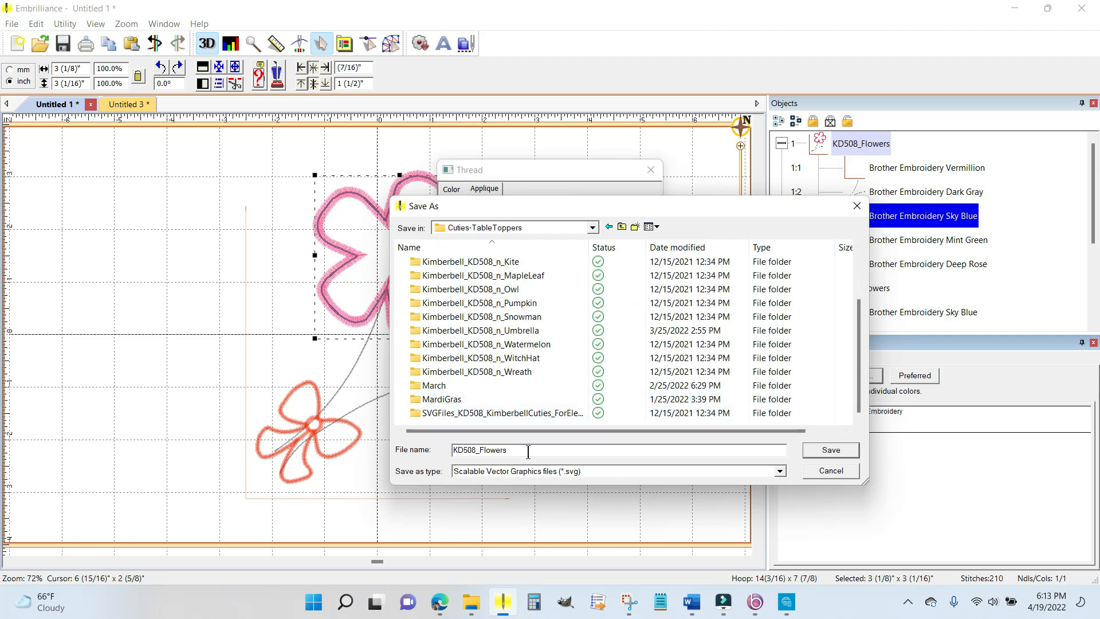
pyautogui.moveTo(461, 482)
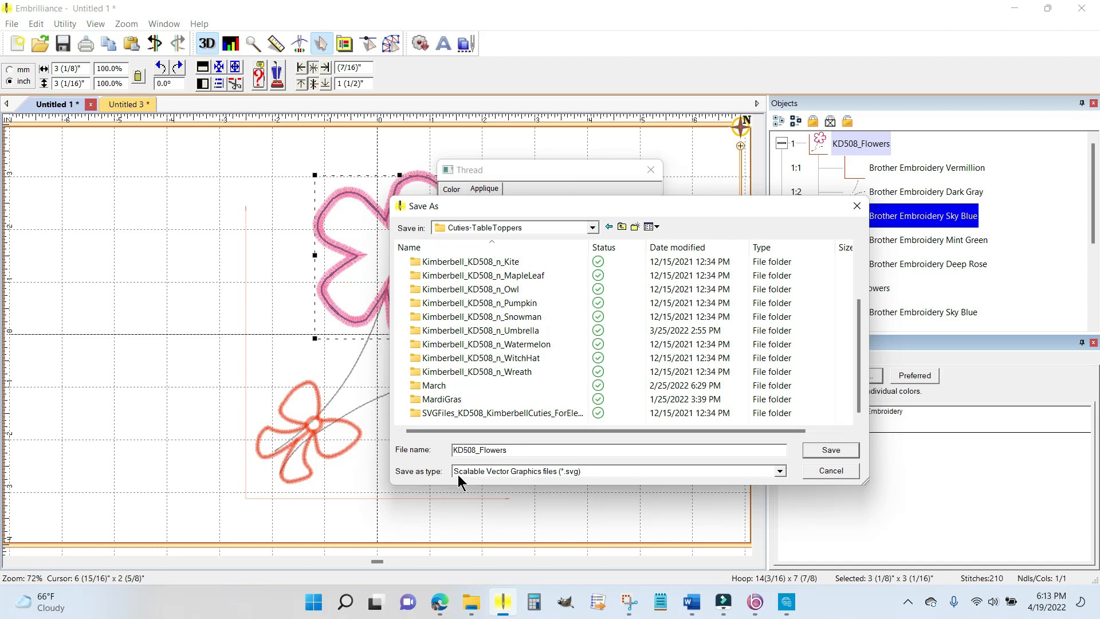
pyautogui.moveTo(482, 477)
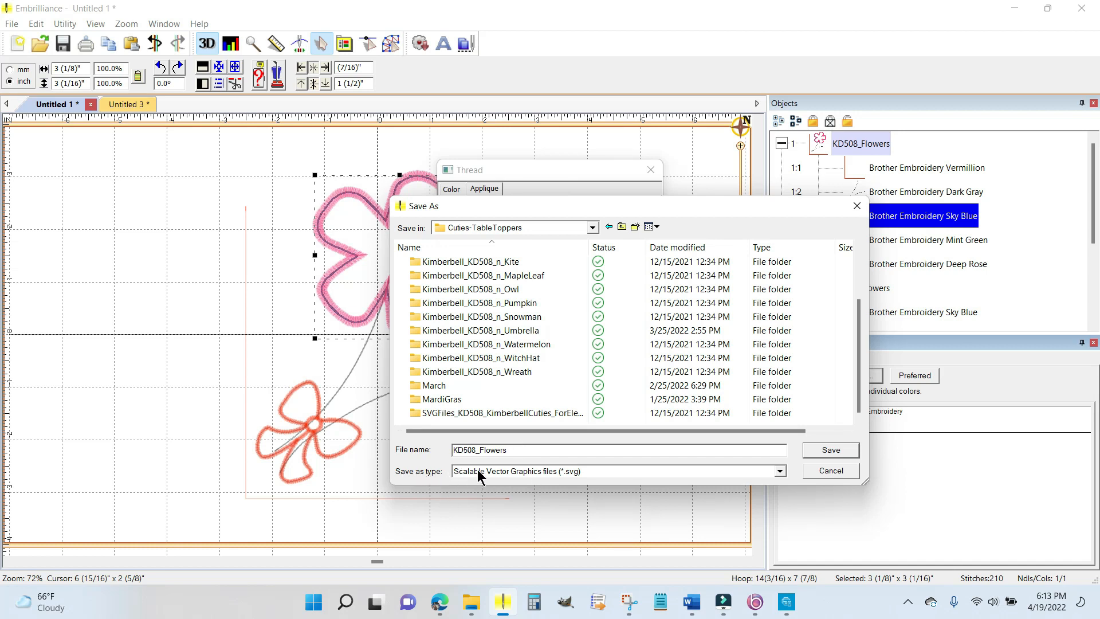
pyautogui.moveTo(561, 478)
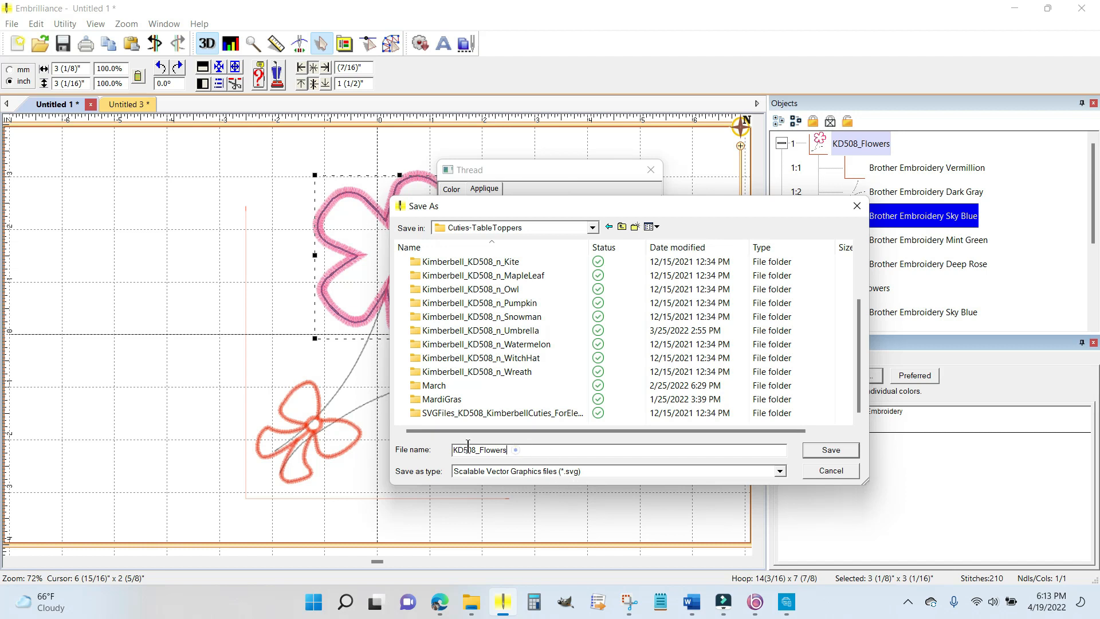
pyautogui.write('Big')
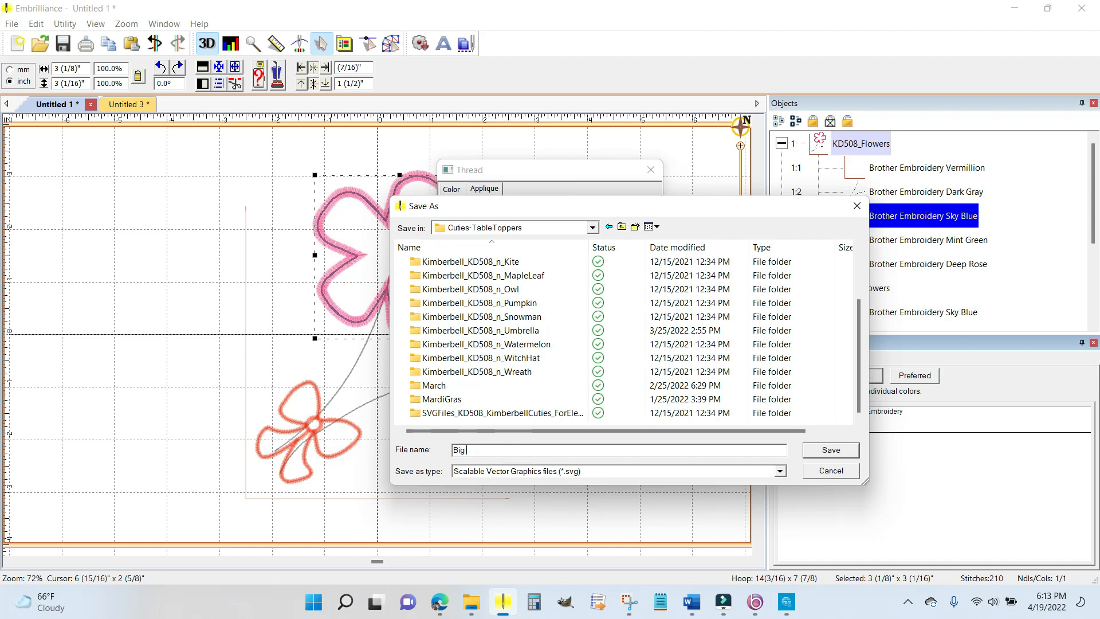
pyautogui.write('Flower')
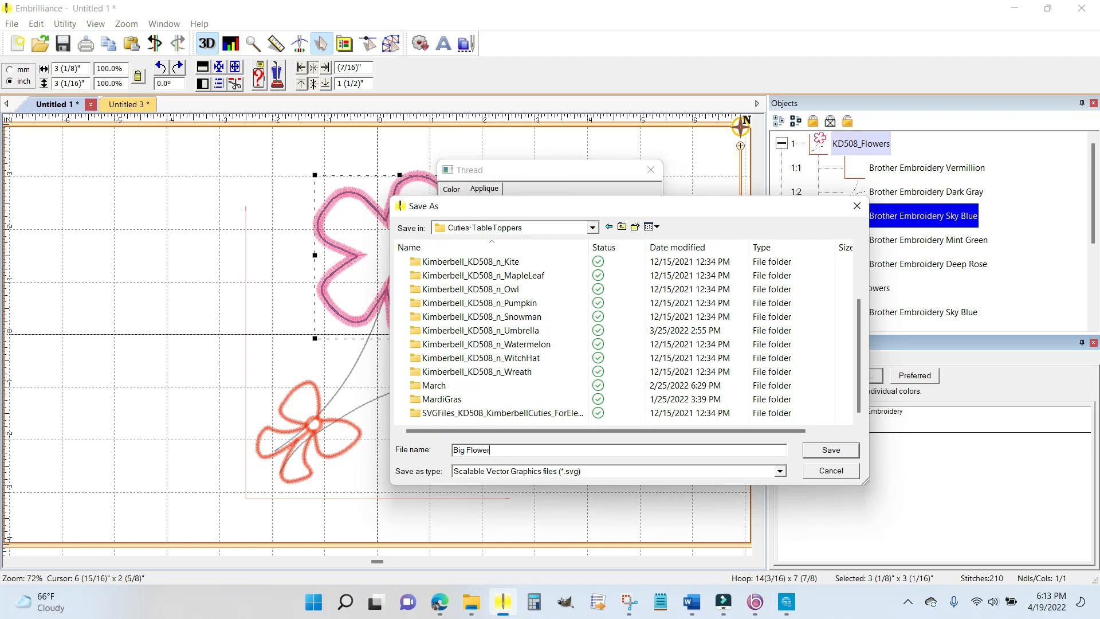
# Step: Save the Big Flower SVG cut file, keeping 96 DPI
pyautogui.click(829, 450)
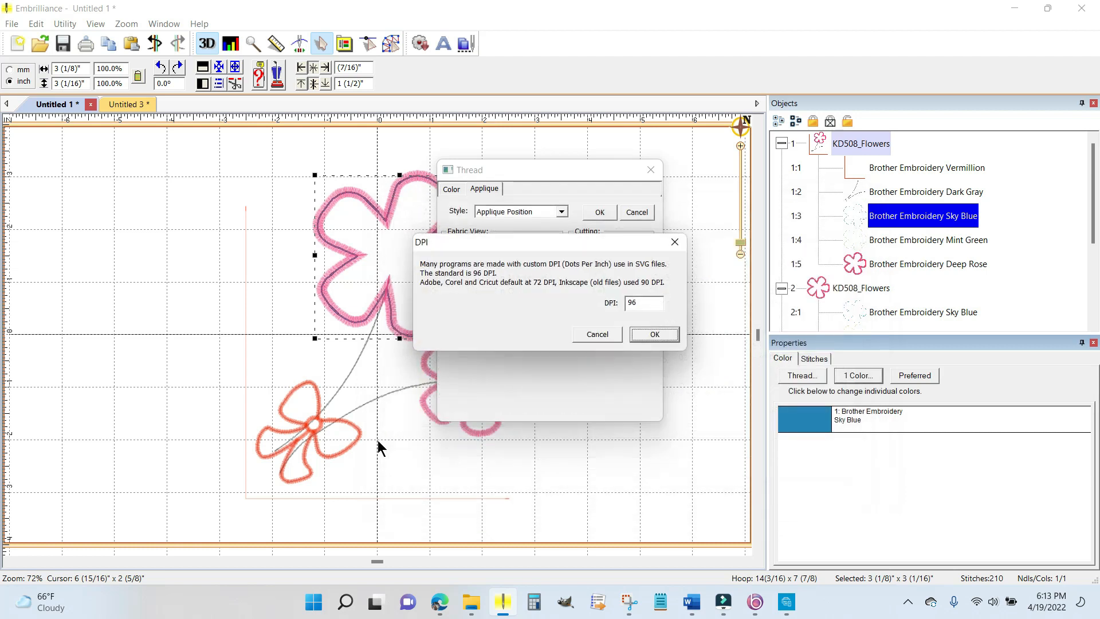
pyautogui.moveTo(544, 274)
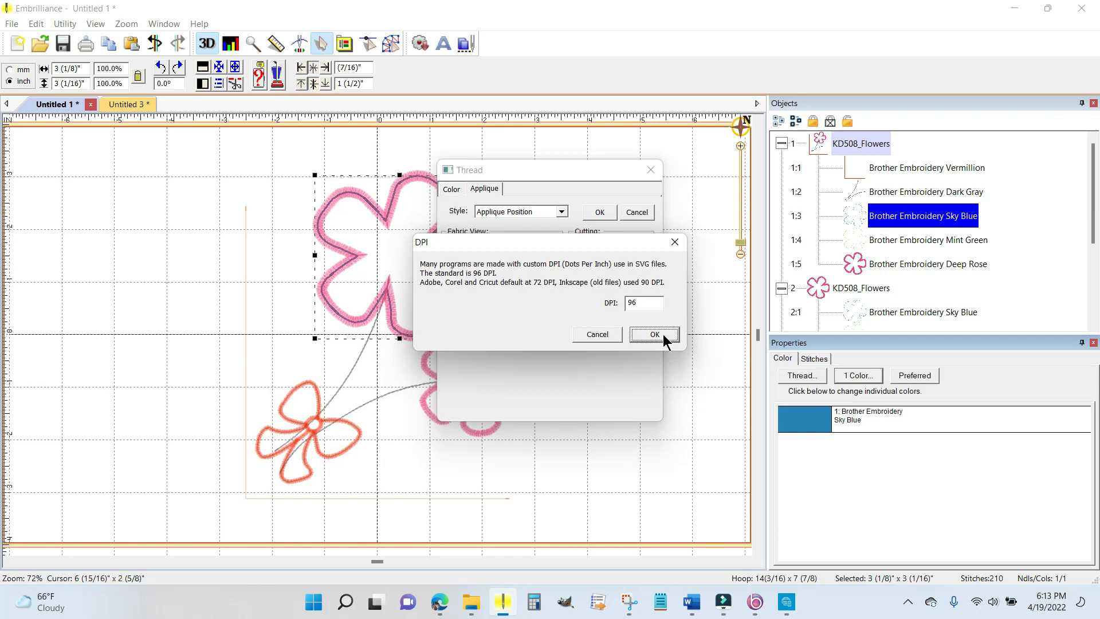
pyautogui.click(653, 334)
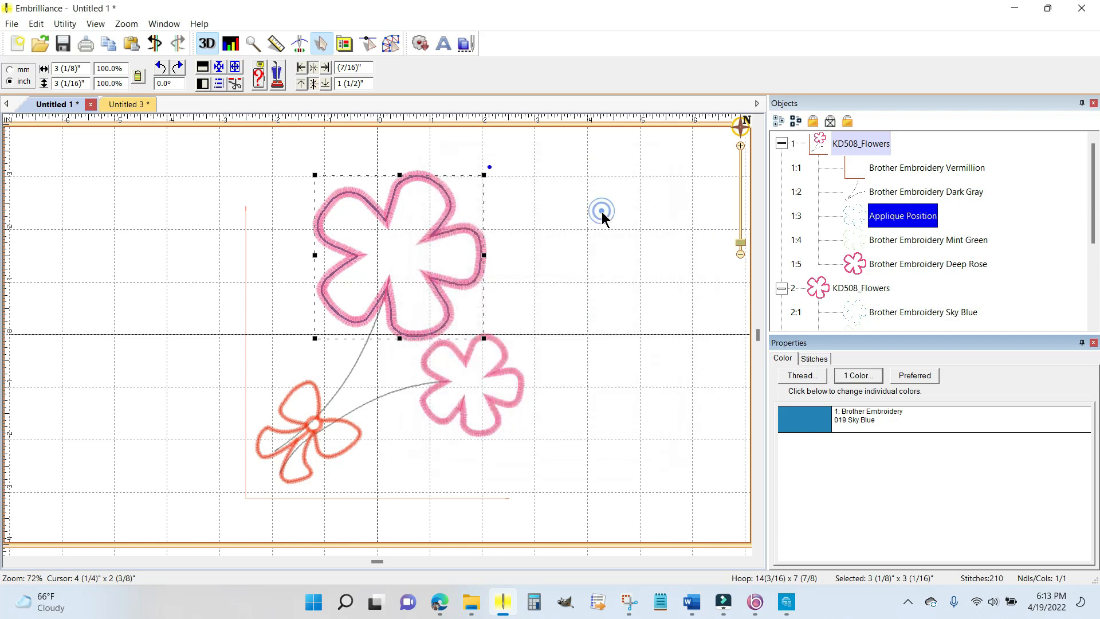
pyautogui.moveTo(505, 379)
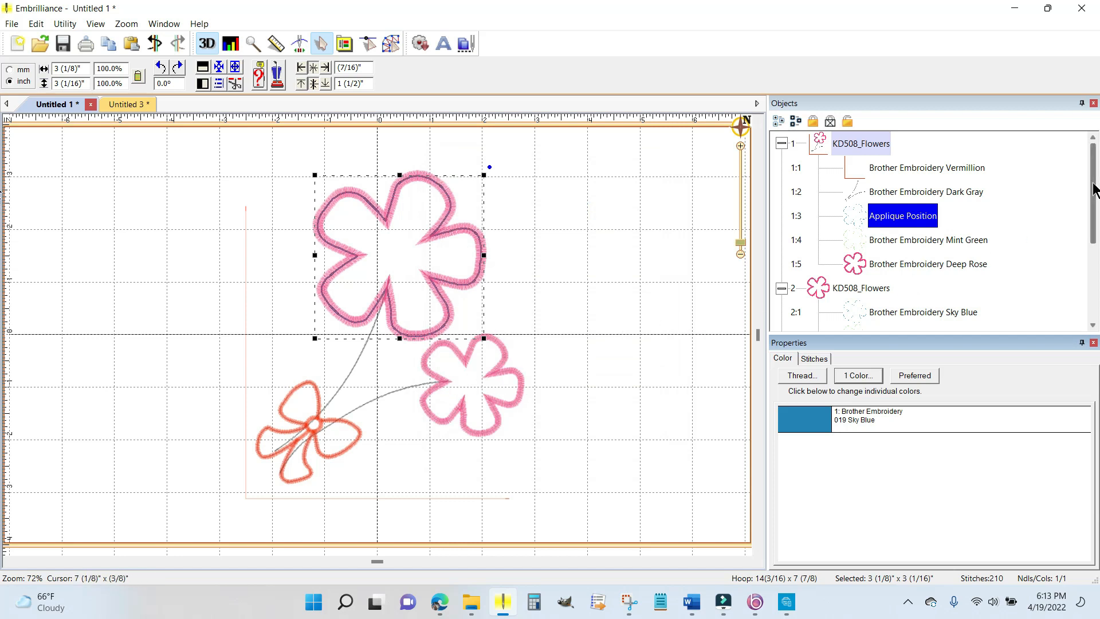
# Step: Set the small flower's first thread (item 2:1) to Applique Position
pyautogui.scroll(-3)
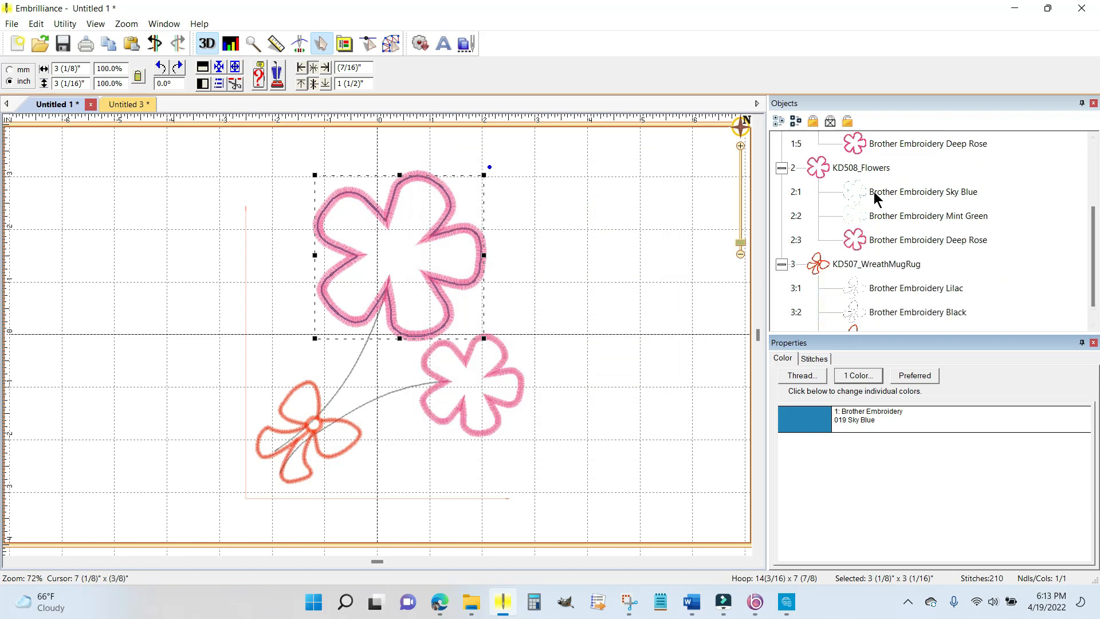
pyautogui.click(923, 191)
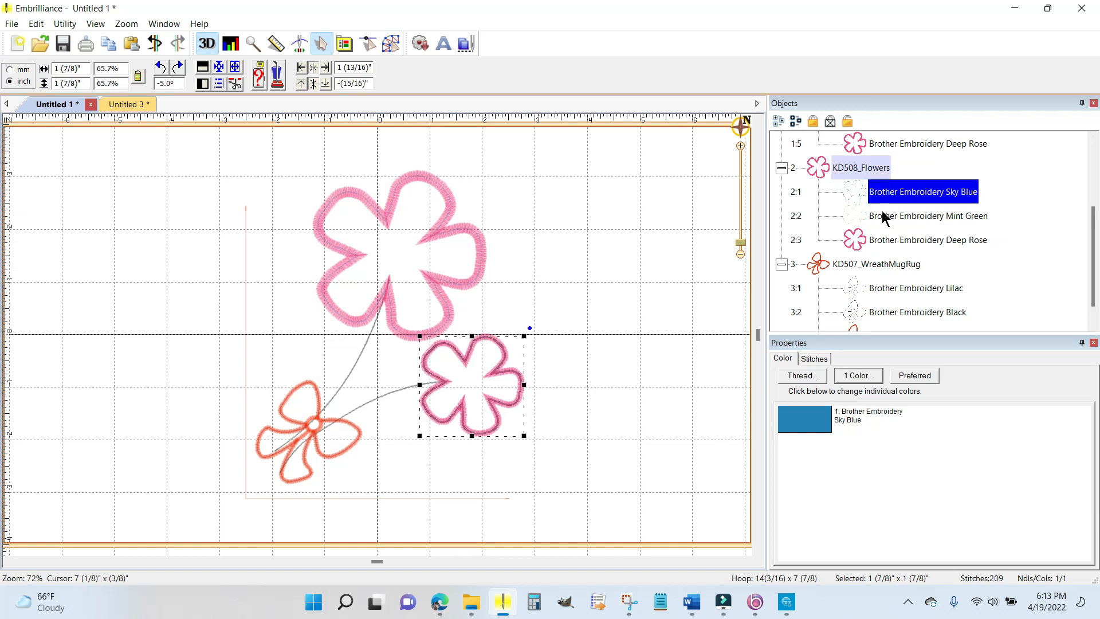
pyautogui.click(928, 216)
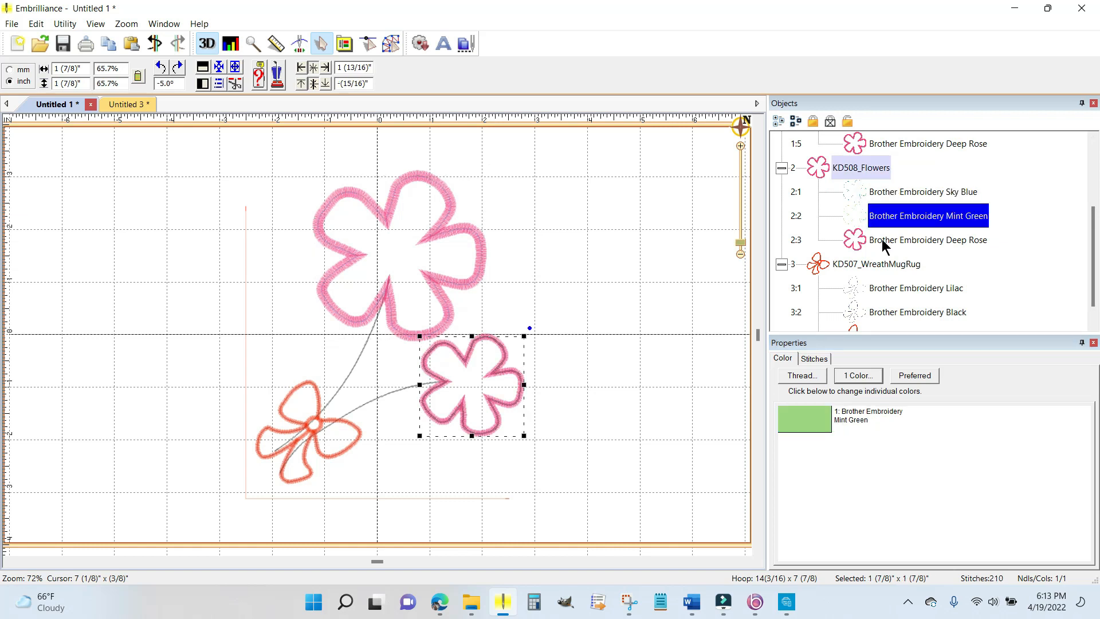
pyautogui.click(928, 239)
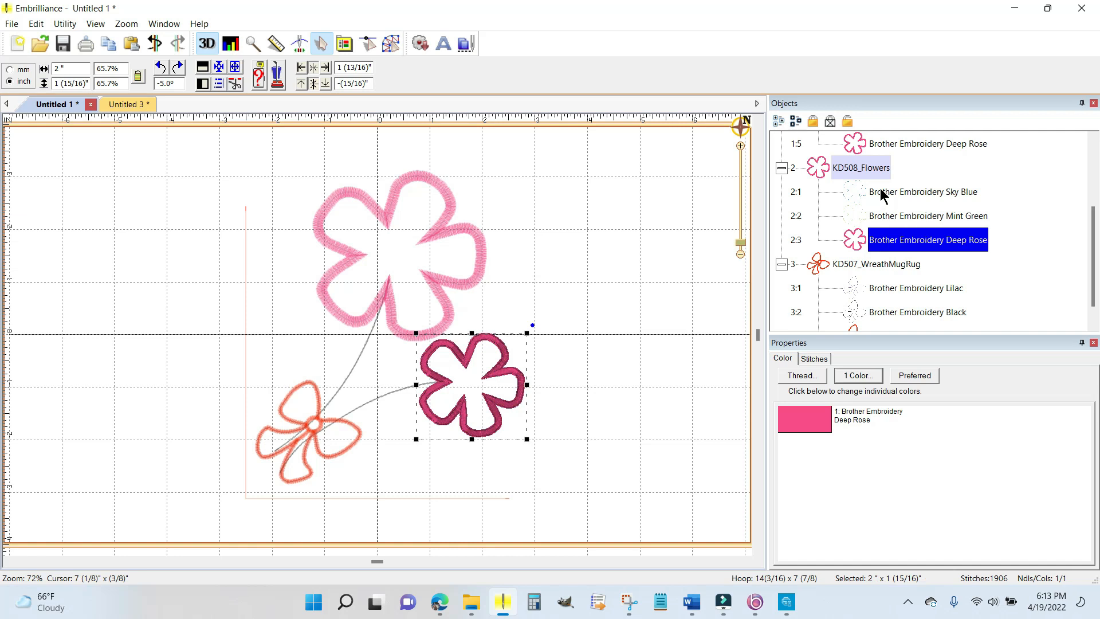
pyautogui.click(923, 192)
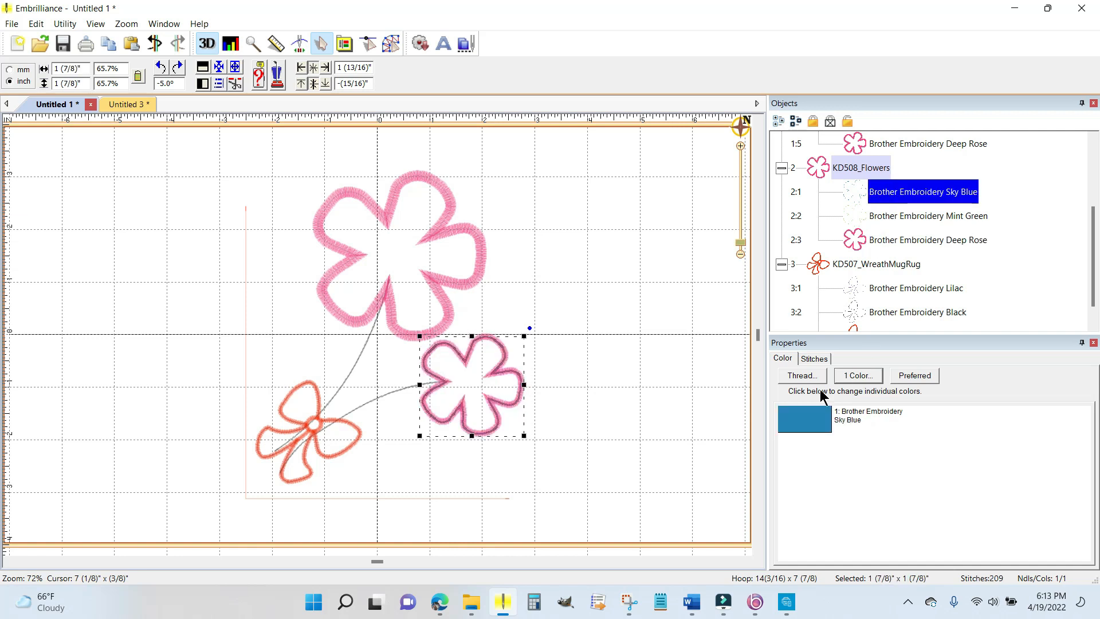
pyautogui.click(801, 375)
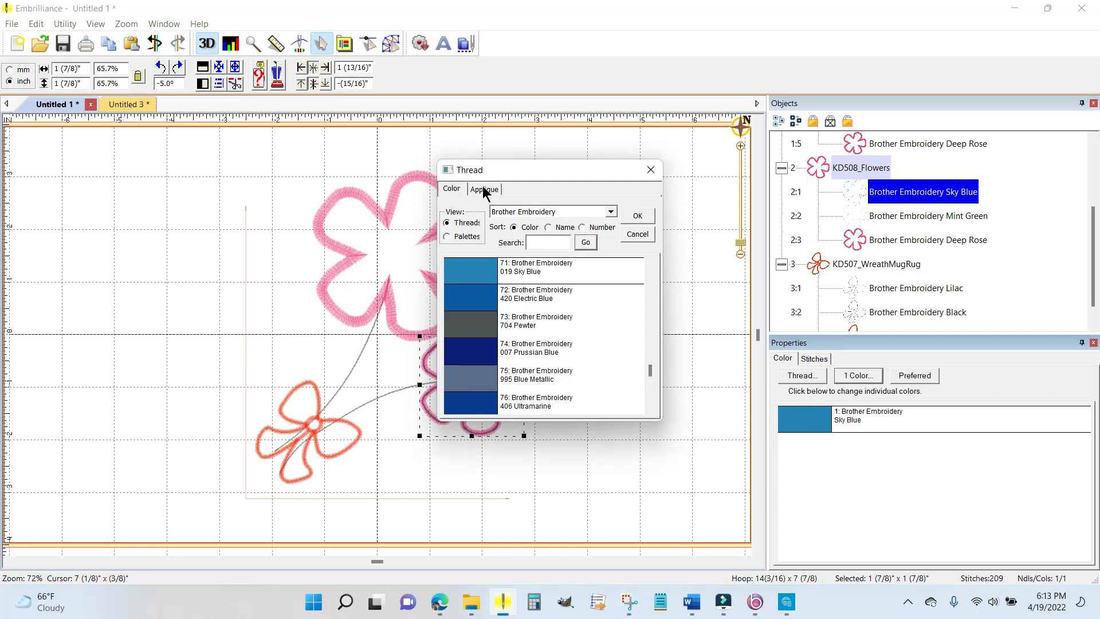
pyautogui.click(485, 189)
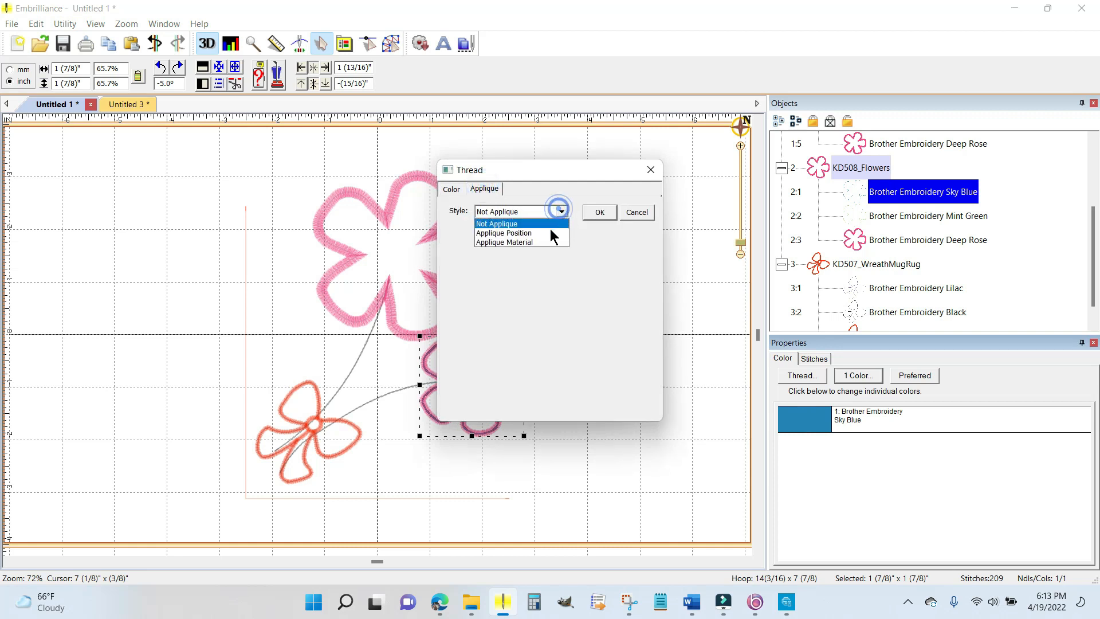
pyautogui.click(503, 233)
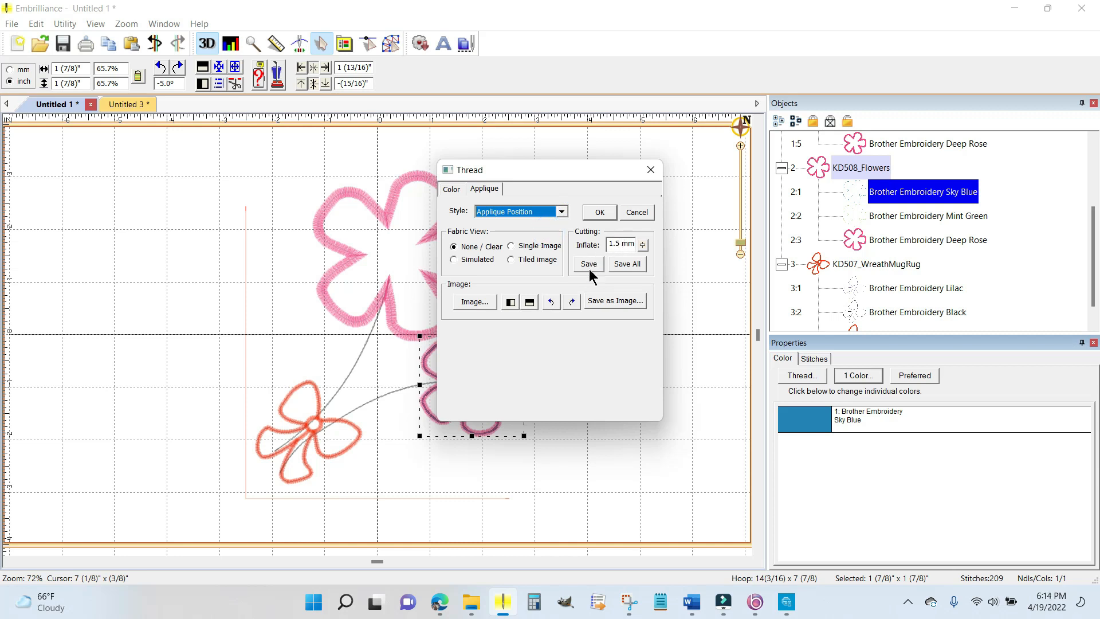
# Step: Save the small flower's cut shape as a 'SmallFlowe' SVG at 96 DPI
pyautogui.click(614, 300)
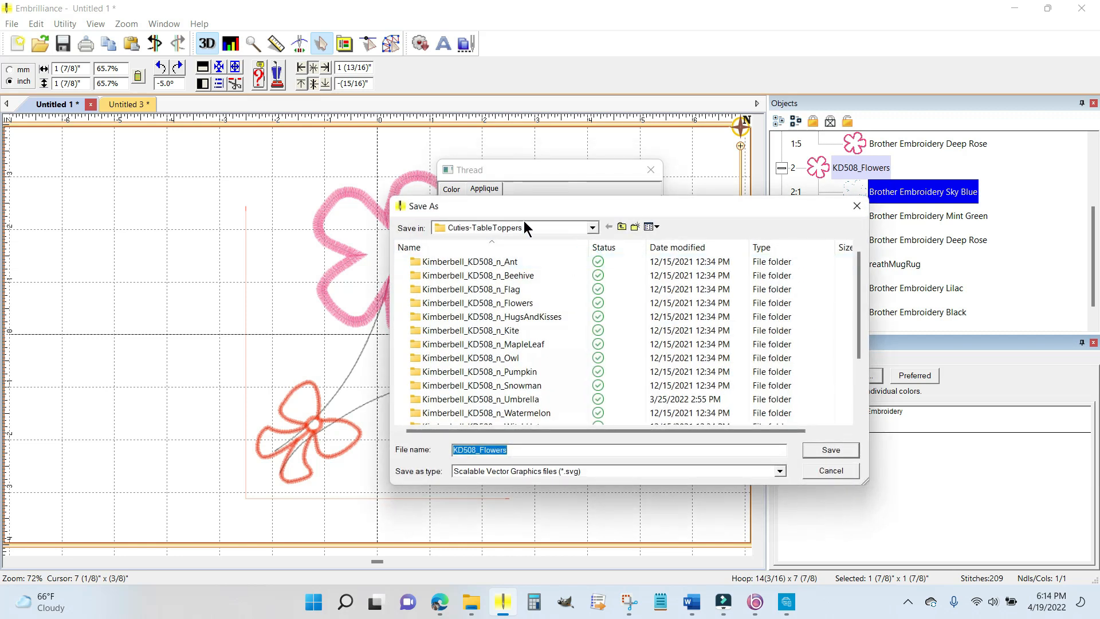
pyautogui.moveTo(539, 388)
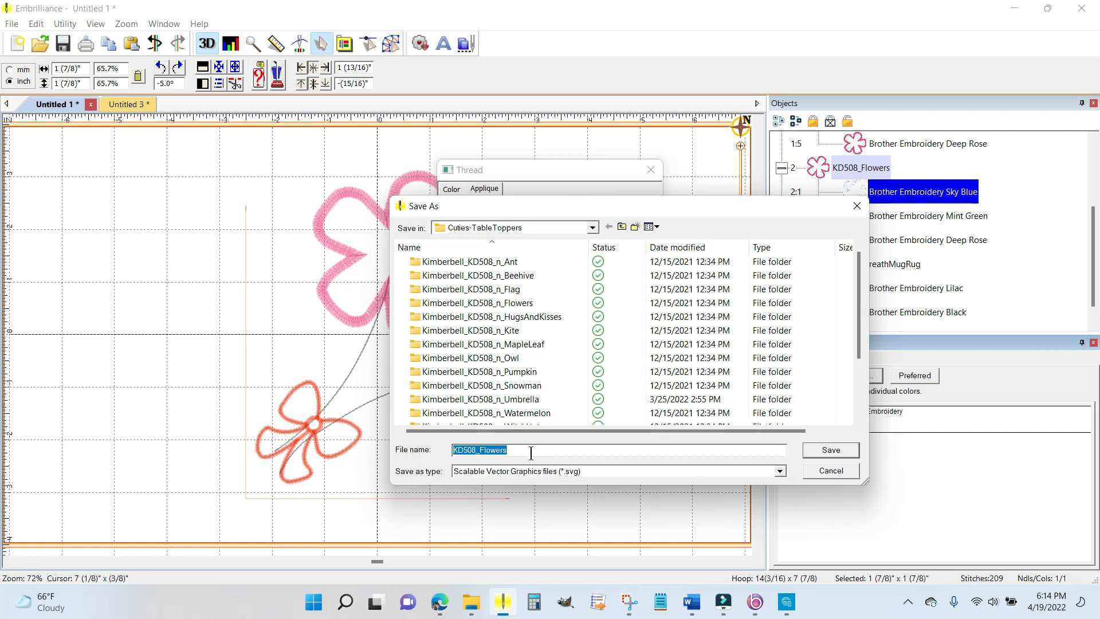
pyautogui.write('SmallFlowe')
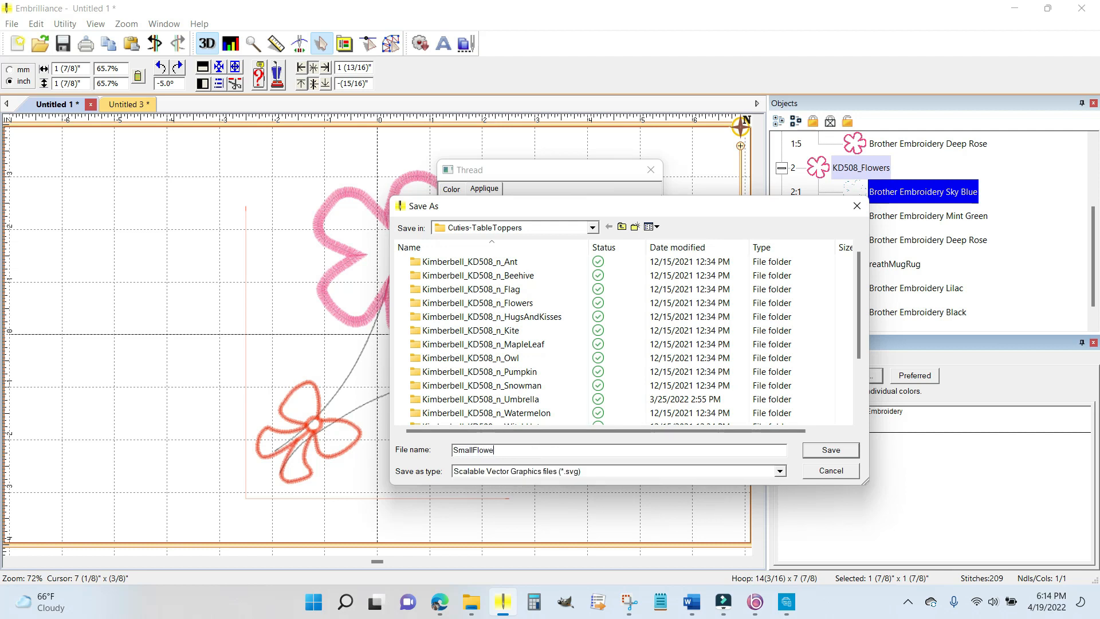
pyautogui.click(831, 450)
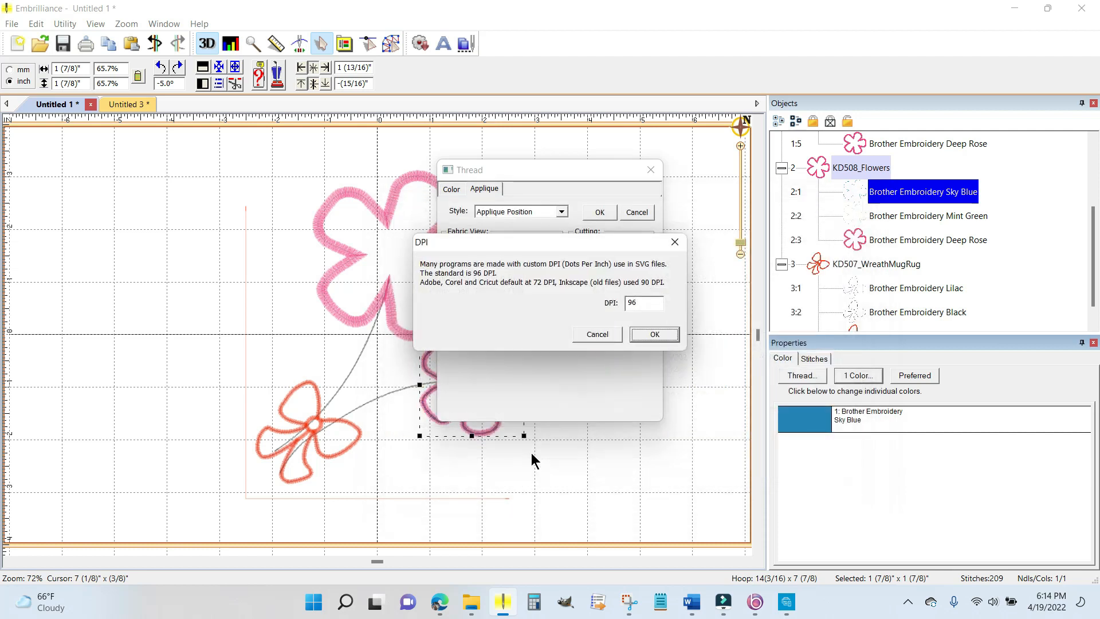
pyautogui.click(653, 334)
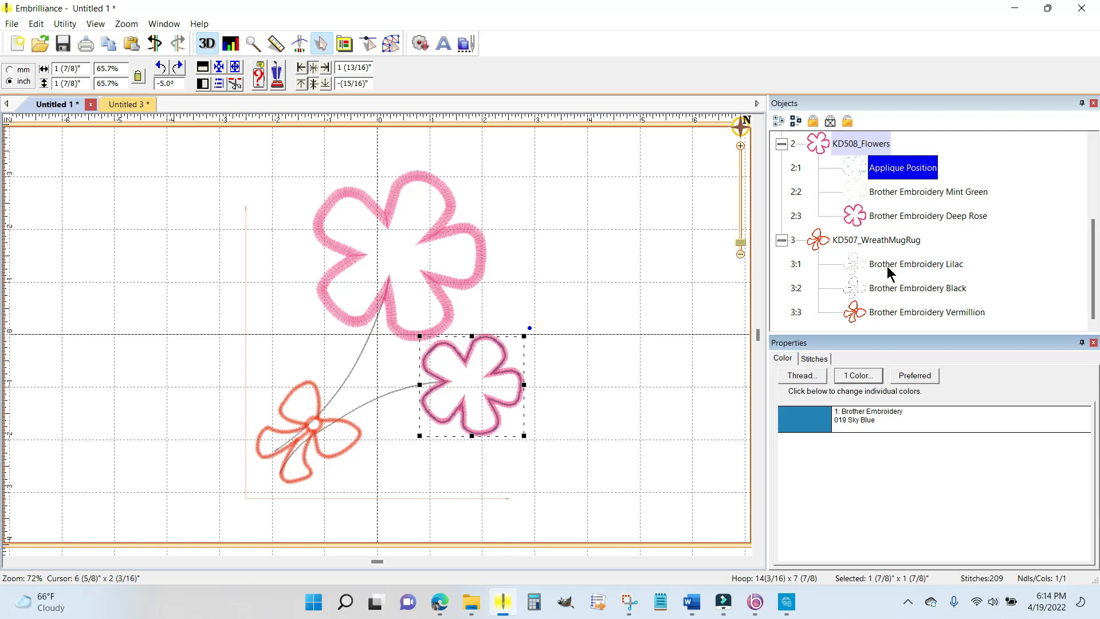
# Step: Set the bow's Lilac thread (item 3:1) to Applique Position
pyautogui.click(915, 264)
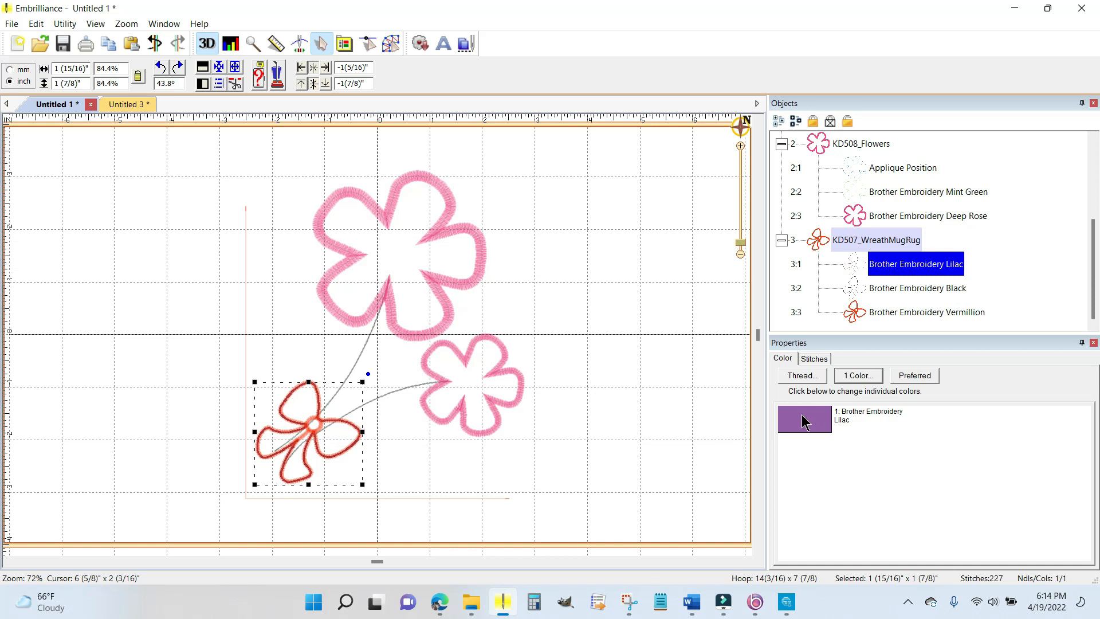
pyautogui.click(802, 375)
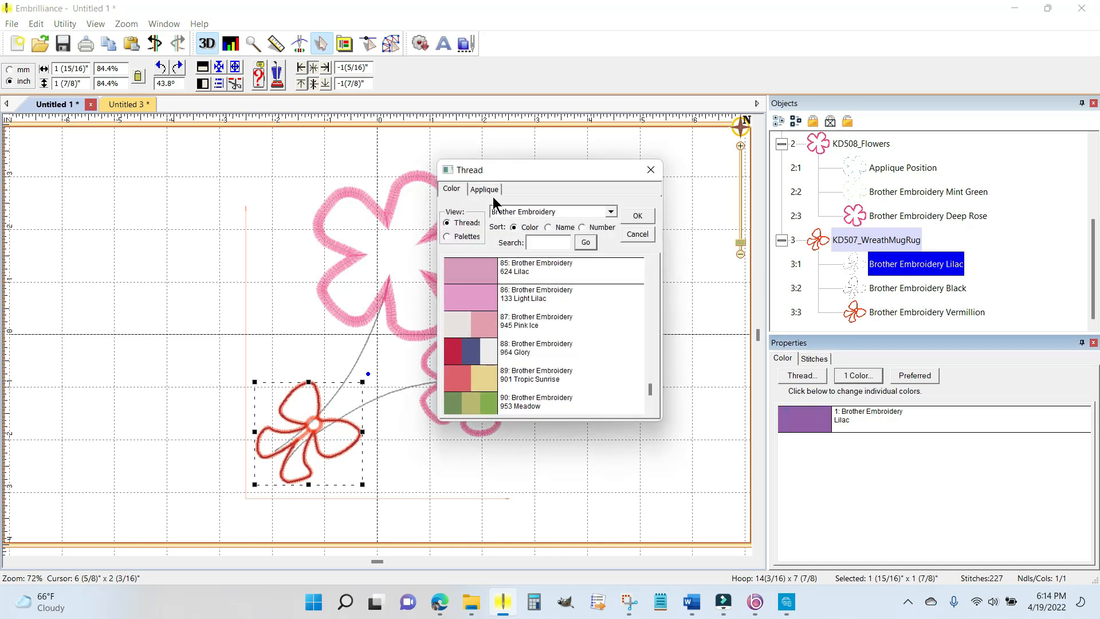
pyautogui.click(484, 188)
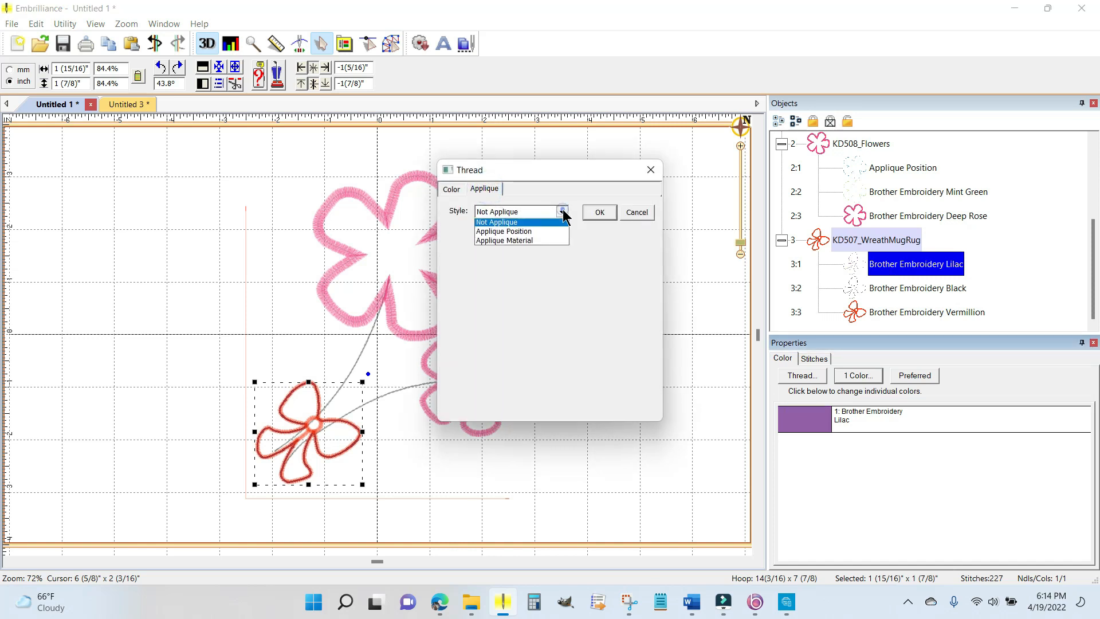
pyautogui.click(503, 232)
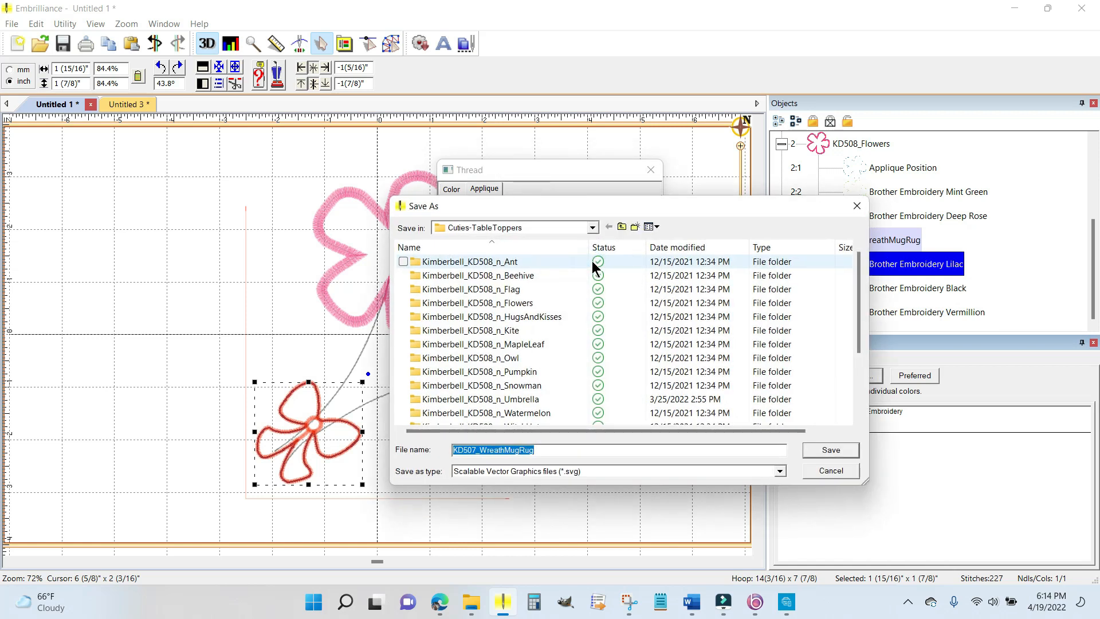
# Step: Save the bow's cut shape as a 'Bow' SVG at 96 DPI
pyautogui.write('Bow')
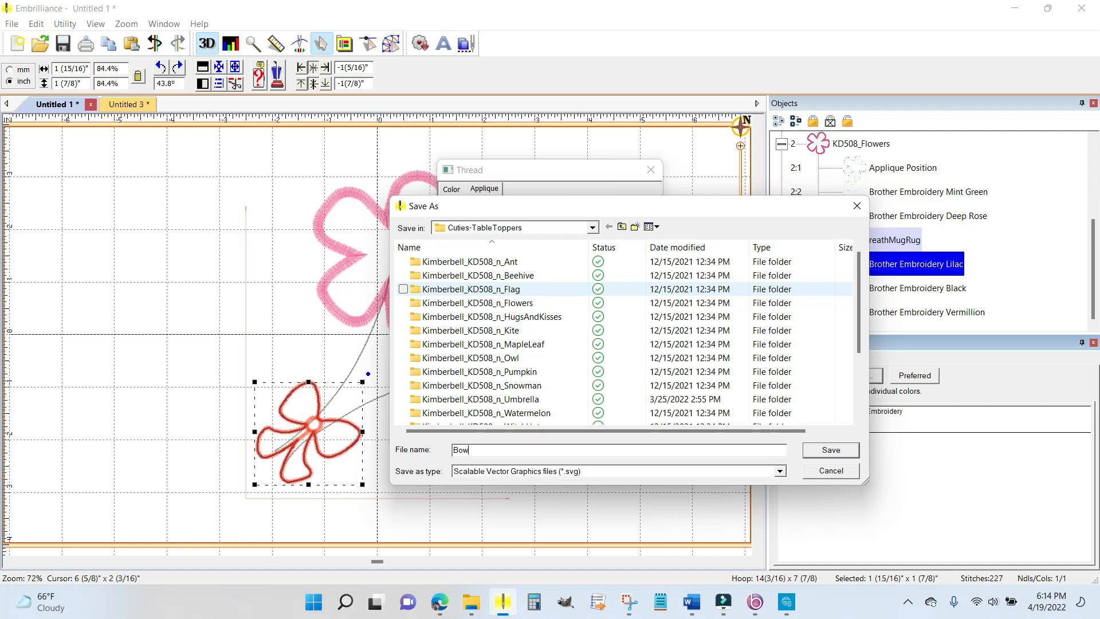
pyautogui.click(830, 450)
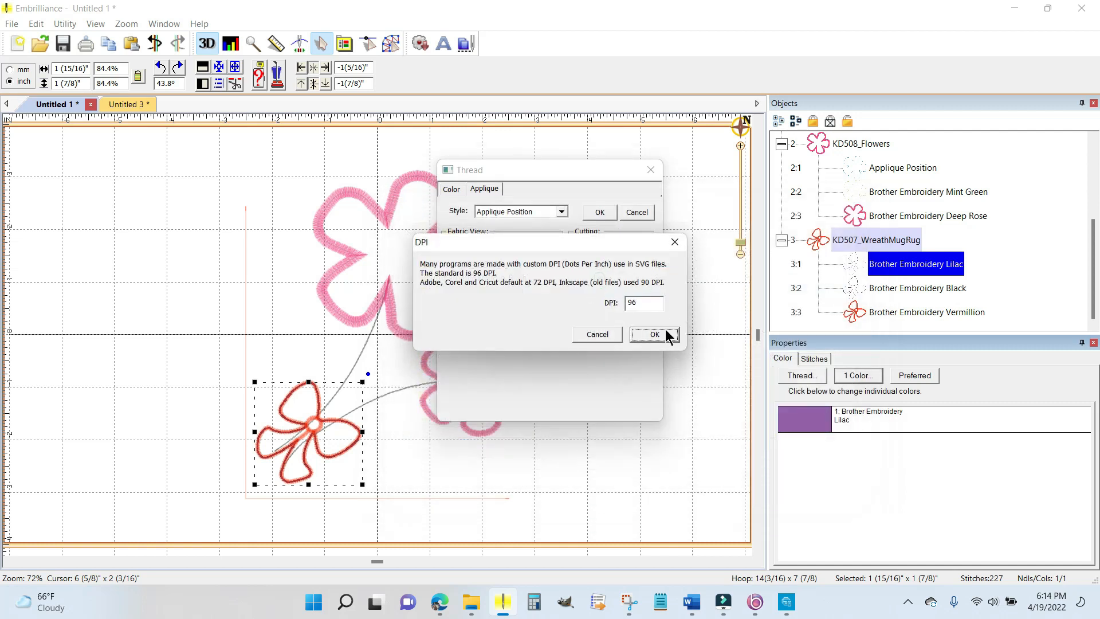
pyautogui.click(652, 334)
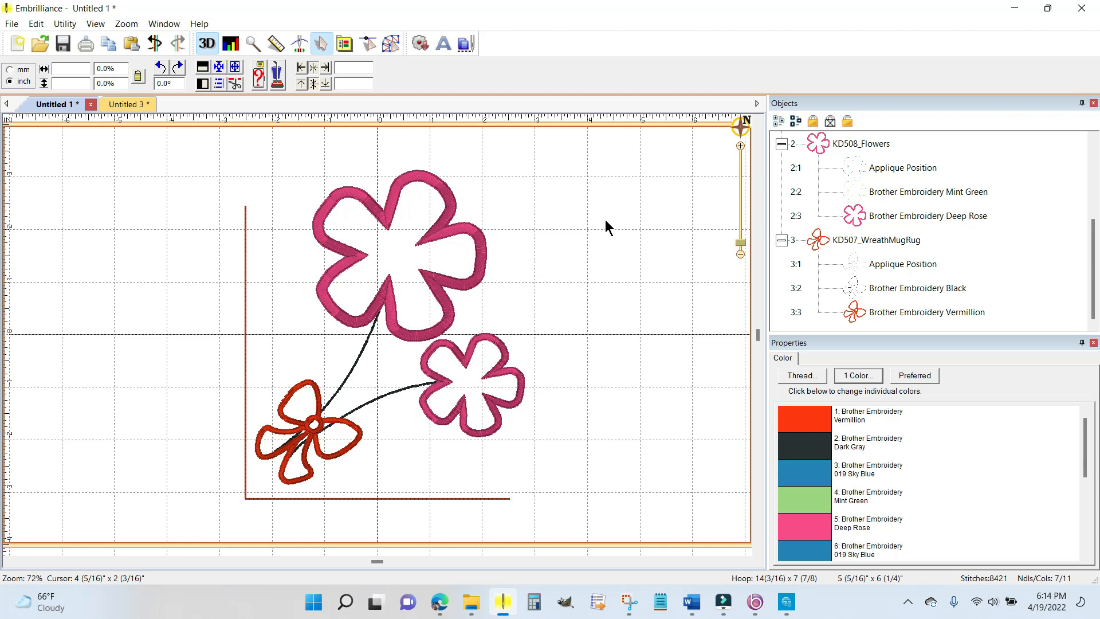
pyautogui.moveTo(304, 404)
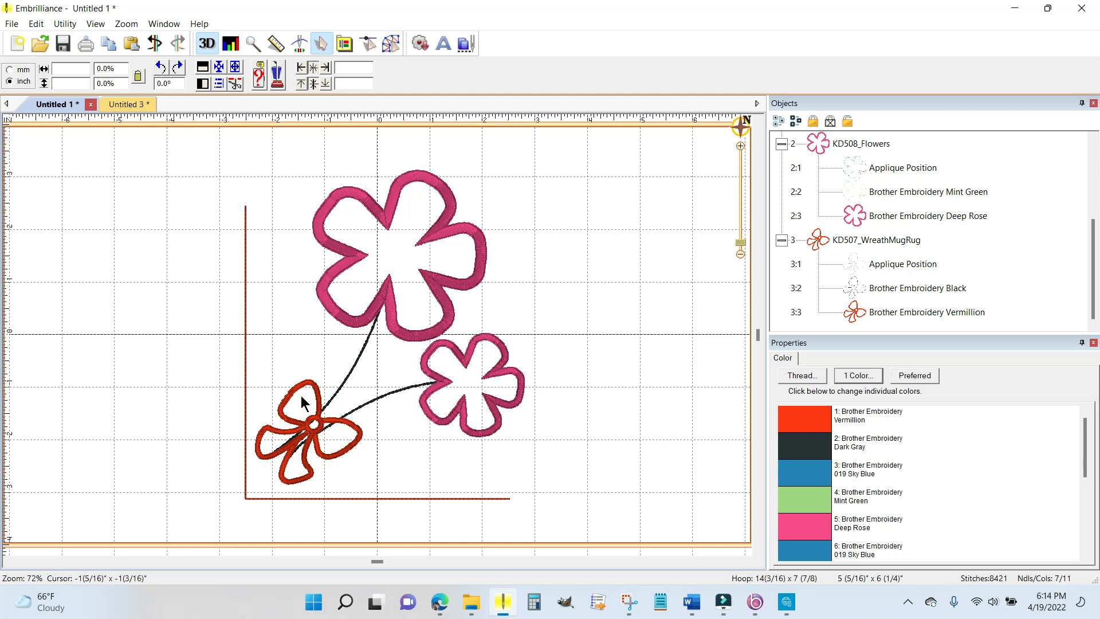
pyautogui.moveTo(332, 414)
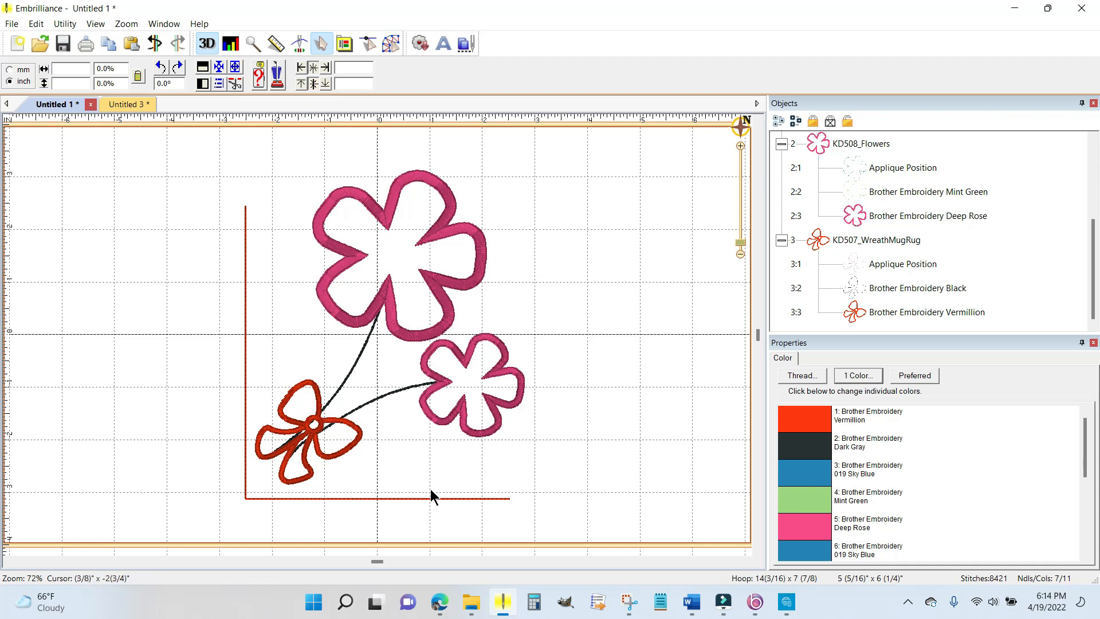
pyautogui.moveTo(569, 319)
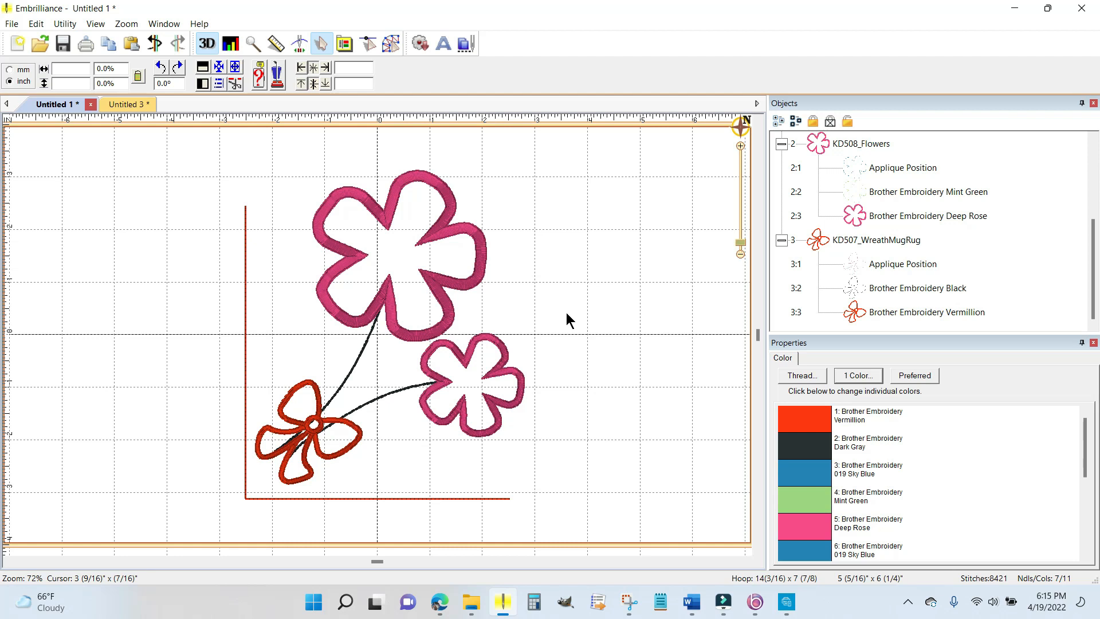
pyautogui.moveTo(586, 240)
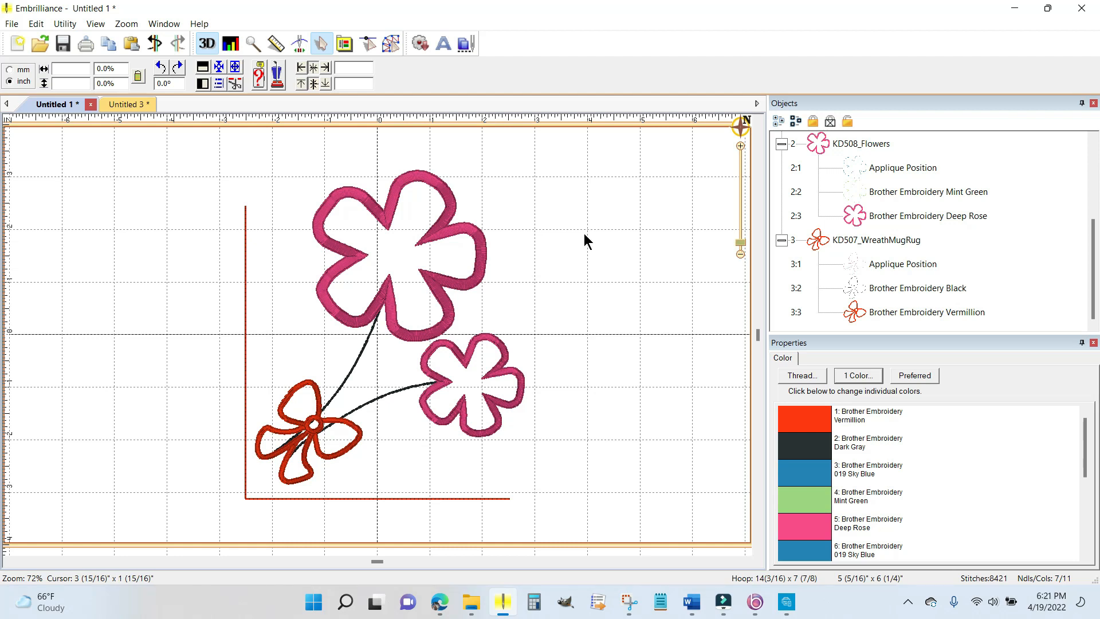
pyautogui.moveTo(315, 424)
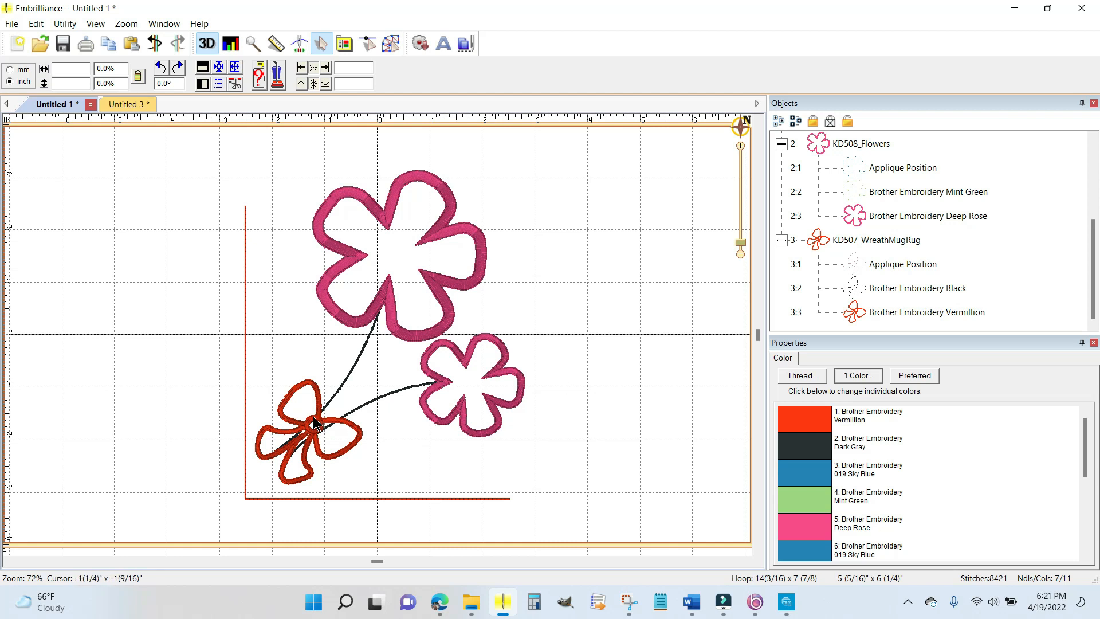
pyautogui.moveTo(317, 426)
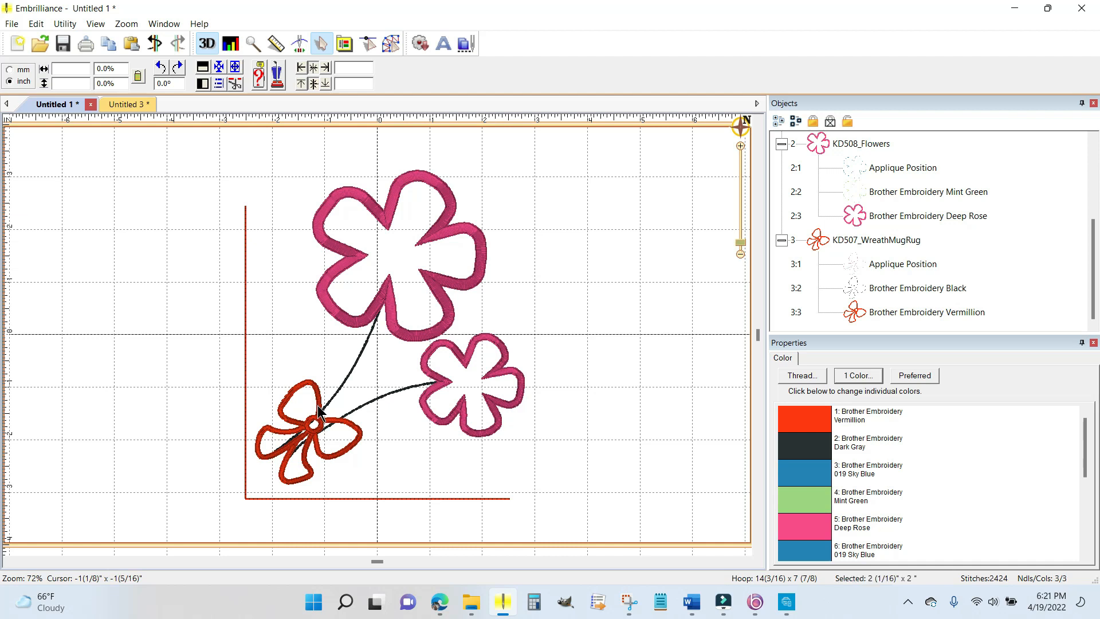
# Step: Move the red bow so its knot sits over the crossing stems
pyautogui.click(875, 240)
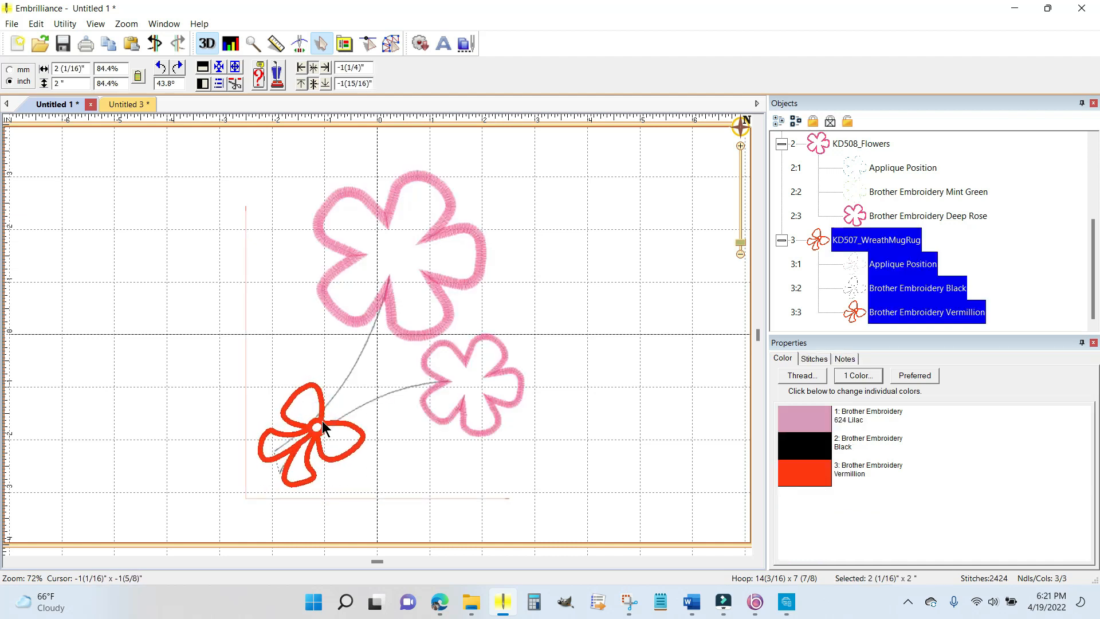
pyautogui.click(319, 432)
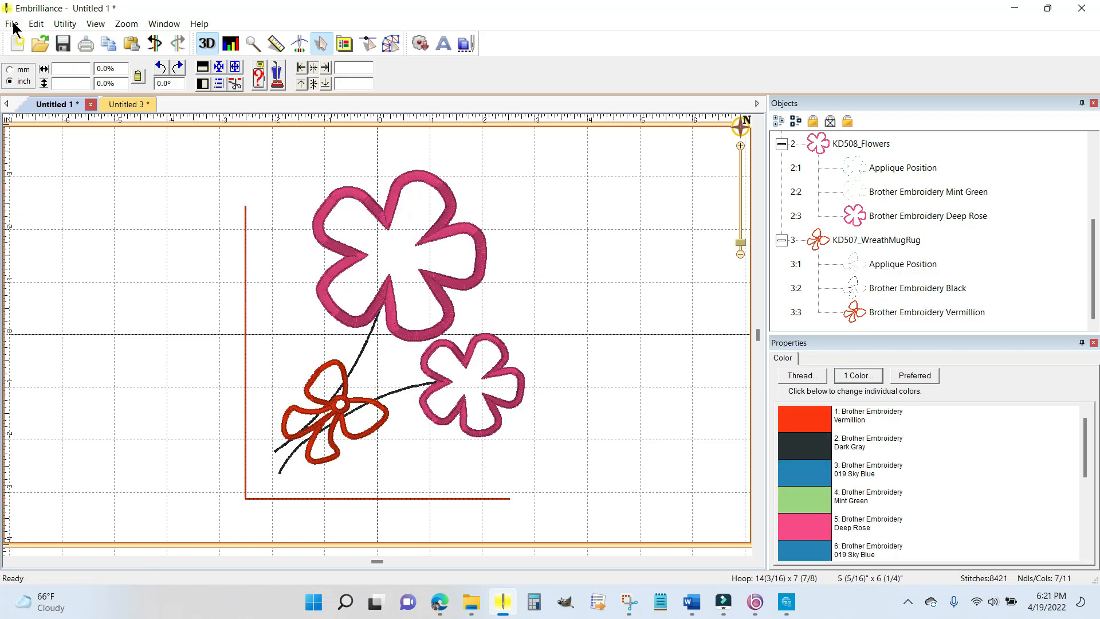
# Step: Save the design as PES stitch file 'MayCutieTopper' in the EmbDesigns folder
pyautogui.click(11, 23)
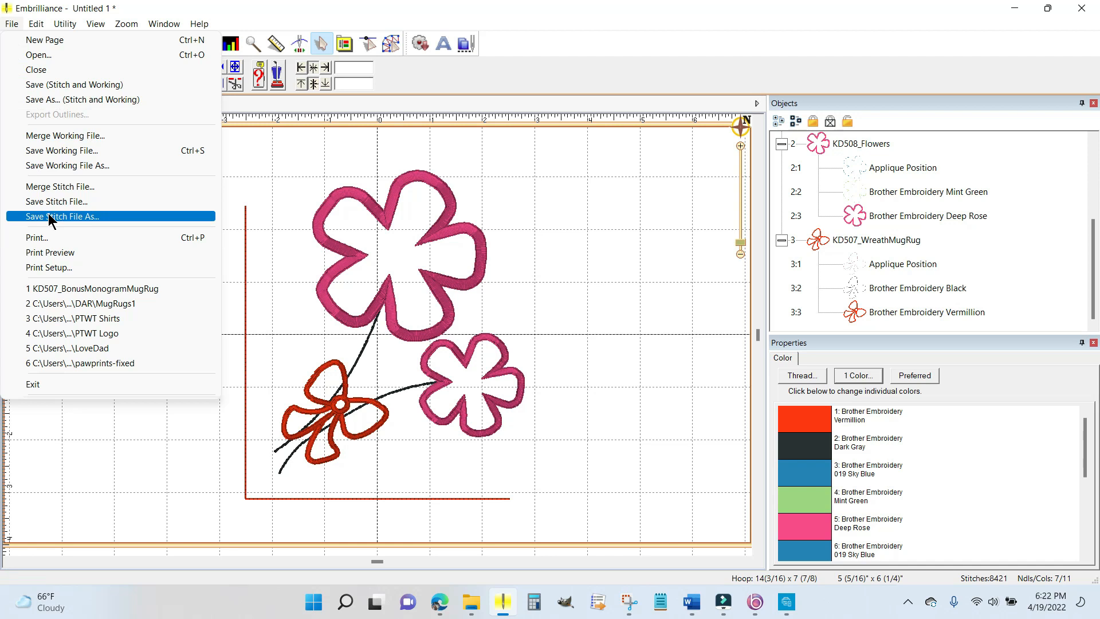
pyautogui.click(65, 216)
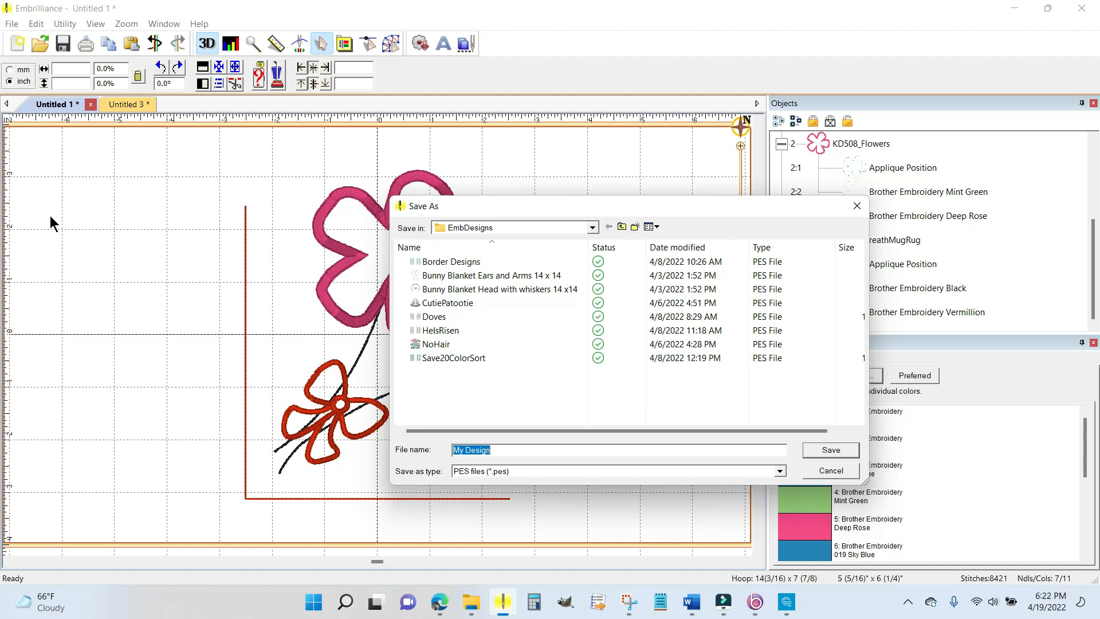
pyautogui.moveTo(474, 484)
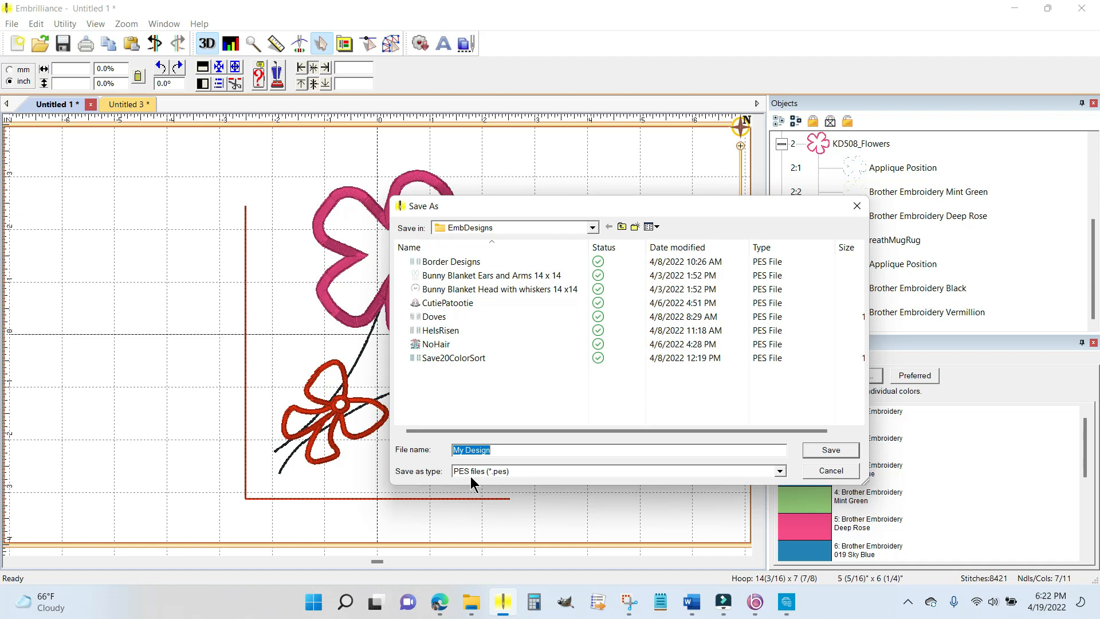
pyautogui.moveTo(600, 485)
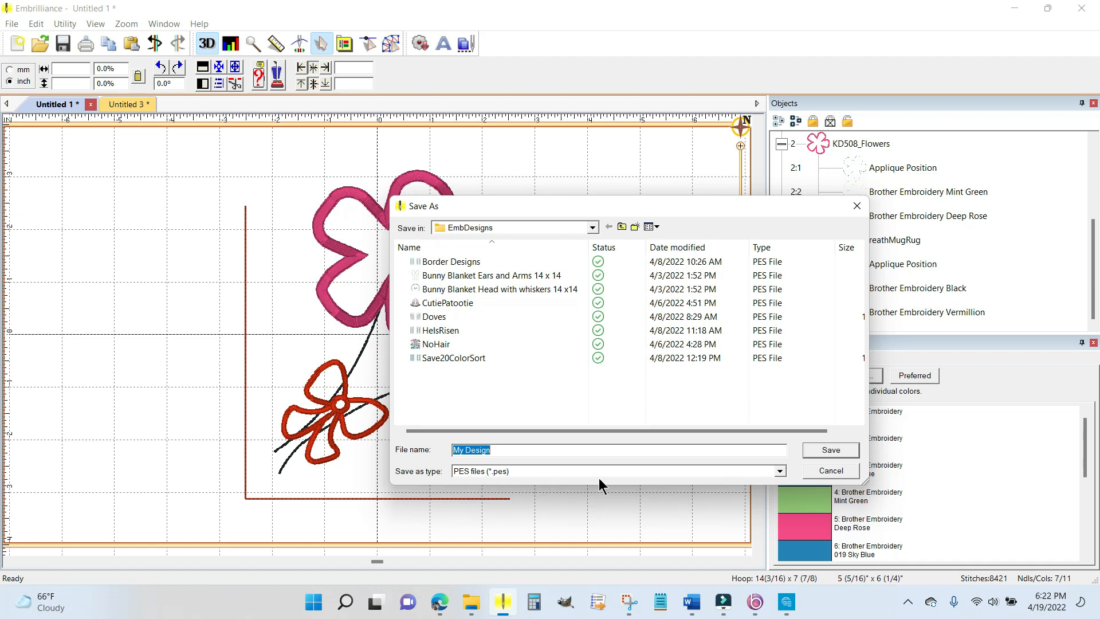
pyautogui.moveTo(539, 484)
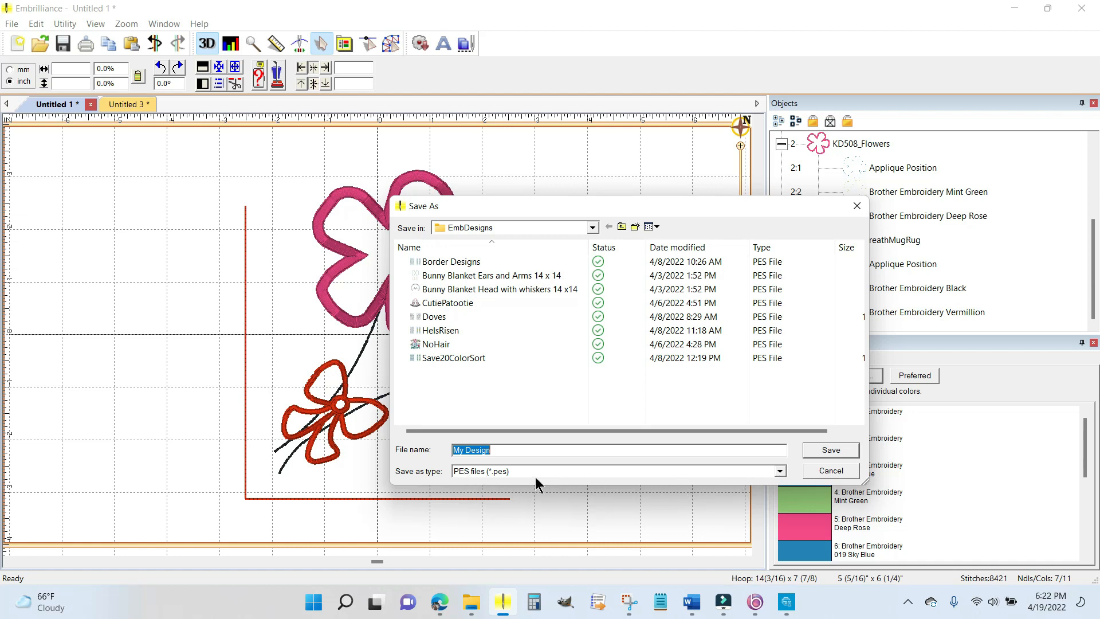
pyautogui.moveTo(781, 476)
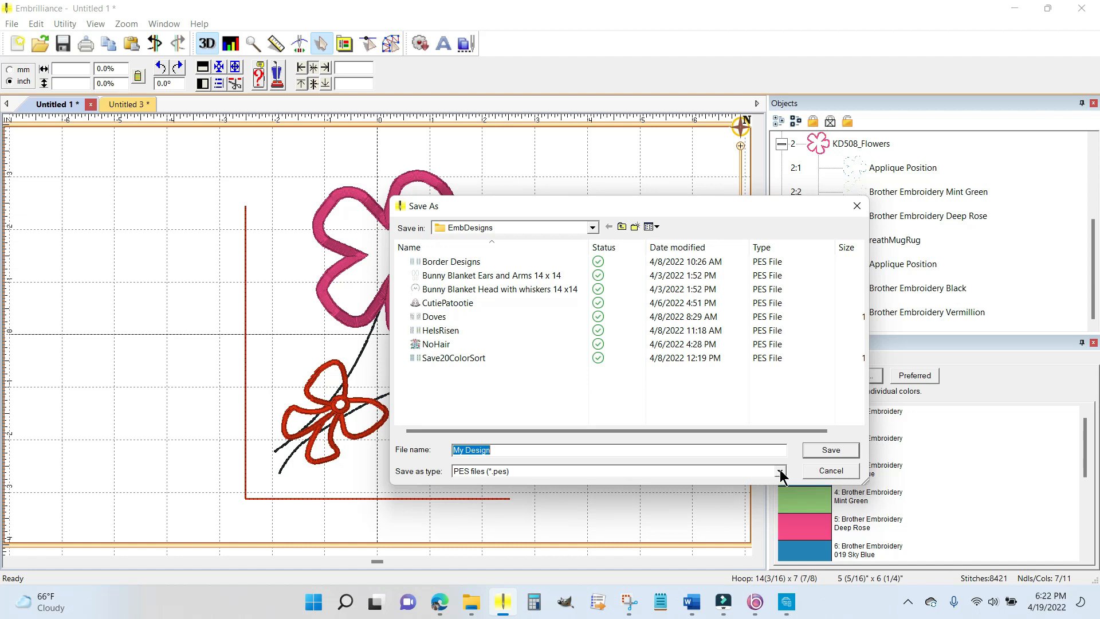
pyautogui.click(781, 471)
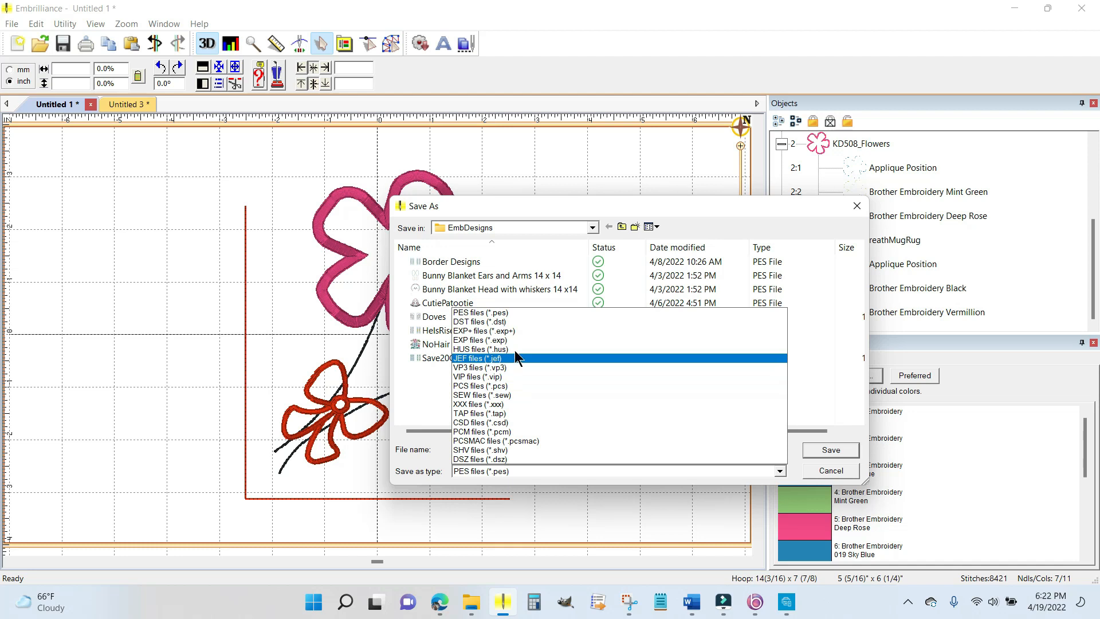
pyautogui.moveTo(507, 362)
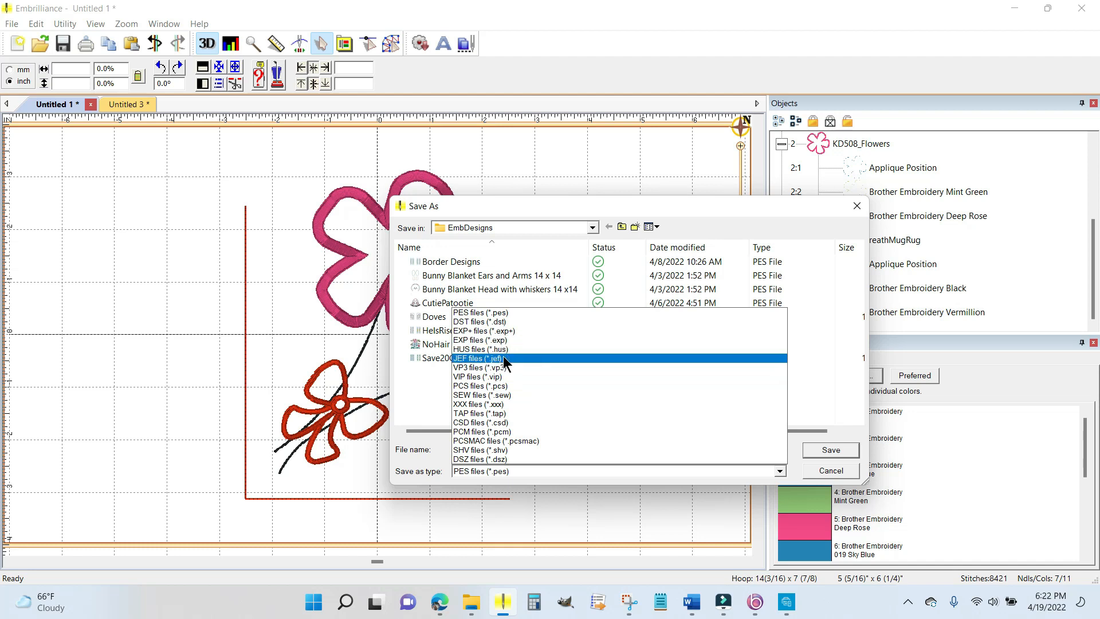
pyautogui.moveTo(502, 391)
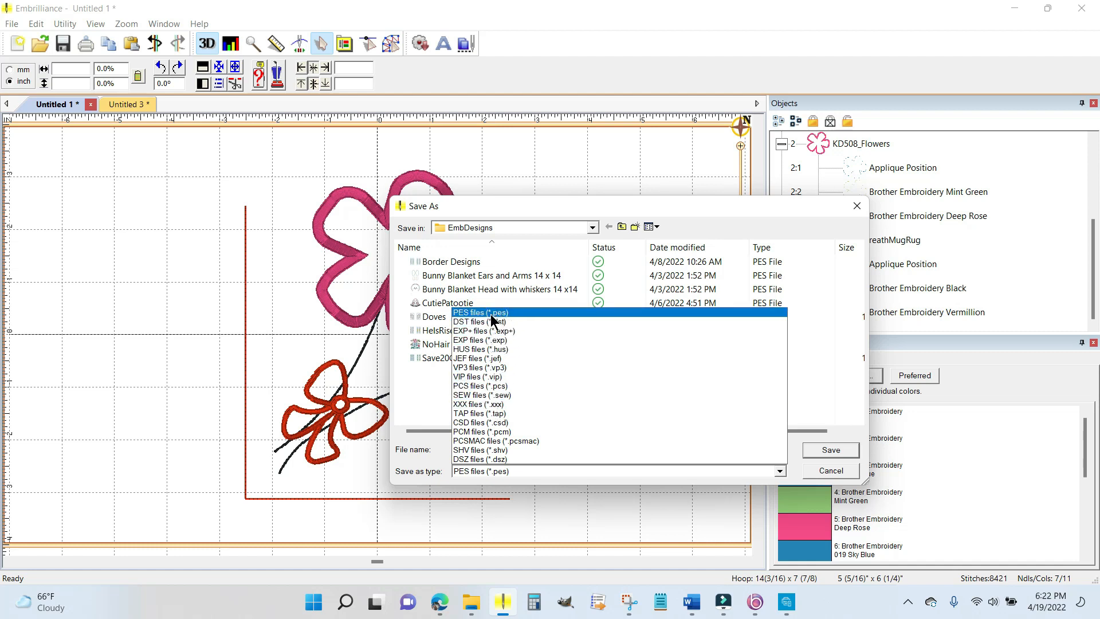
pyautogui.moveTo(506, 431)
pyautogui.write('M')
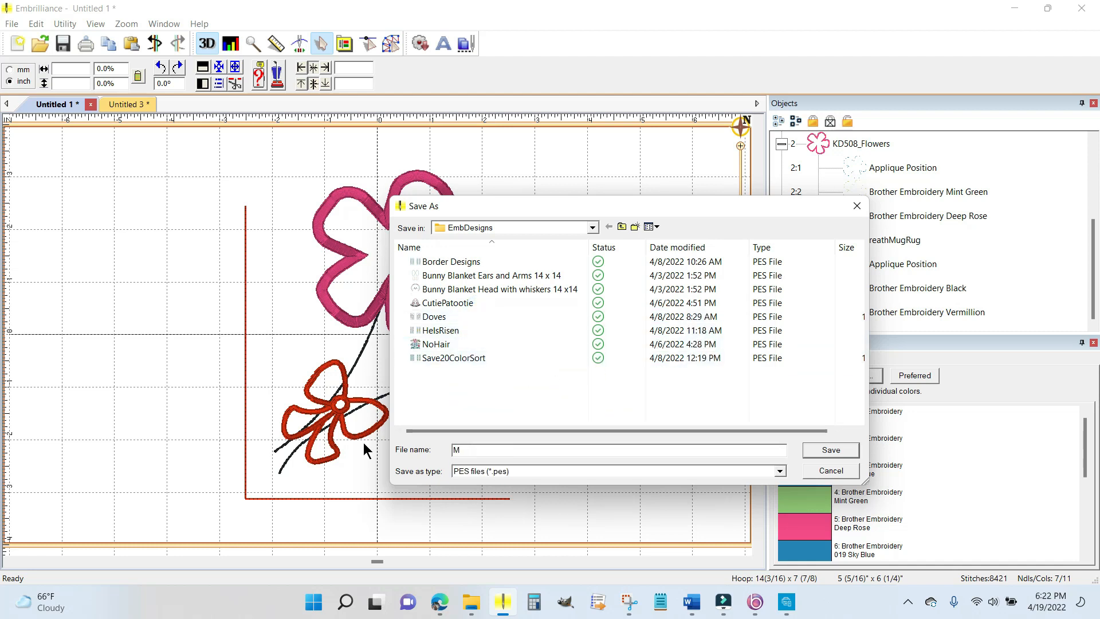
pyautogui.write('ayCute')
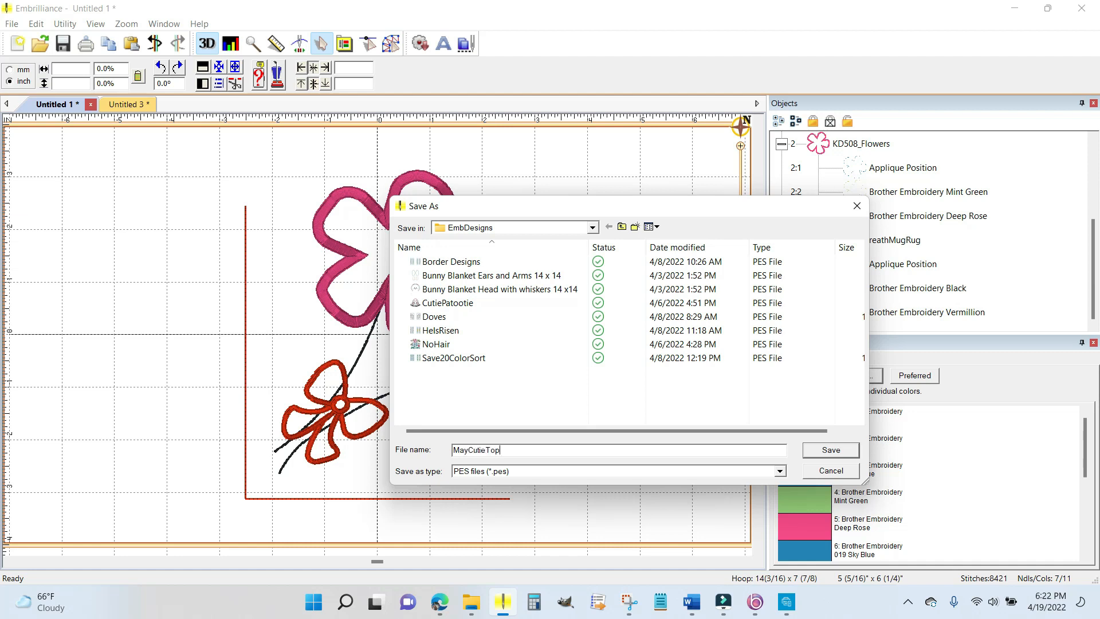
pyautogui.write('per')
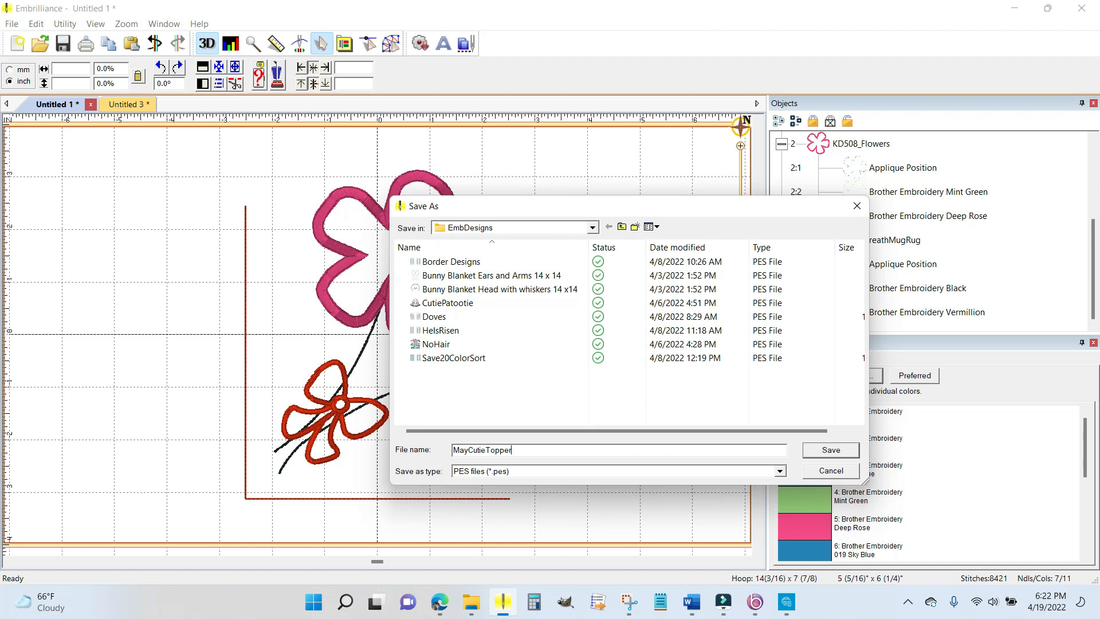
pyautogui.click(831, 450)
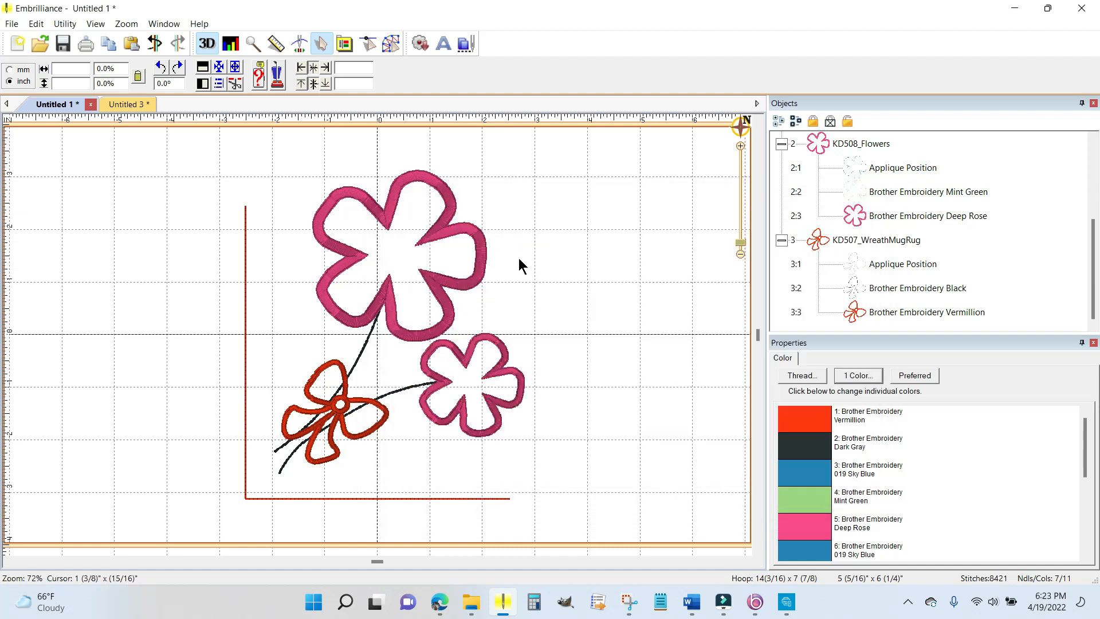
pyautogui.moveTo(574, 212)
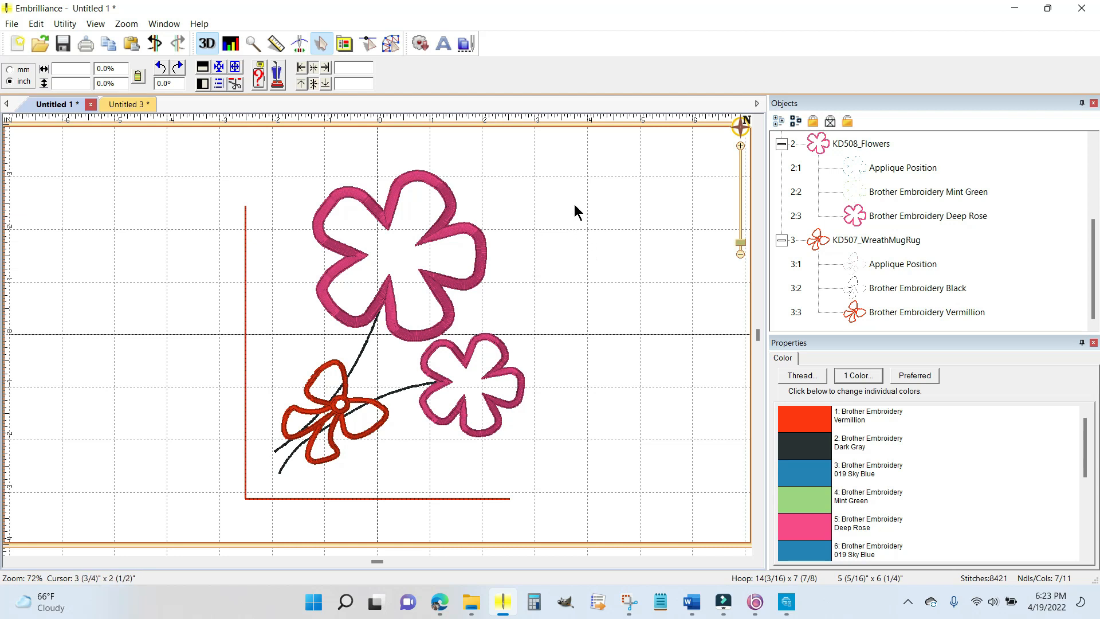
pyautogui.moveTo(565, 205)
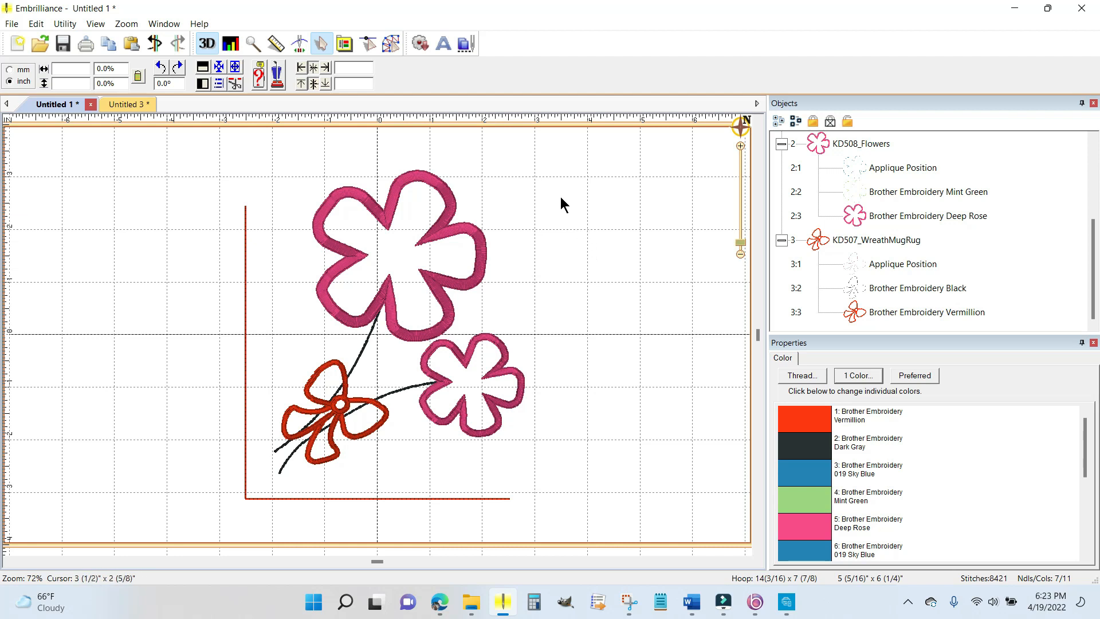
pyautogui.moveTo(249, 179)
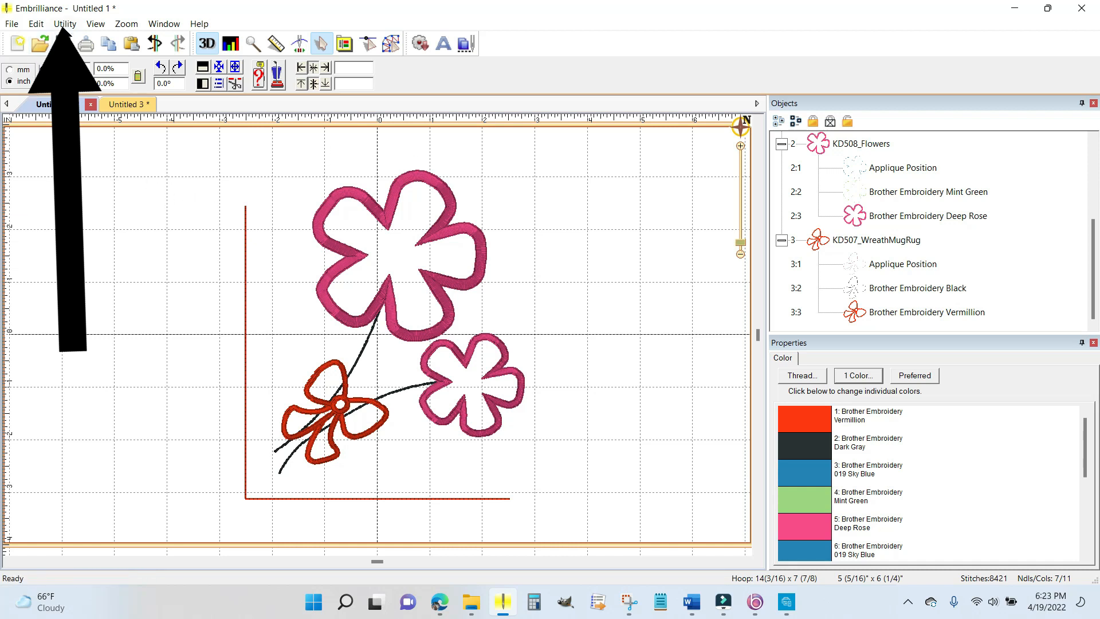
pyautogui.click(49, 104)
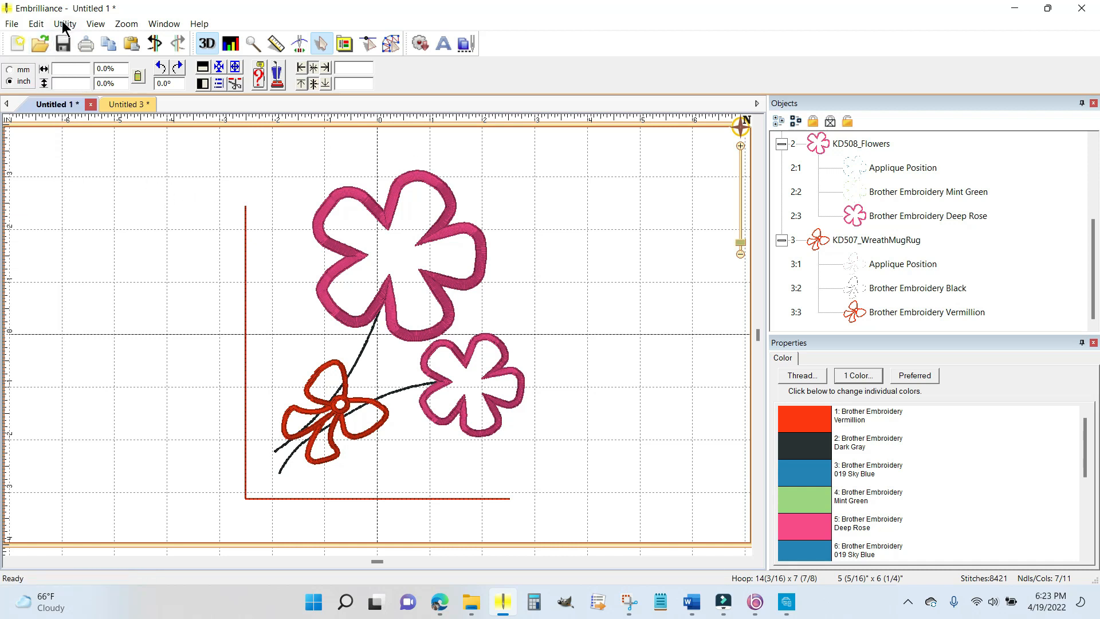
pyautogui.click(65, 23)
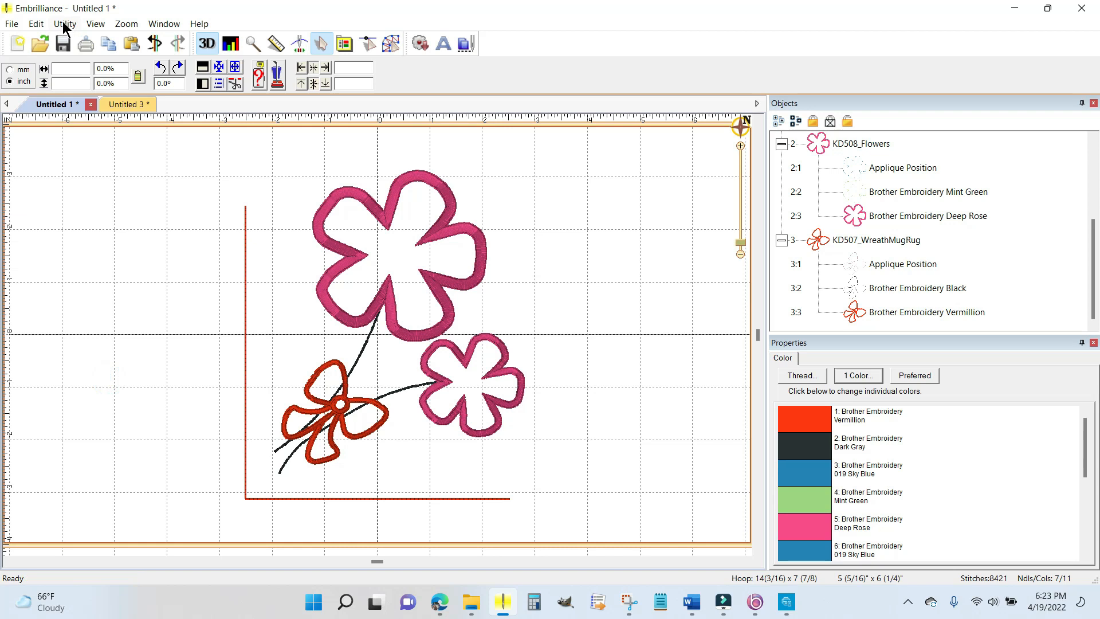
# Step: Open the Utility menu to show the design utilities, including Send to Solaris / XP1
pyautogui.click(63, 23)
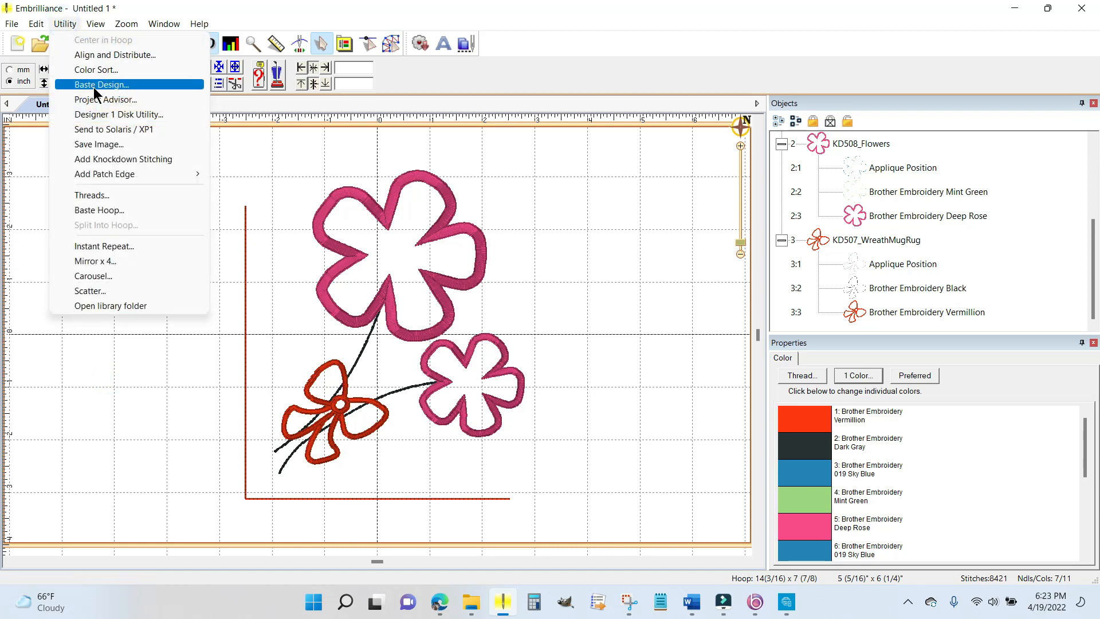
pyautogui.moveTo(144, 133)
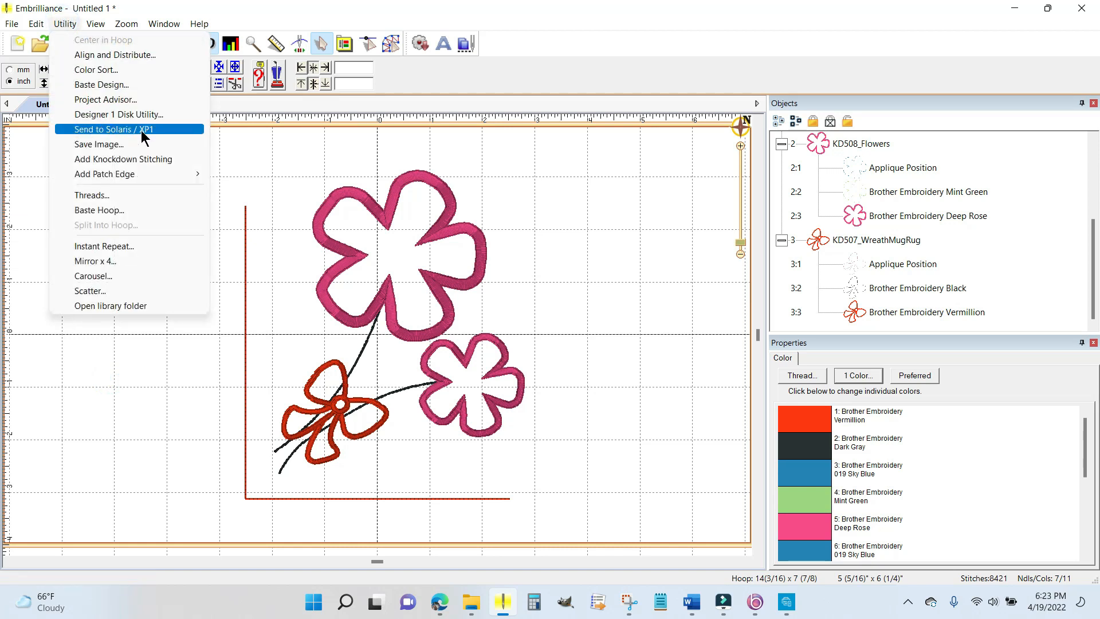
pyautogui.moveTo(138, 137)
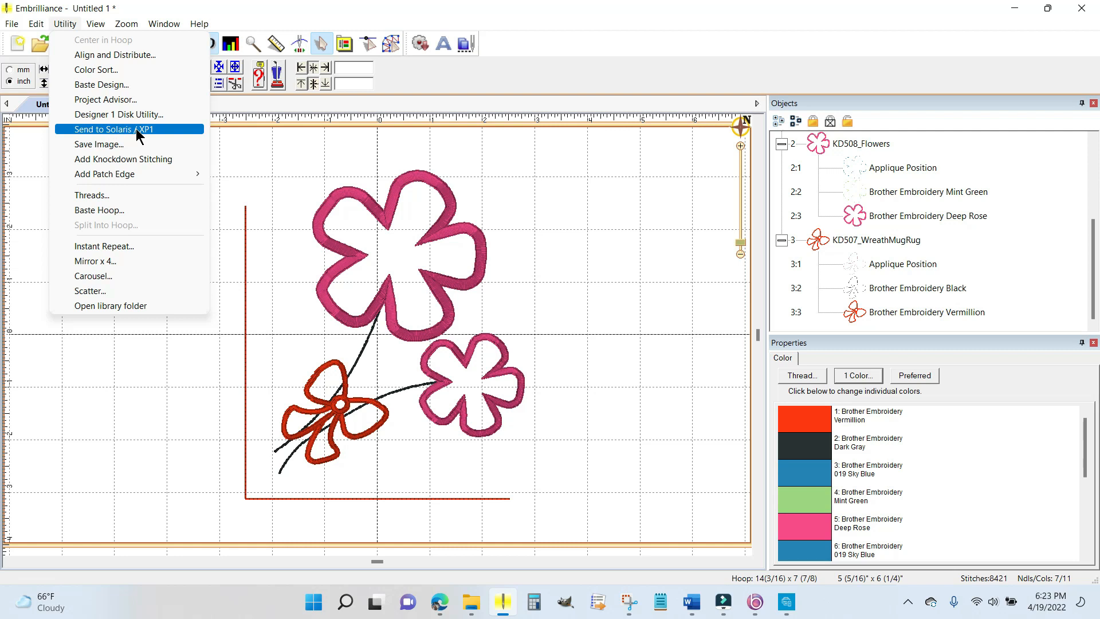
pyautogui.moveTo(156, 138)
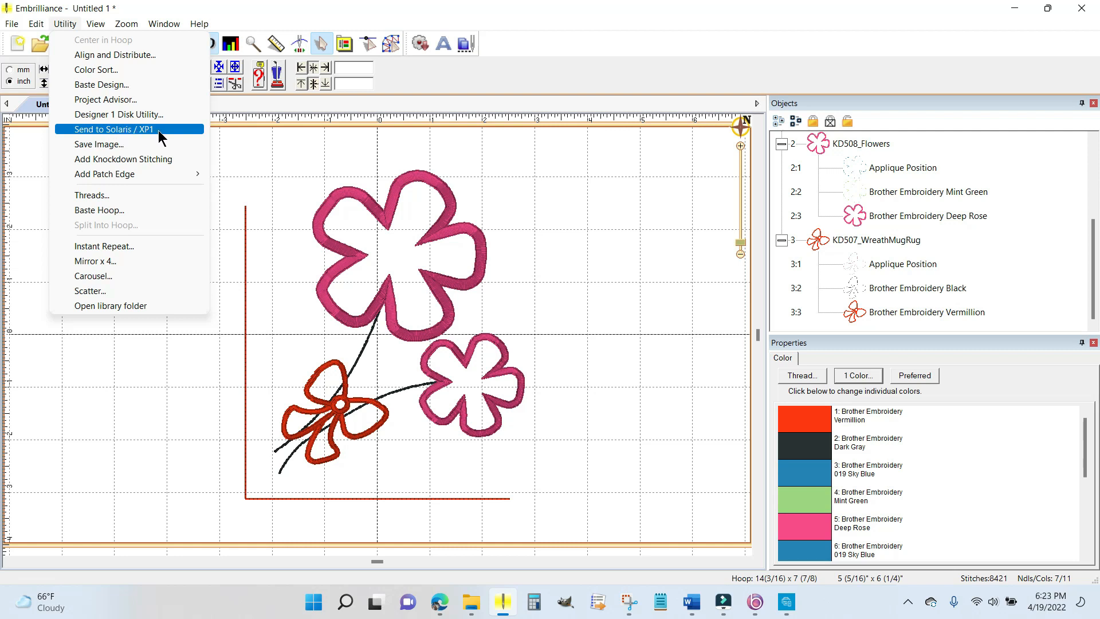
pyautogui.moveTo(135, 135)
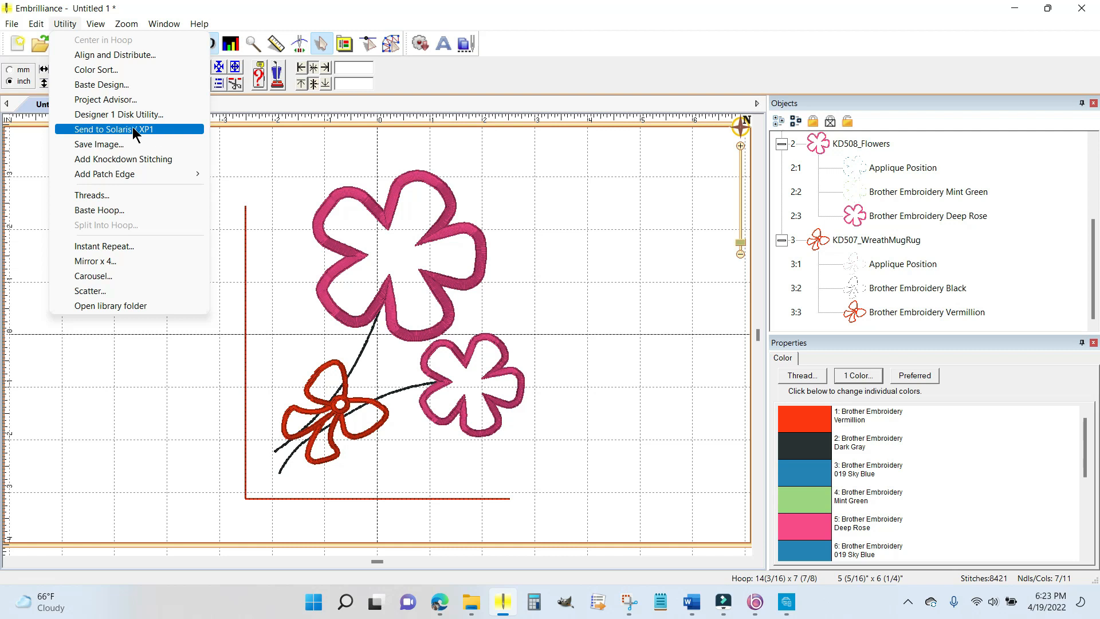